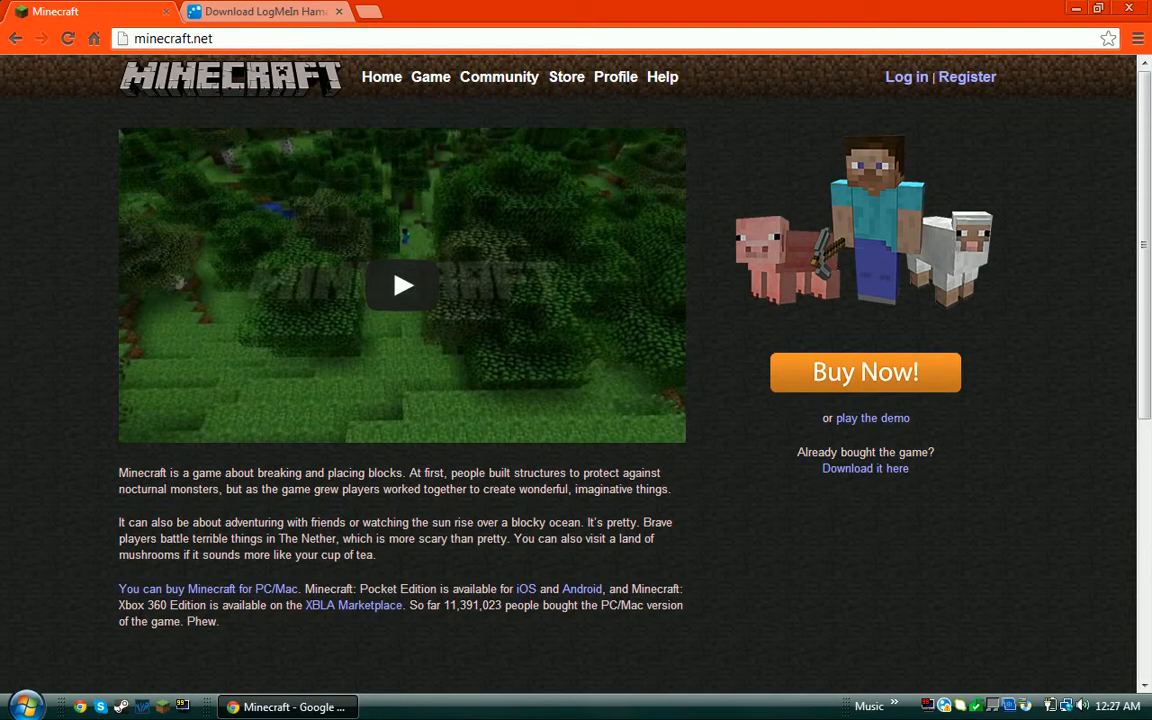
- Bring up minecraft.net's download page via 'Download it here' and scroll through the launcher and server downloads
{"action": "left_click", "coordinate": [264, 12]}
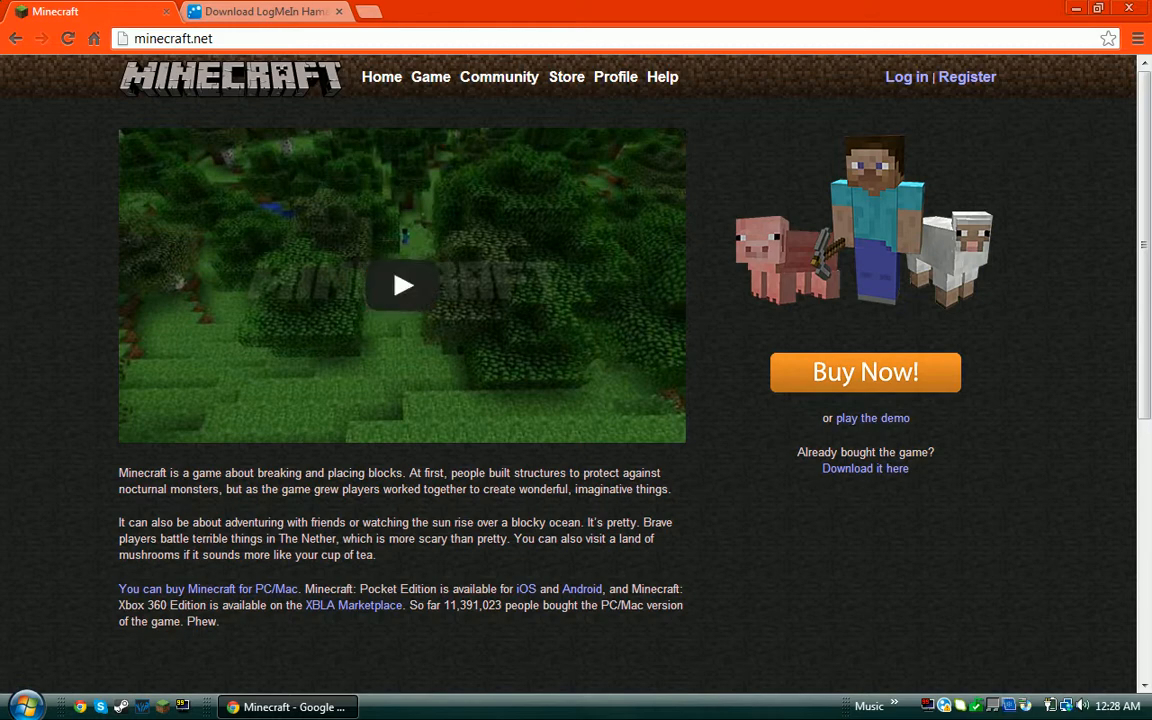
{"action": "left_click", "coordinate": [864, 468]}
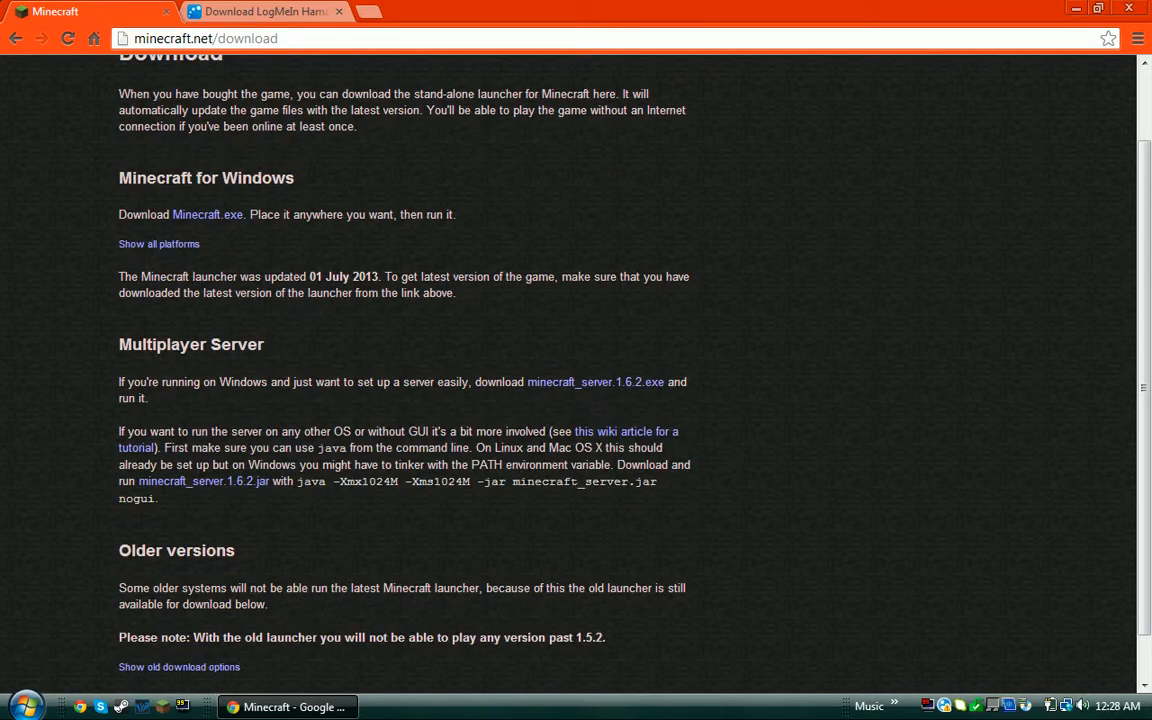
{"action": "scroll", "scroll_direction": "down", "scroll_amount": 3}
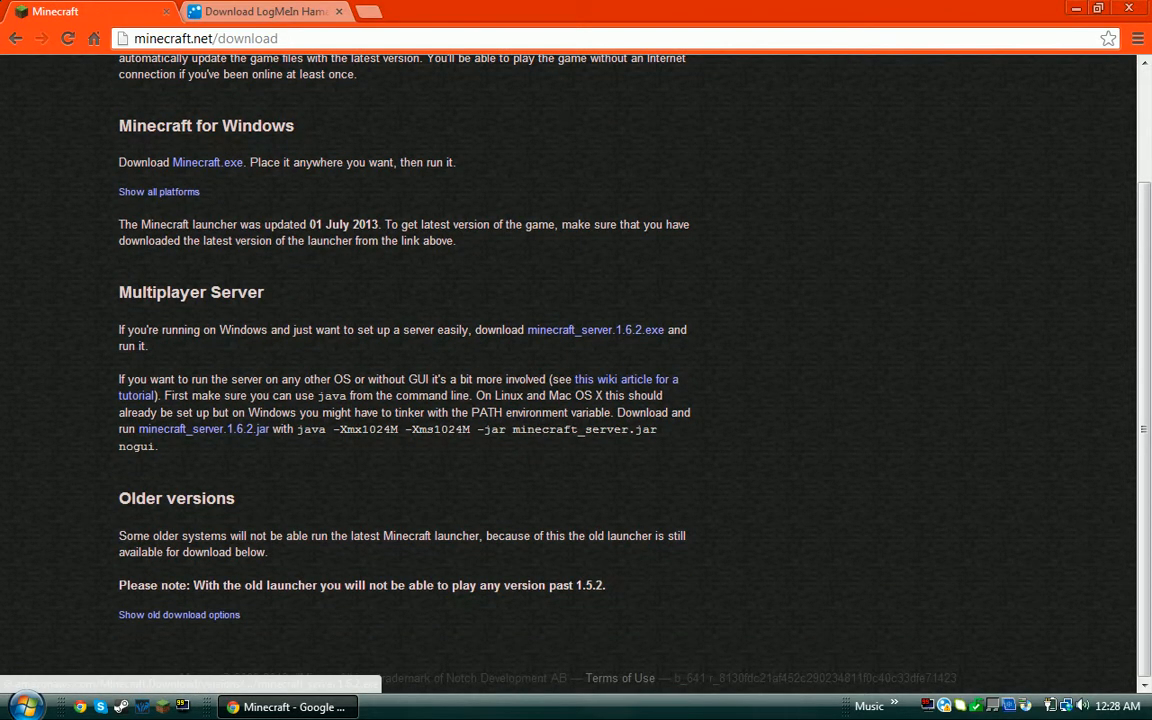
{"action": "left_click_drag", "start_coordinate": [526, 328], "coordinate": [684, 328]}
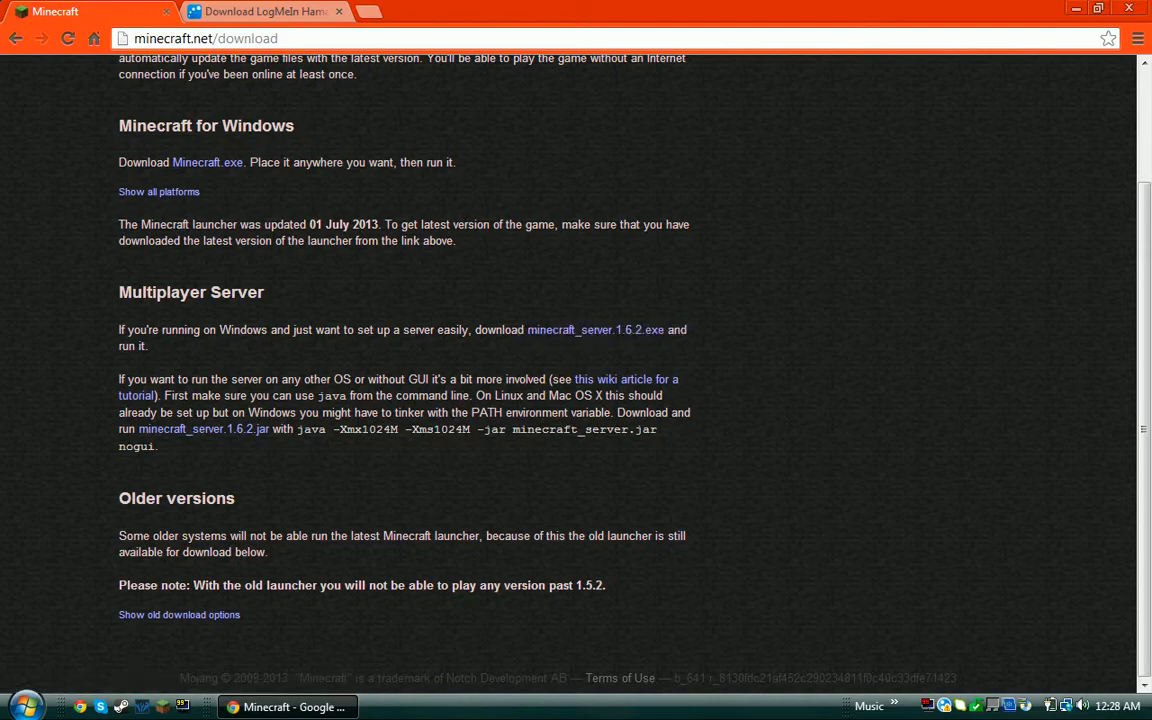
{"action": "scroll", "scroll_direction": "up", "scroll_amount": 3}
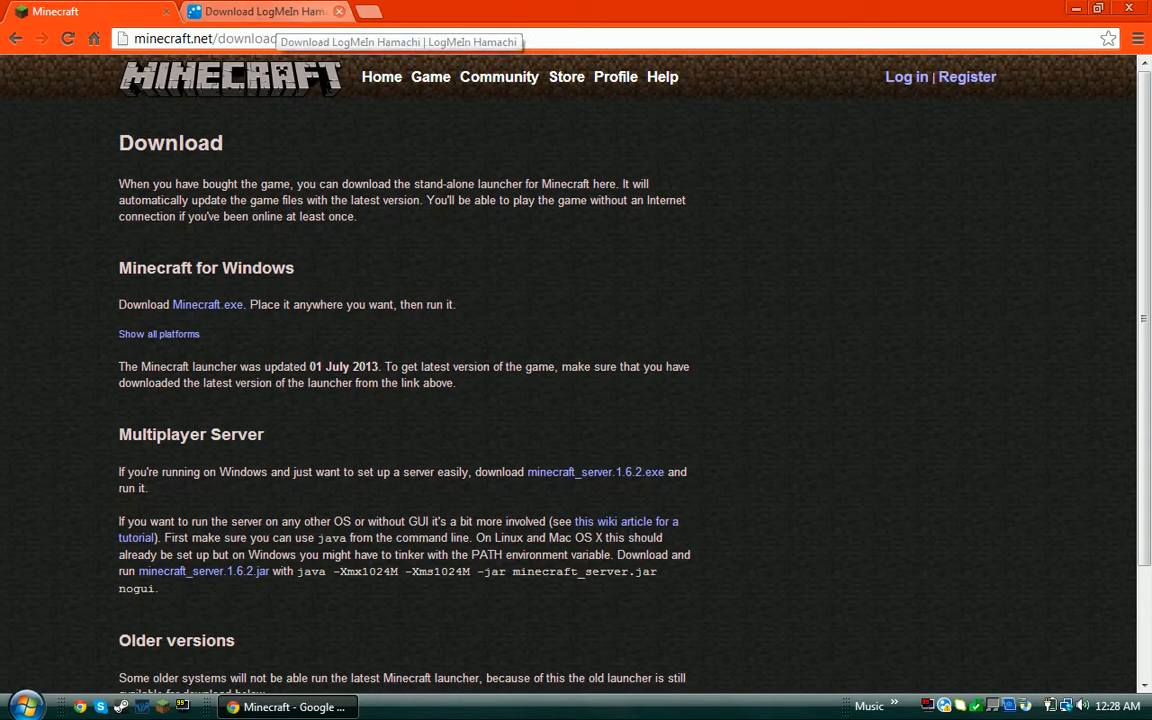
{"action": "left_click", "coordinate": [384, 12]}
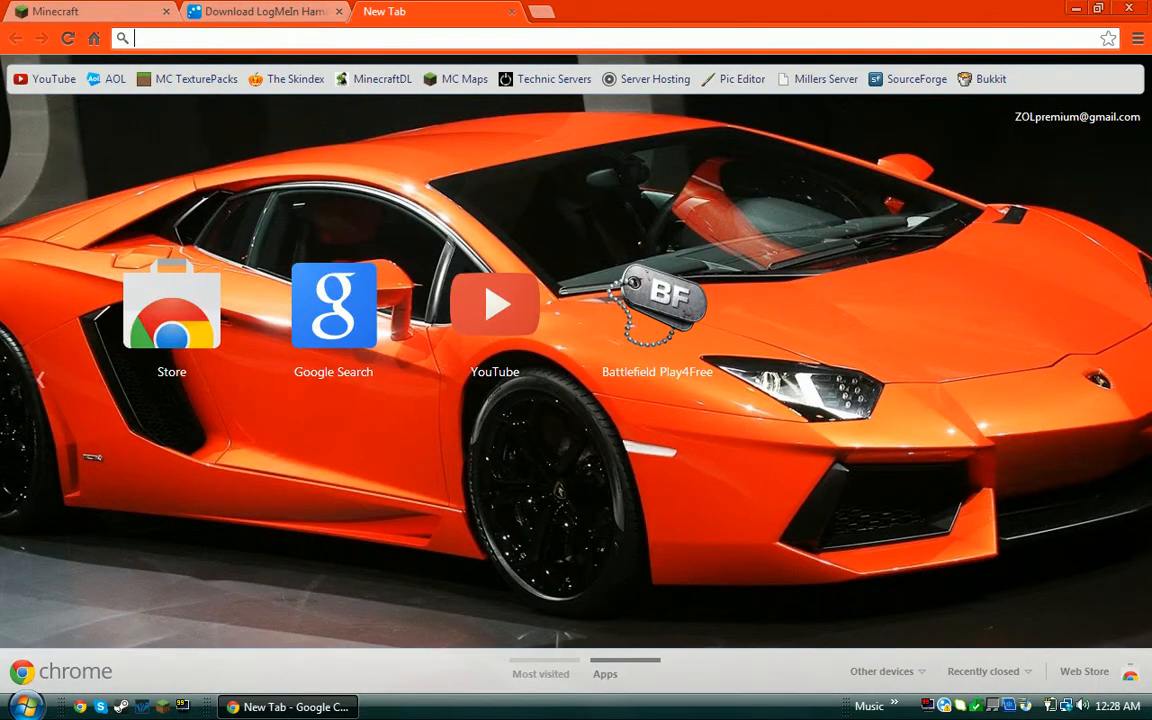
{"action": "type", "text": "www.technicpack.net"}
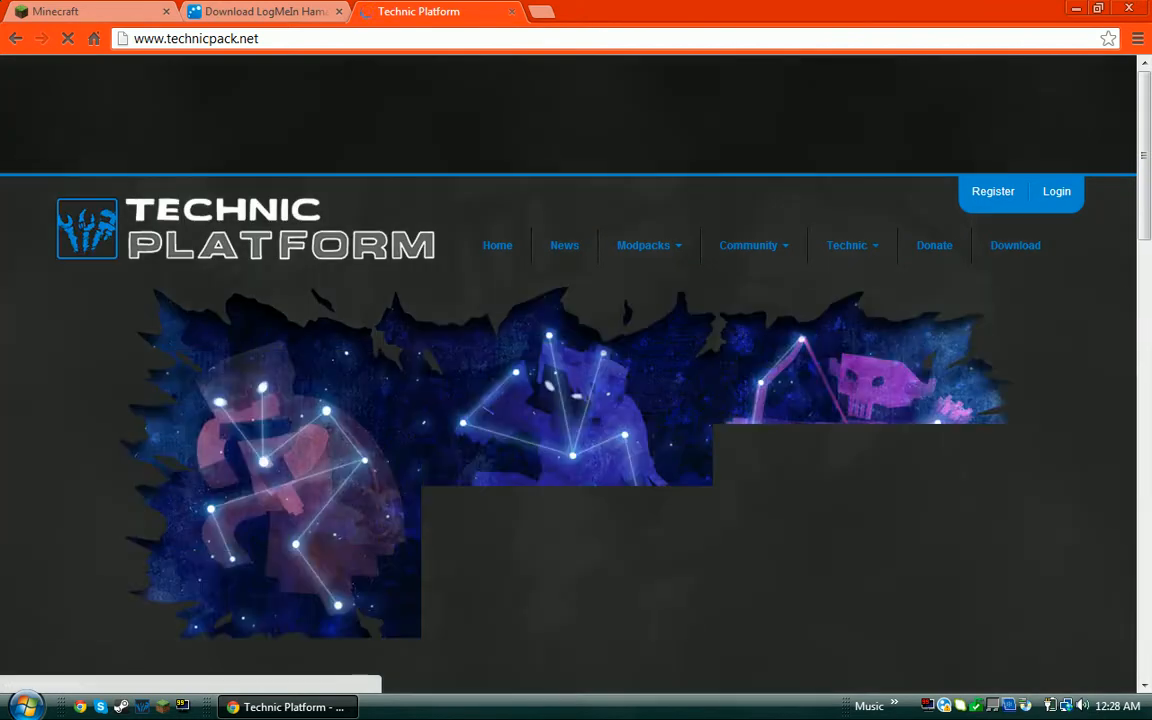
{"action": "left_click", "coordinate": [644, 244]}
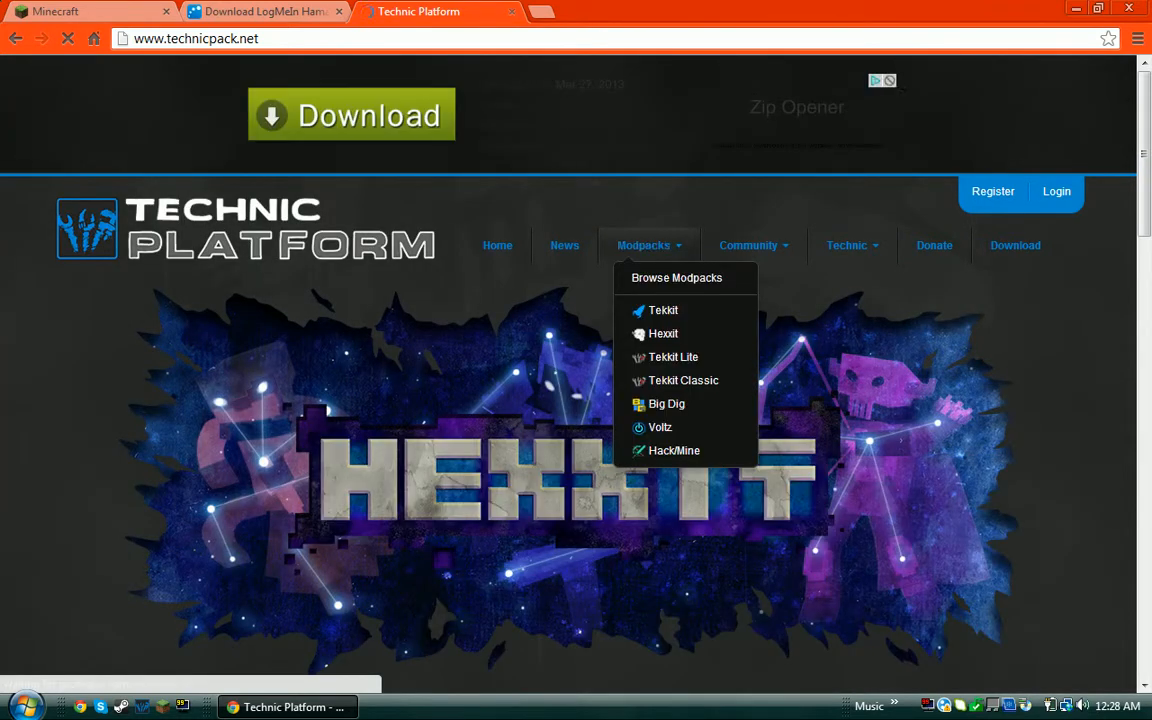
{"action": "mouse_move", "coordinate": [684, 380]}
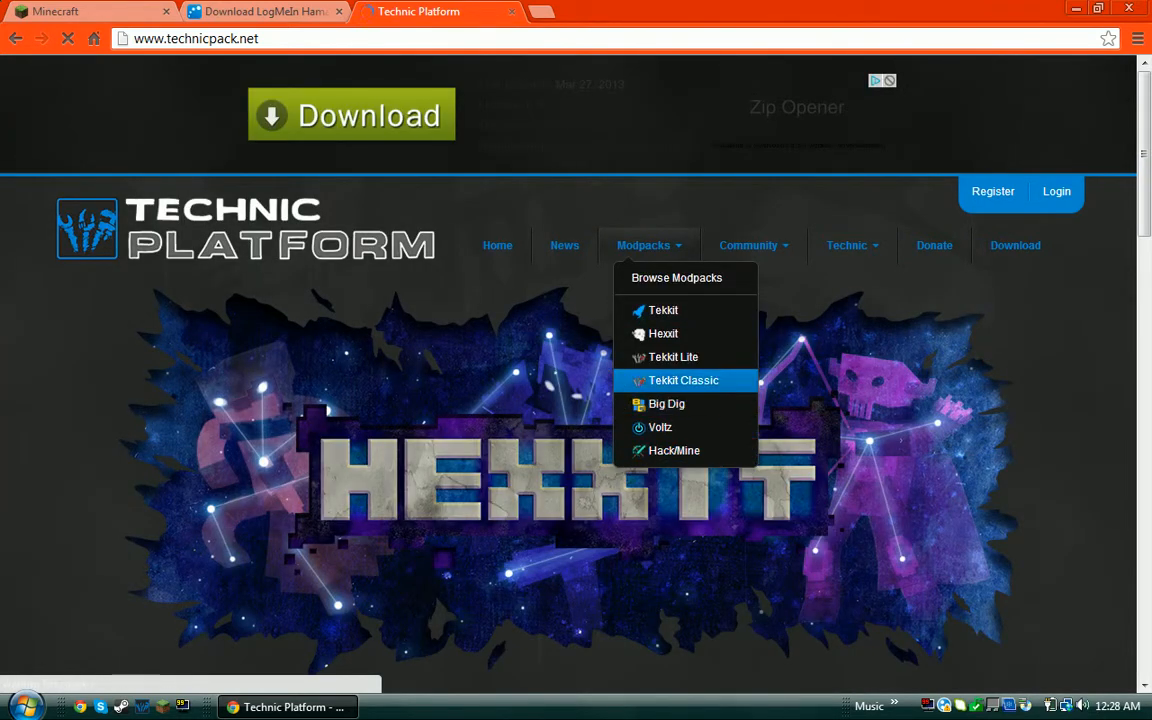
{"action": "mouse_move", "coordinate": [672, 356]}
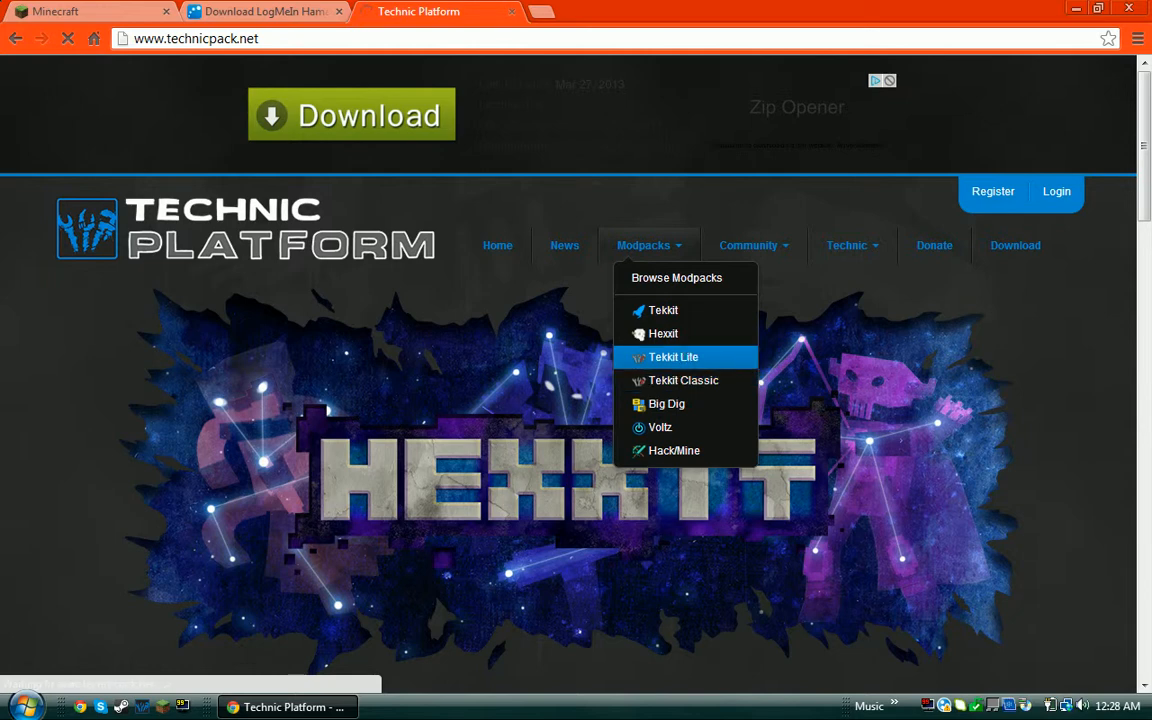
{"action": "mouse_move", "coordinate": [684, 380]}
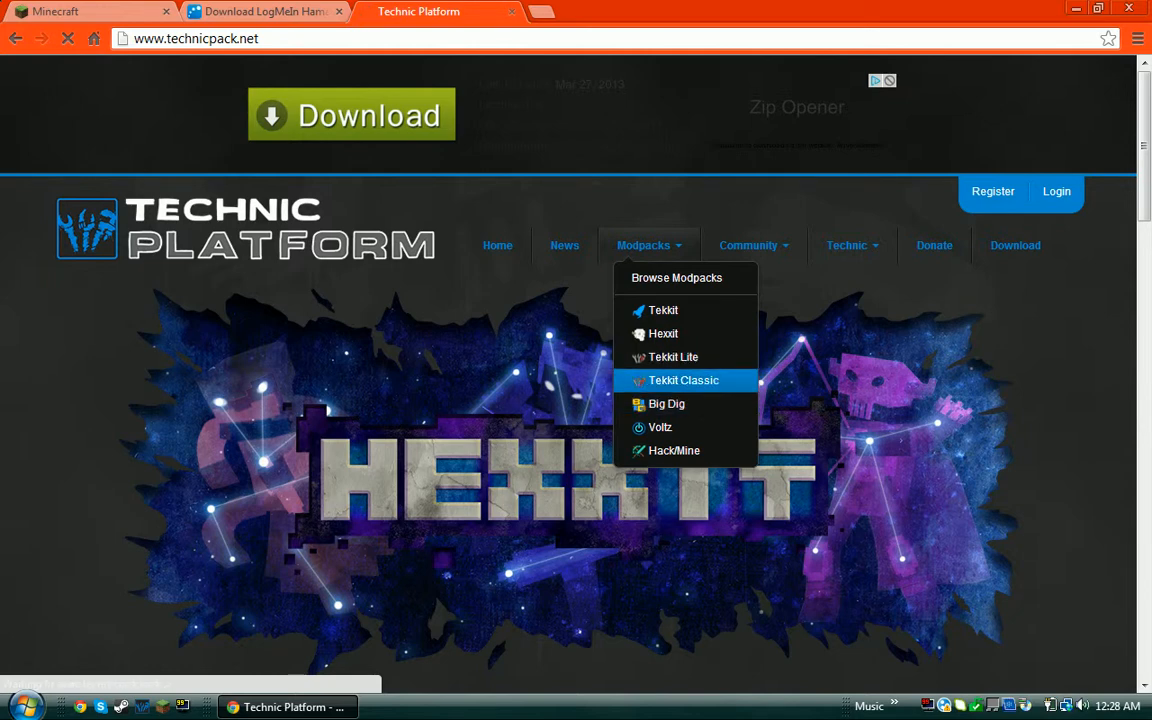
{"action": "left_click", "coordinate": [684, 380]}
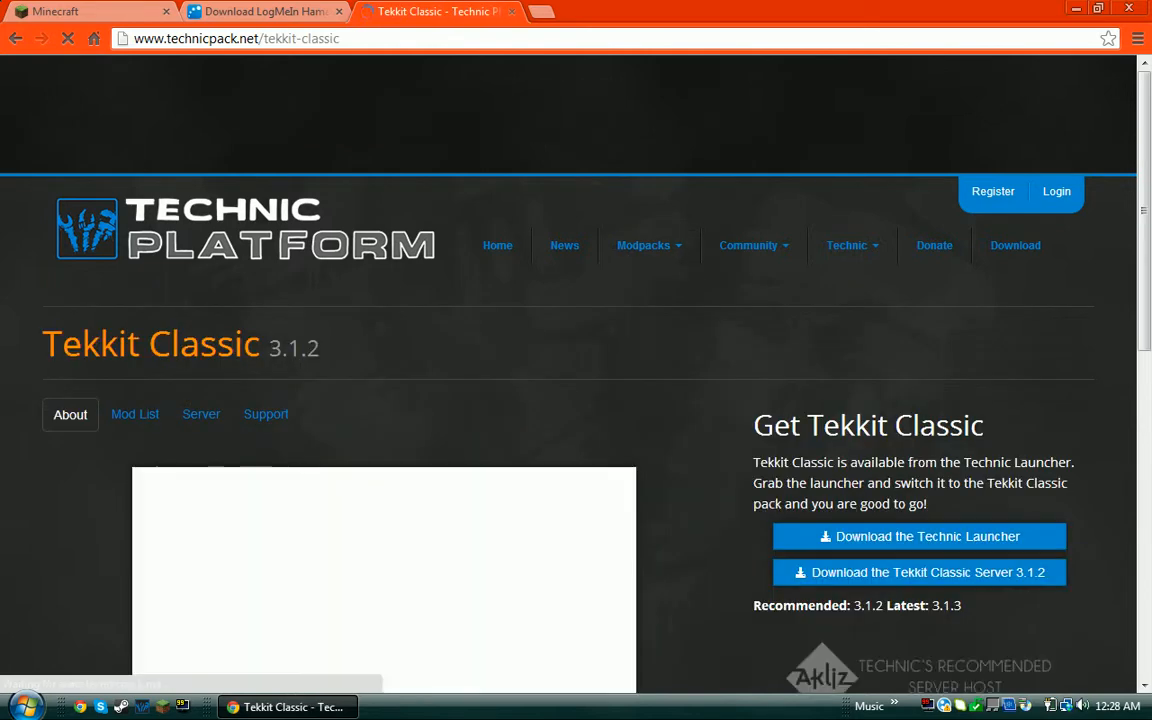
{"action": "scroll", "scroll_direction": "down", "scroll_amount": 3}
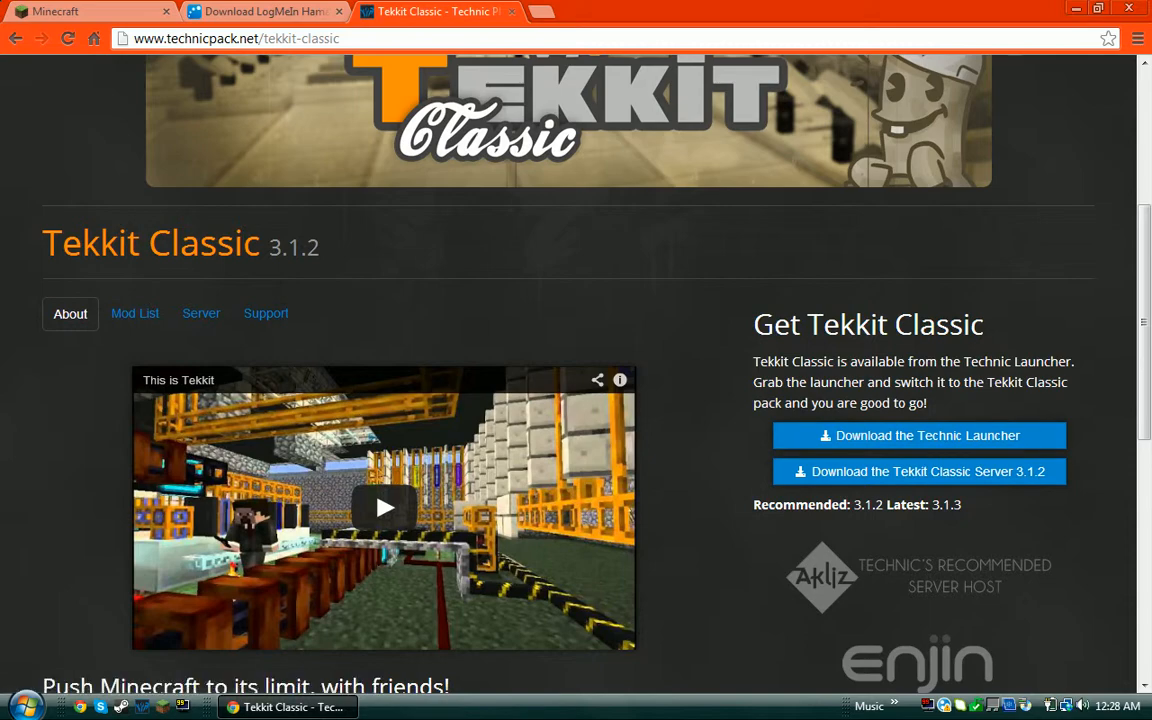
- Close the Minecraft and Tekkit Classic tabs, leaving the Hamachi download page
{"action": "left_click", "coordinate": [164, 12]}
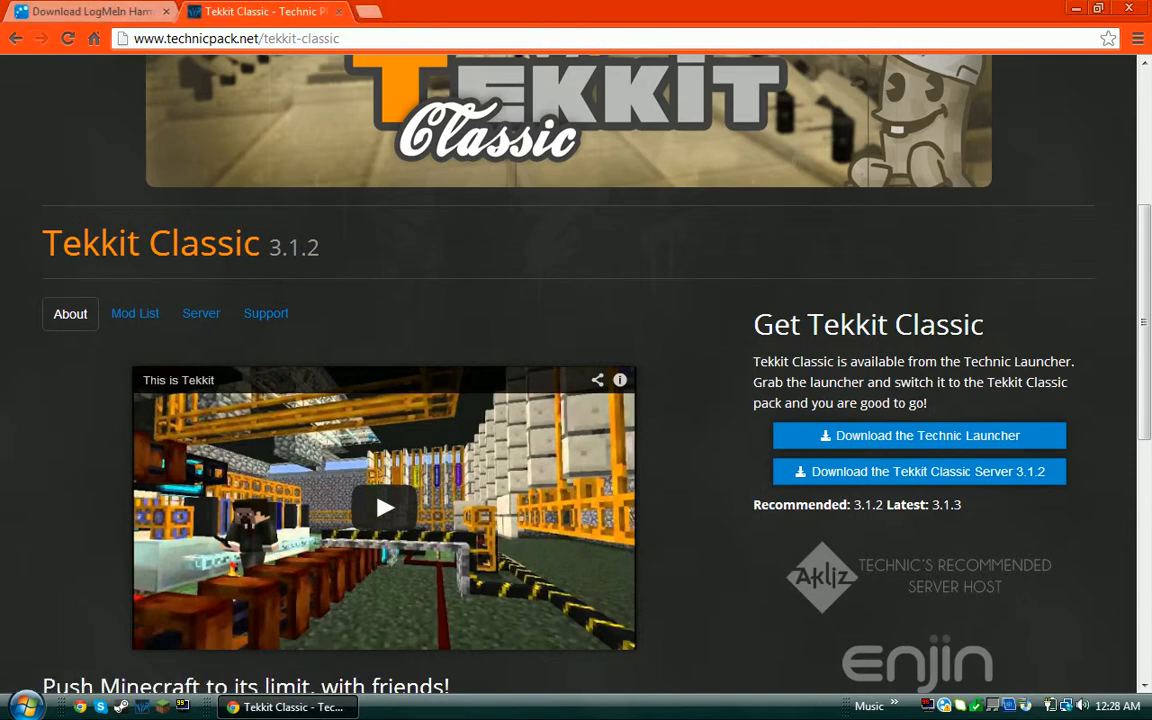
{"action": "left_click", "coordinate": [84, 12]}
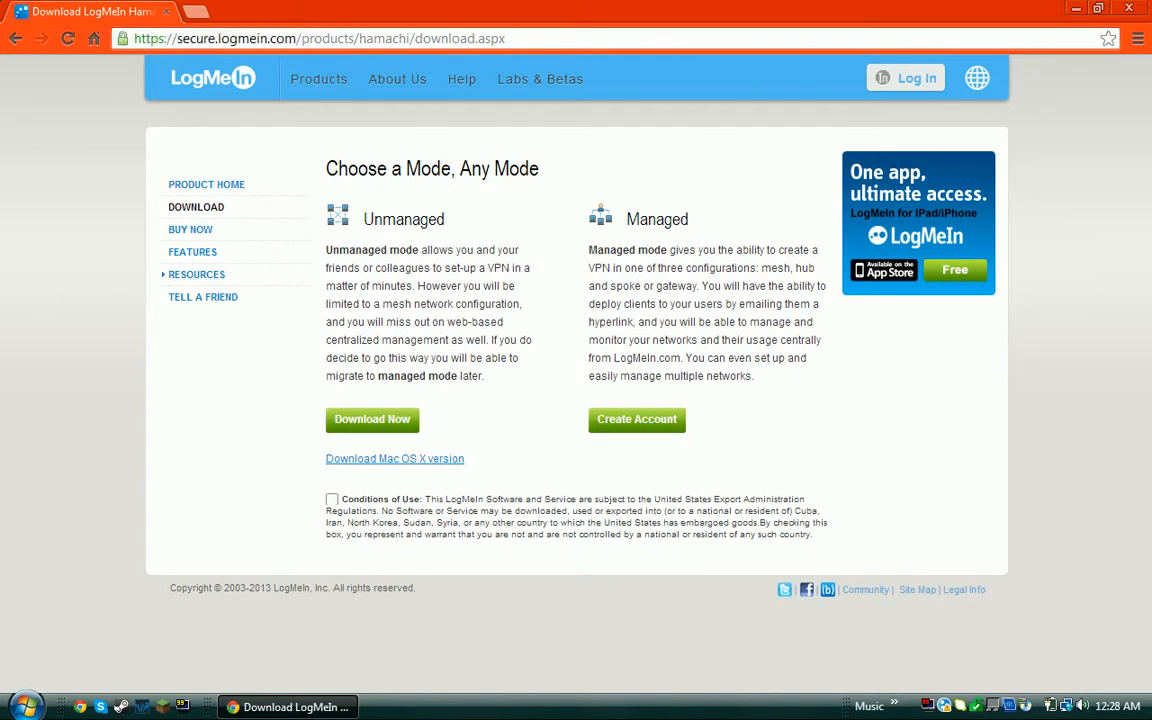
- Accept the LogMeIn Conditions of Use and download the unmanaged hamachi.msi installer
{"action": "left_click", "coordinate": [318, 80]}
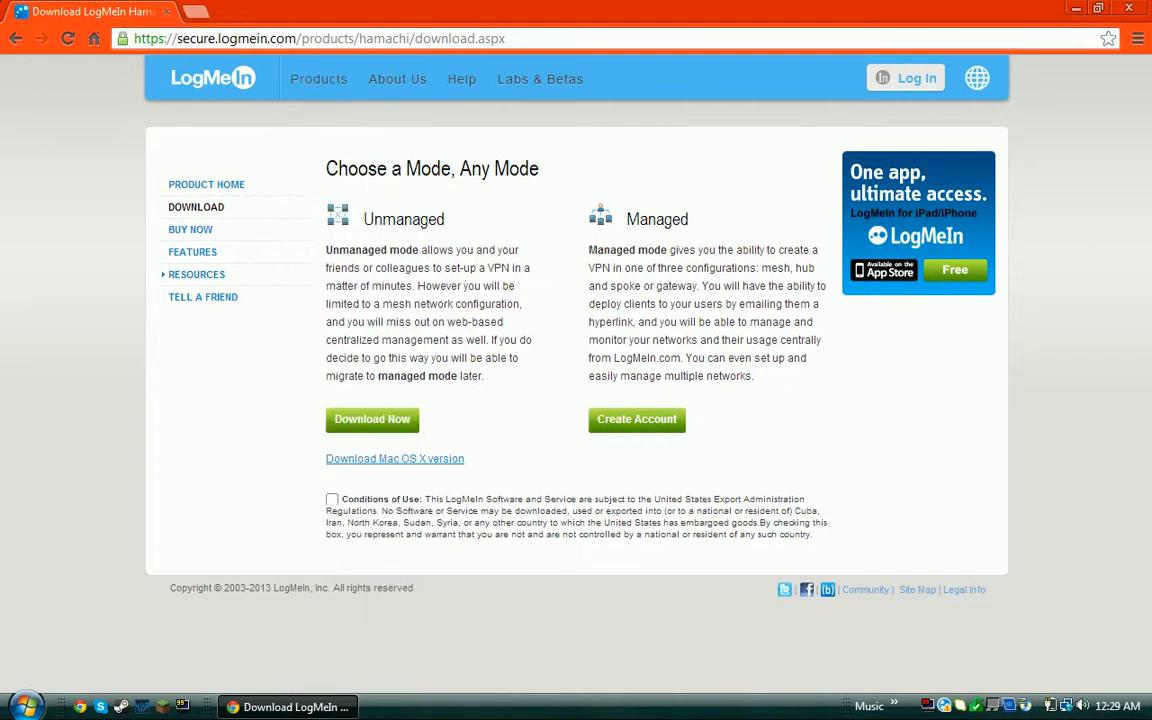
{"action": "left_click", "coordinate": [332, 500]}
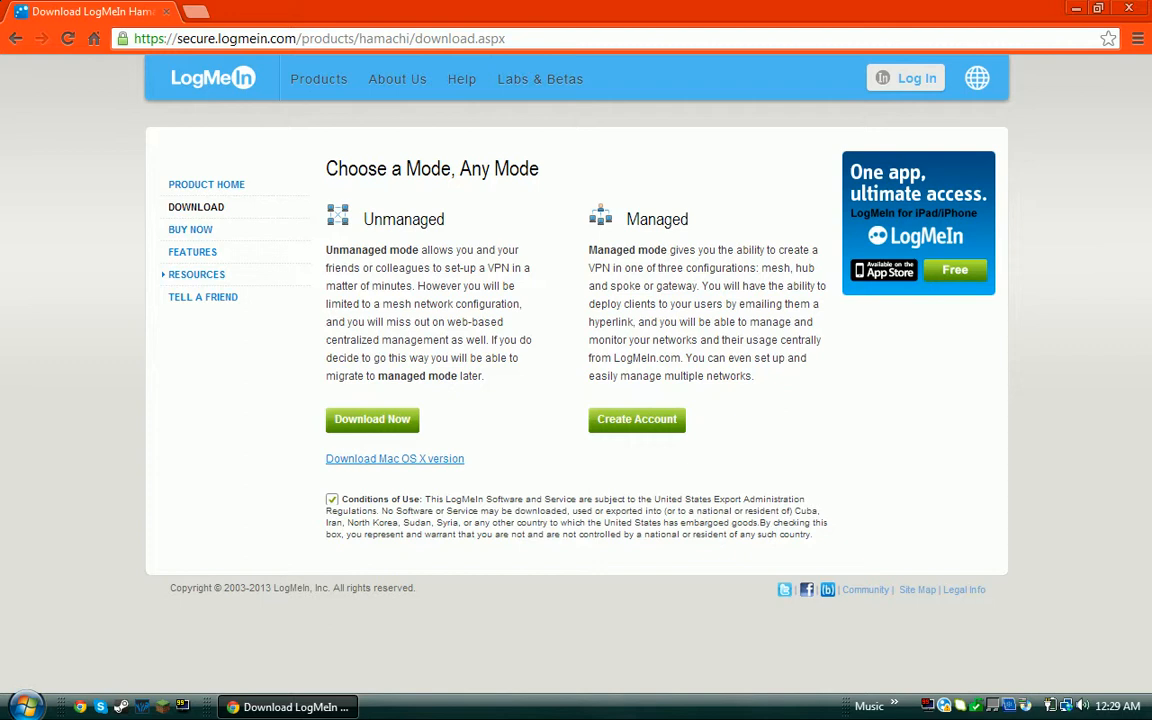
{"action": "left_click", "coordinate": [372, 420]}
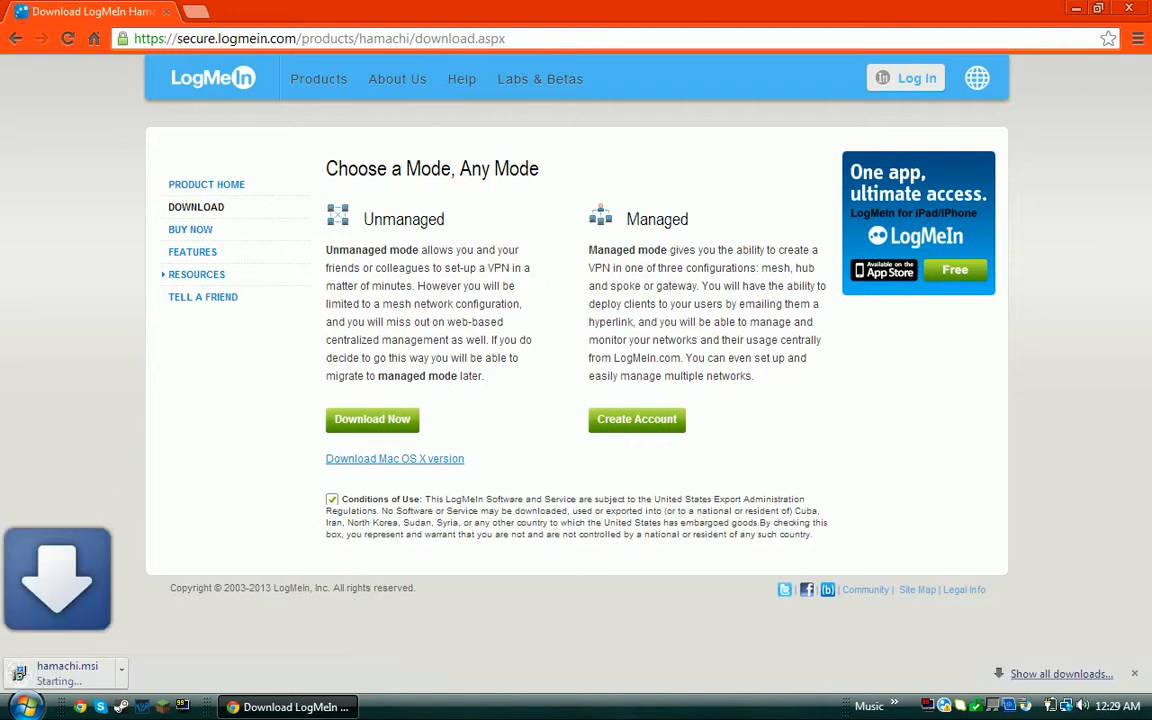
{"action": "left_click", "coordinate": [120, 672]}
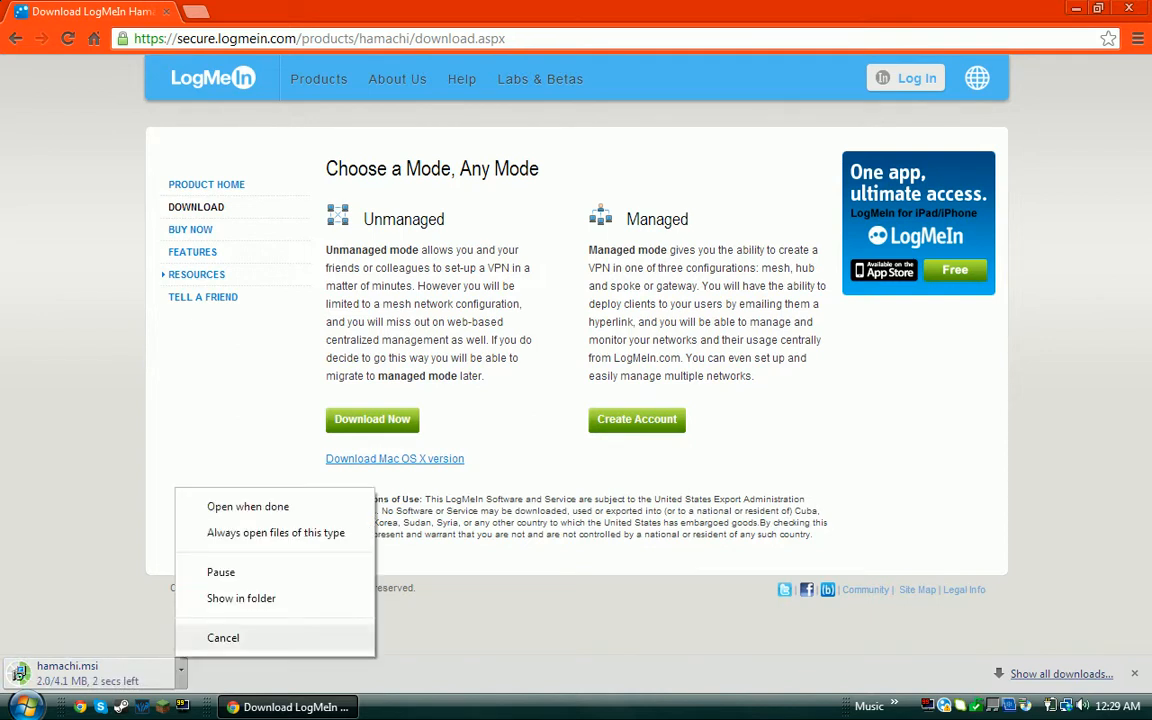
{"action": "left_click", "coordinate": [224, 638]}
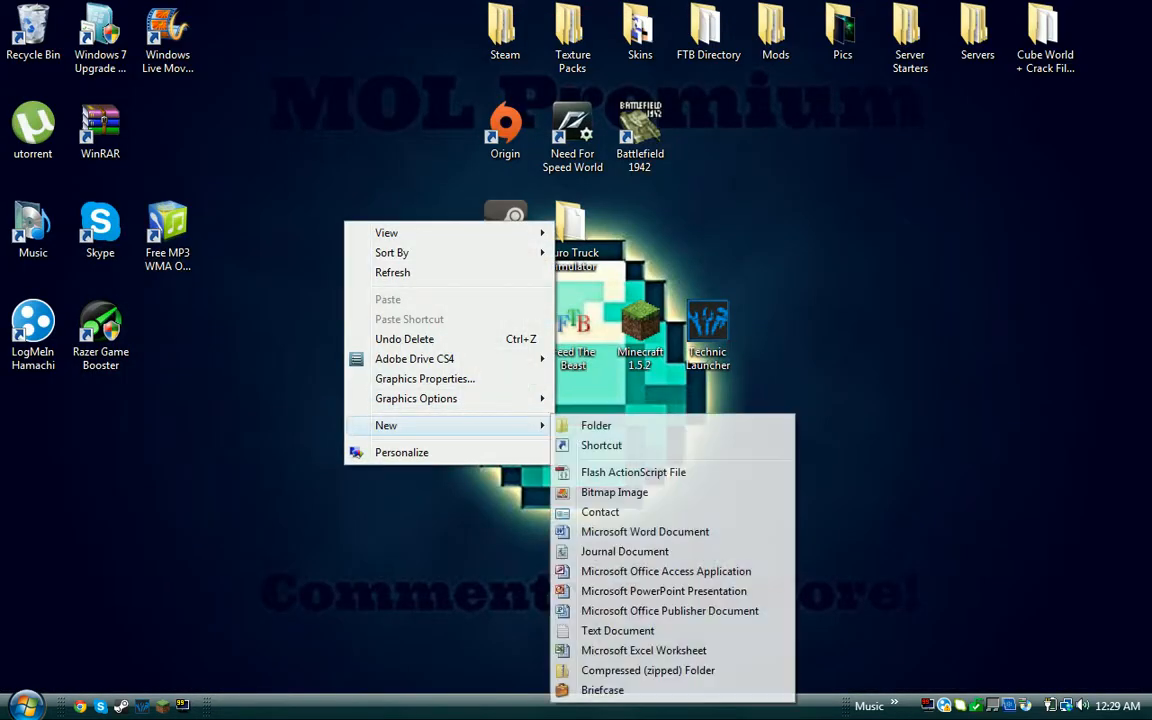
- Create a desktop folder named 'Server' and open it to hold the minecraft_server jar
{"action": "left_click", "coordinate": [596, 424]}
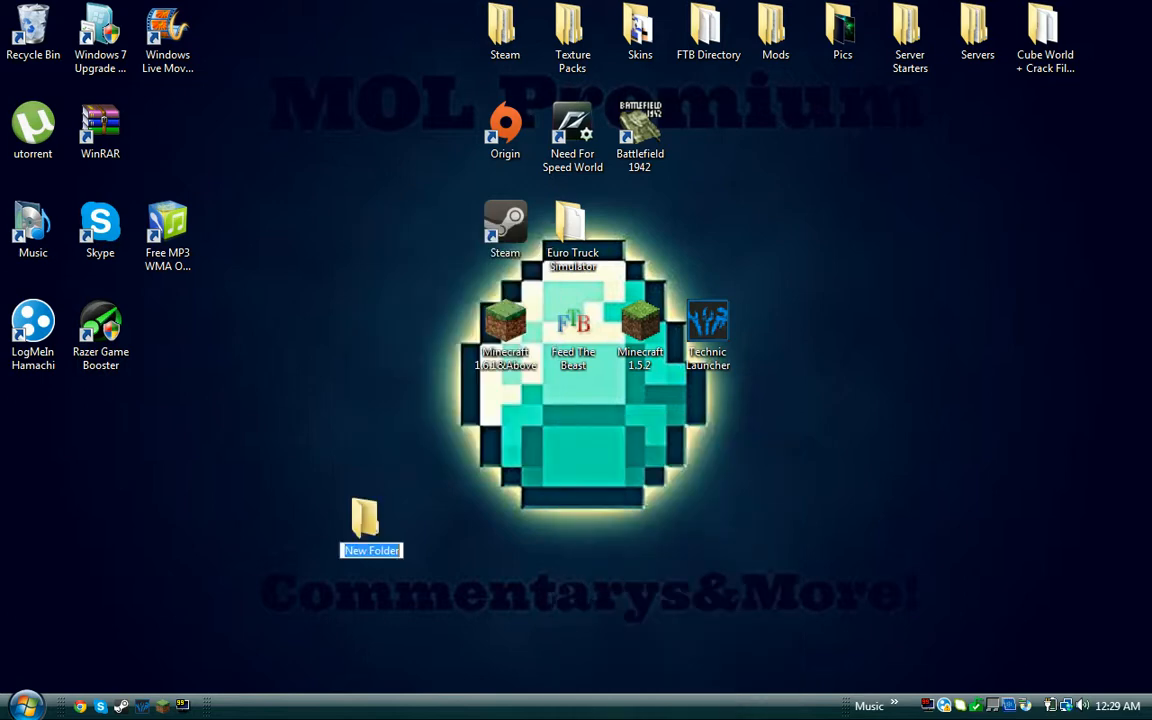
{"action": "type", "text": "Ser"}
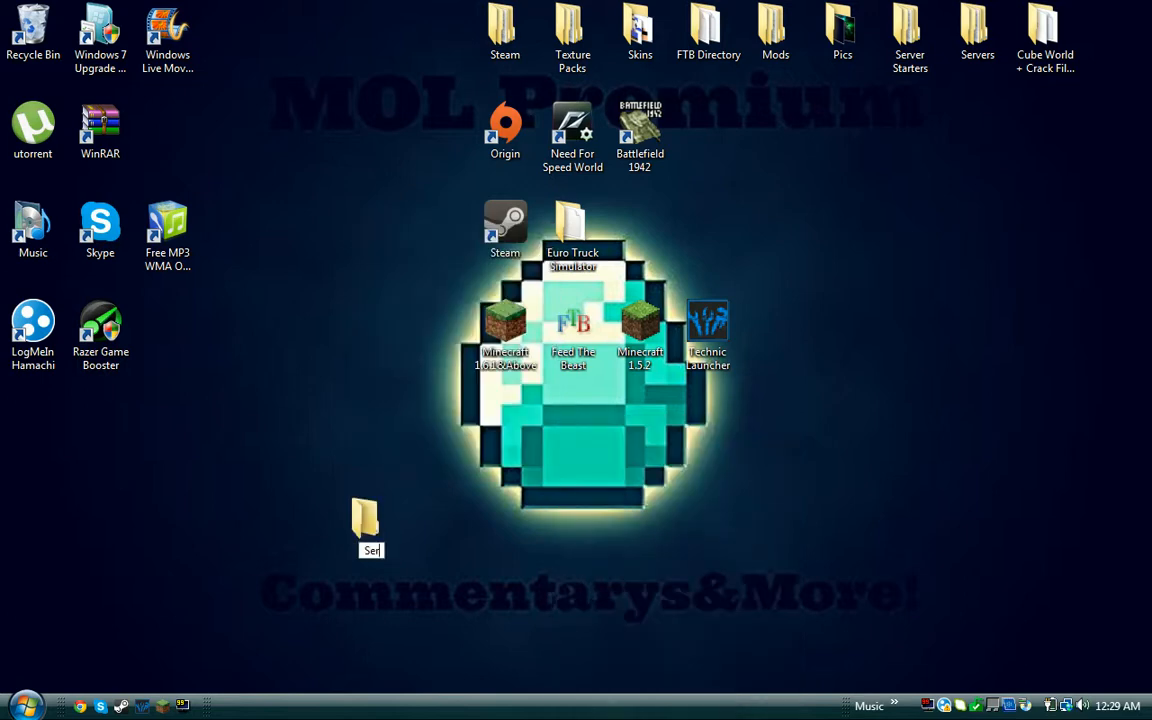
{"action": "left_click", "coordinate": [372, 520]}
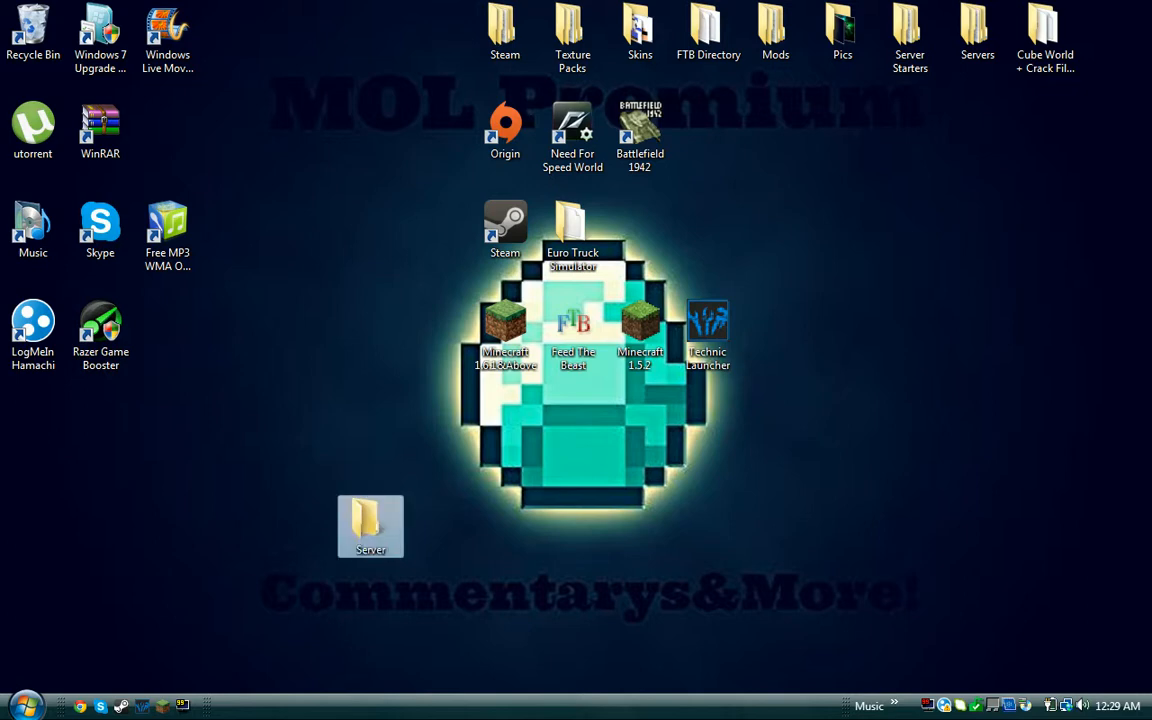
{"action": "double_click", "coordinate": [370, 520]}
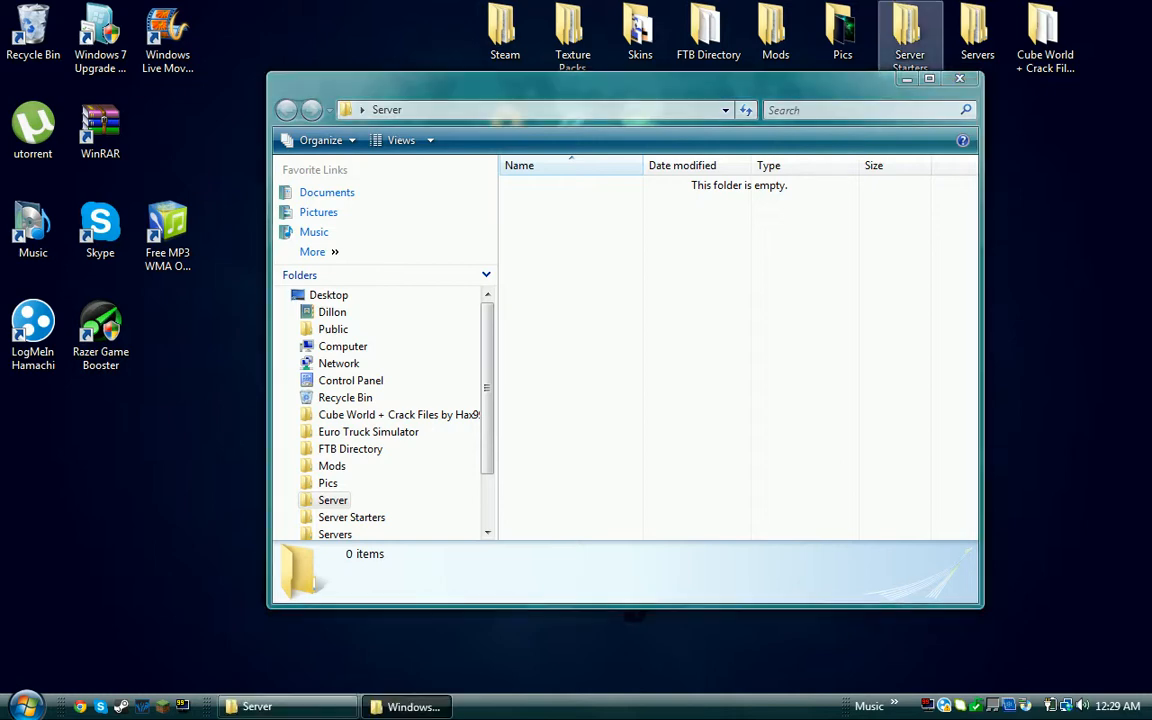
{"action": "double_click", "coordinate": [352, 516]}
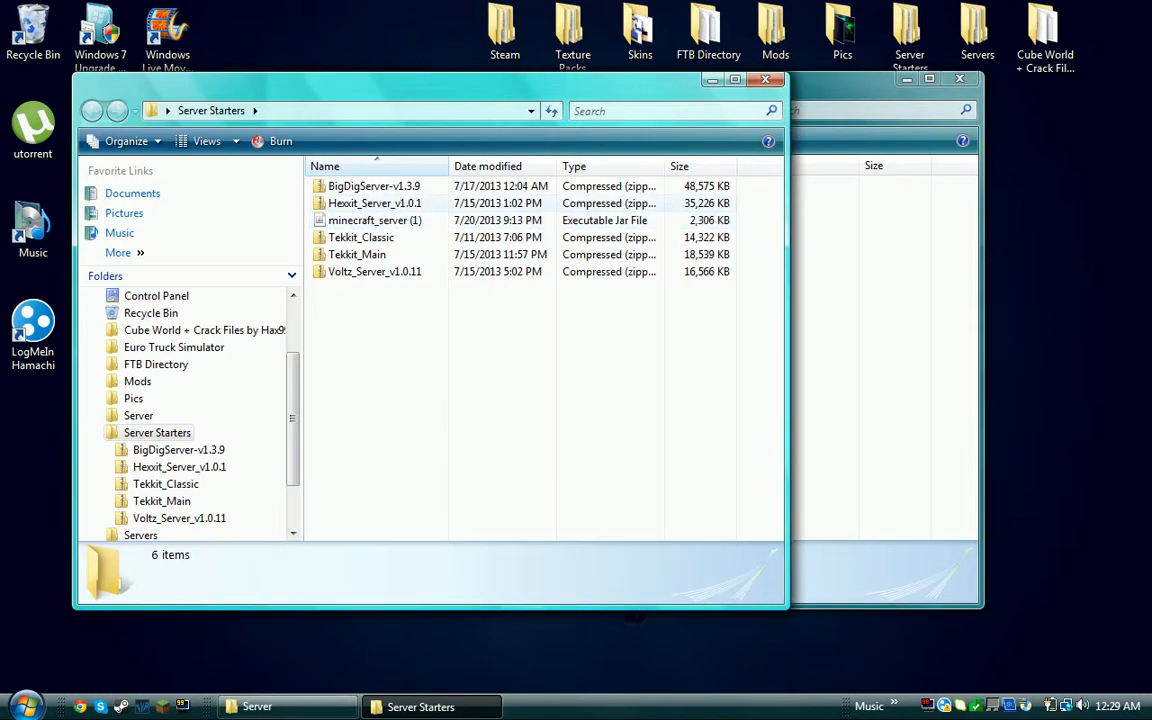
{"action": "right_click", "coordinate": [376, 220]}
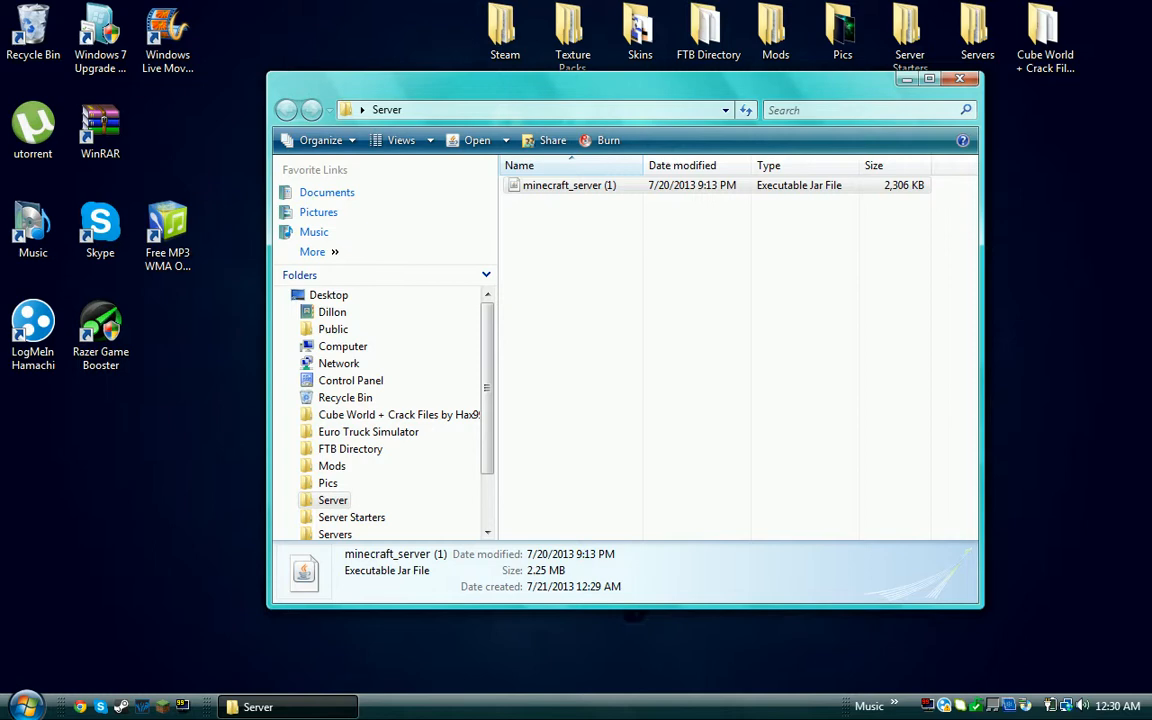
{"action": "mouse_move", "coordinate": [568, 184]}
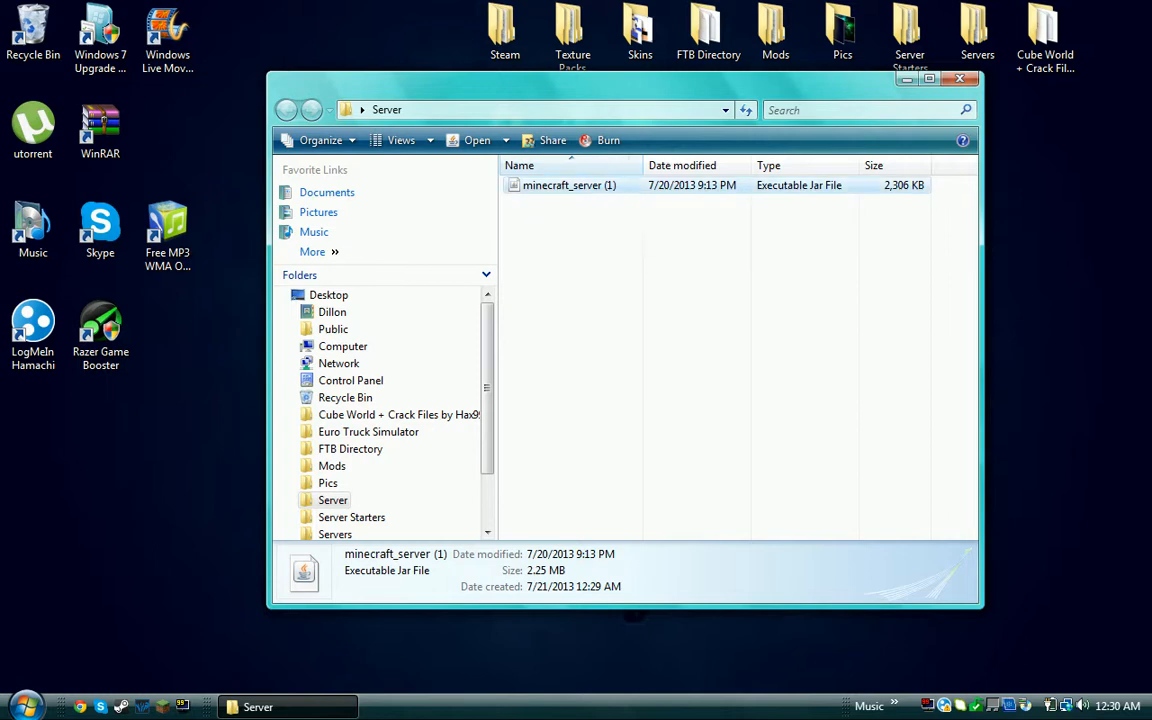
- Run minecraft_server.jar once until 'Done' generates the world and config files, then close the console
{"action": "double_click", "coordinate": [568, 184]}
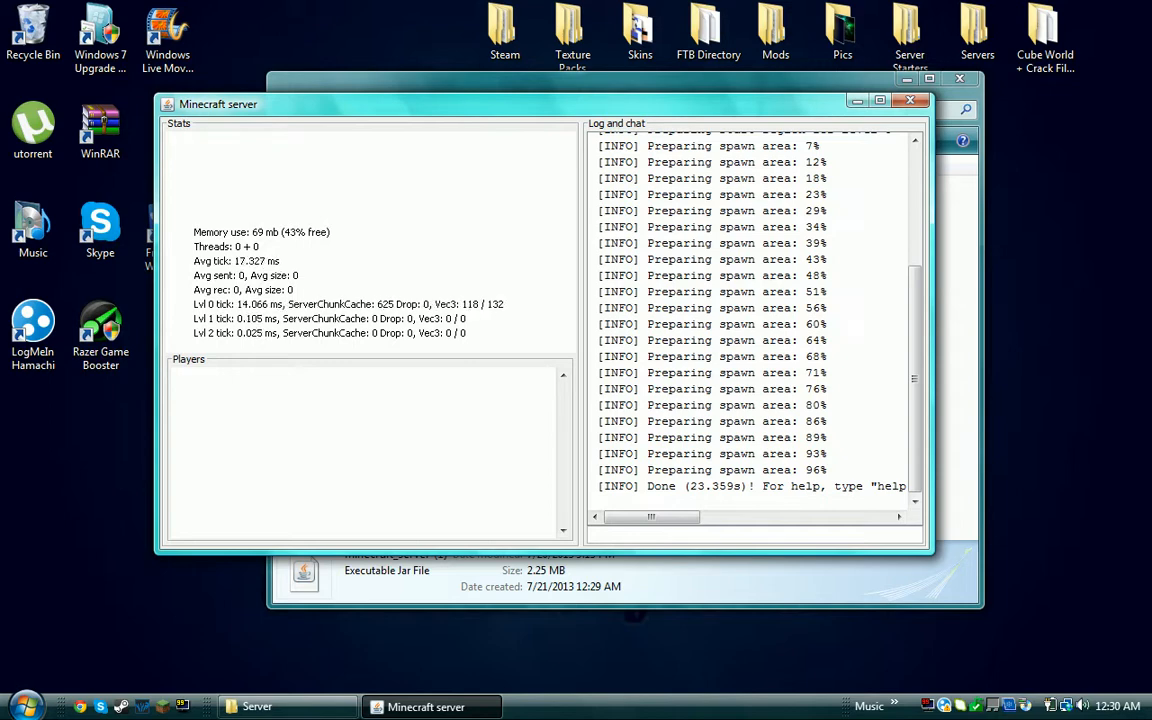
{"action": "left_click", "coordinate": [944, 706]}
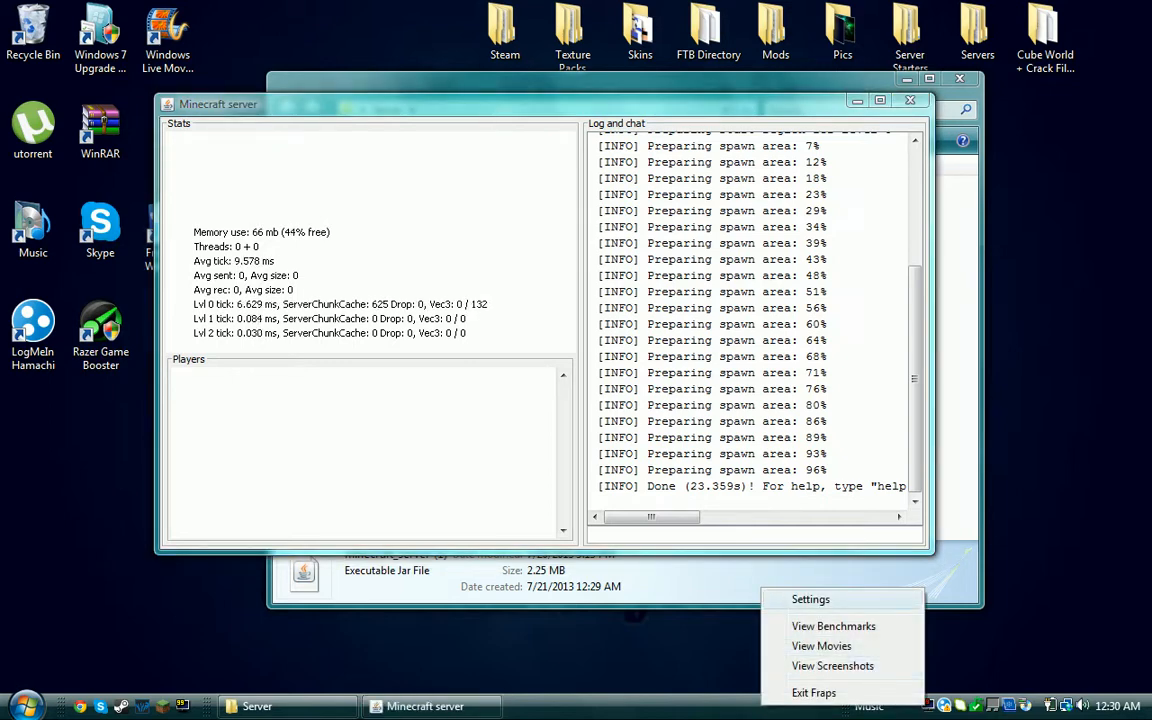
{"action": "left_click", "coordinate": [822, 644]}
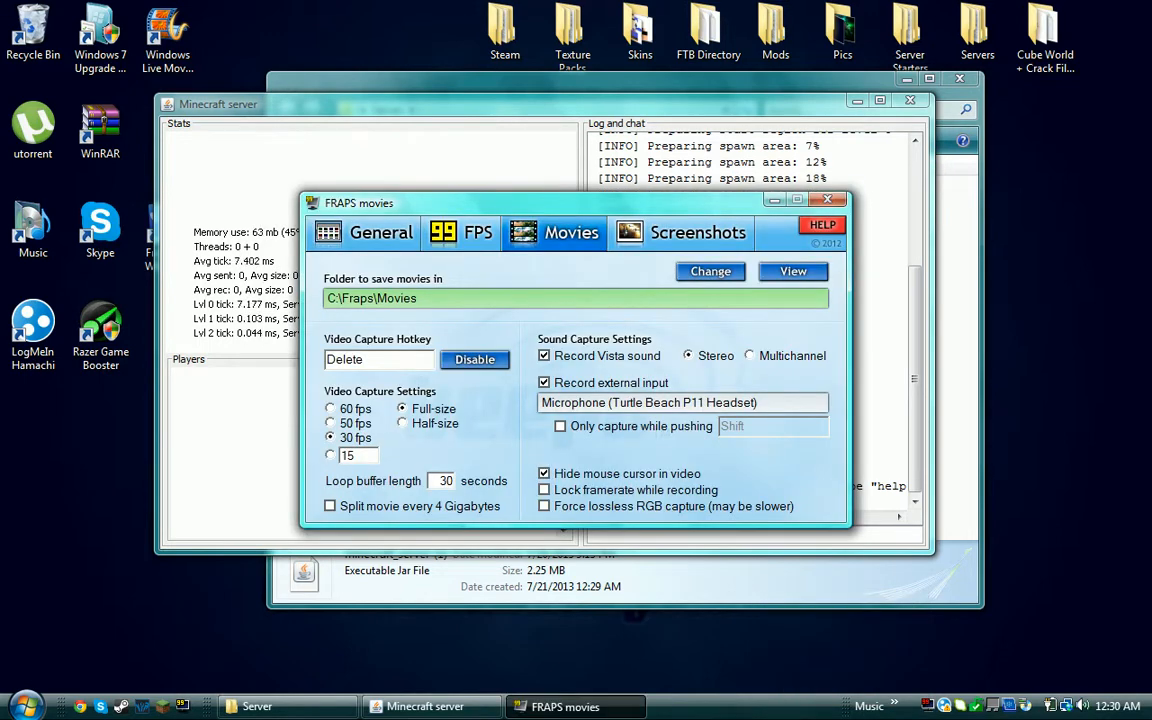
{"action": "left_click", "coordinate": [828, 200]}
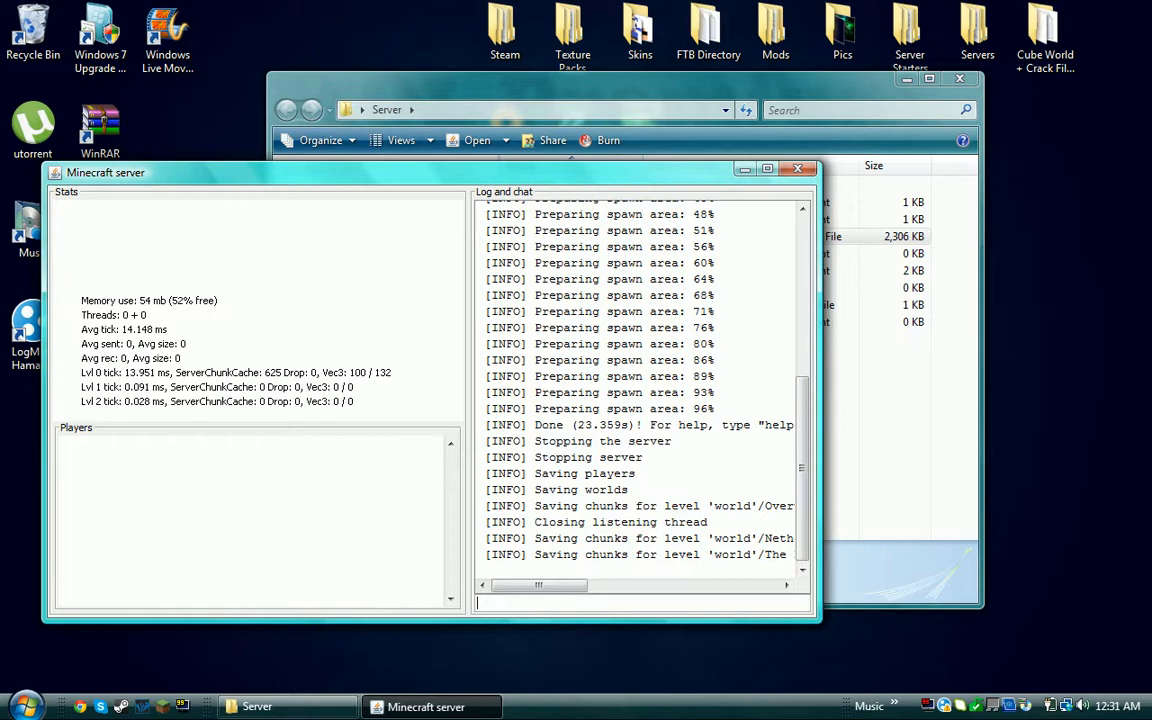
{"action": "left_click", "coordinate": [798, 168]}
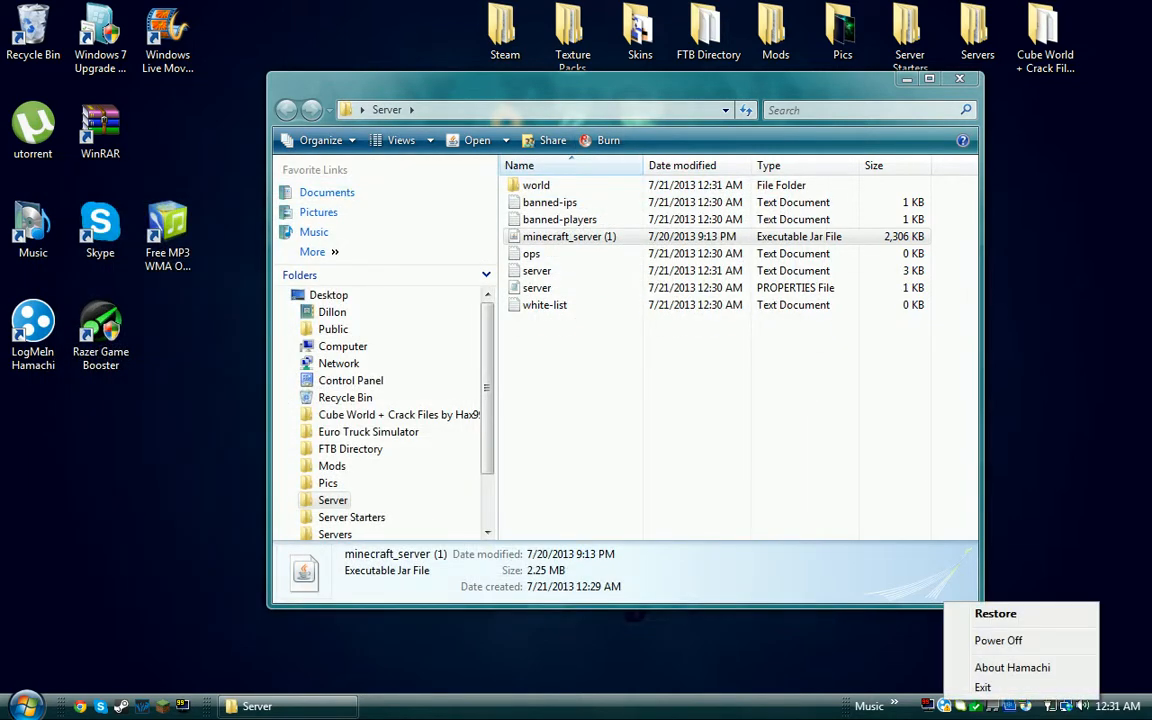
- Restore Hamachi, move its window aside and bring up actions for the address 25.41.139.143
{"action": "left_click", "coordinate": [996, 612]}
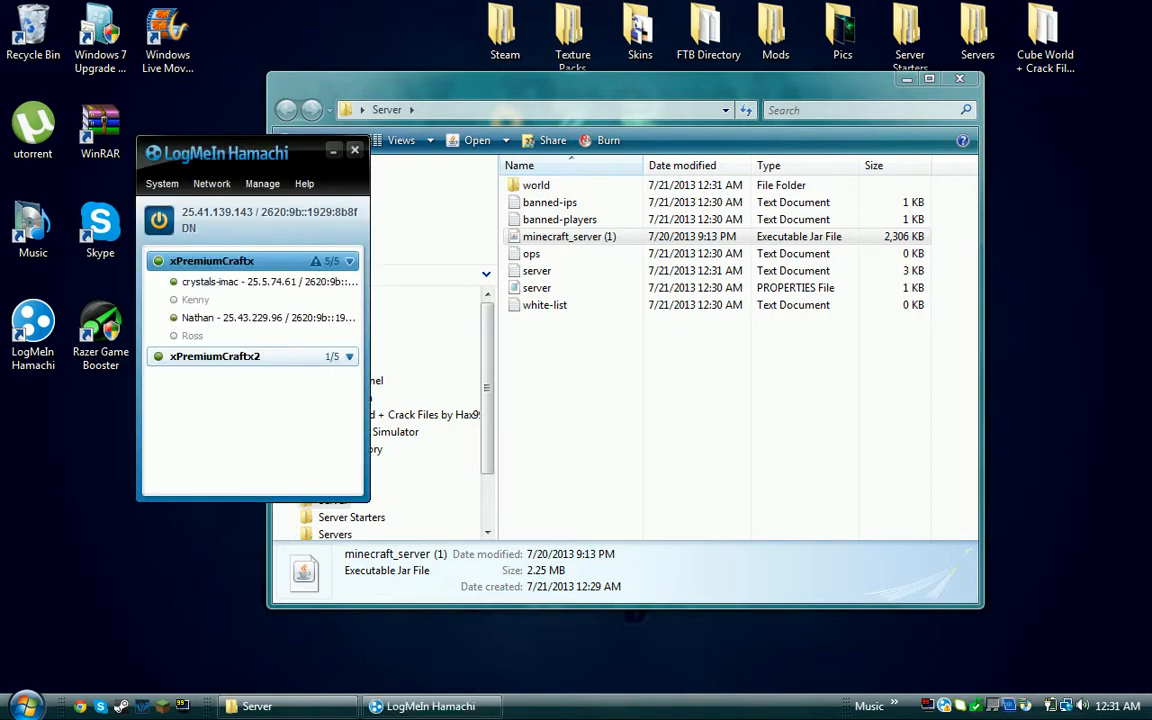
{"action": "left_click_drag", "start_coordinate": [250, 152], "coordinate": [320, 146]}
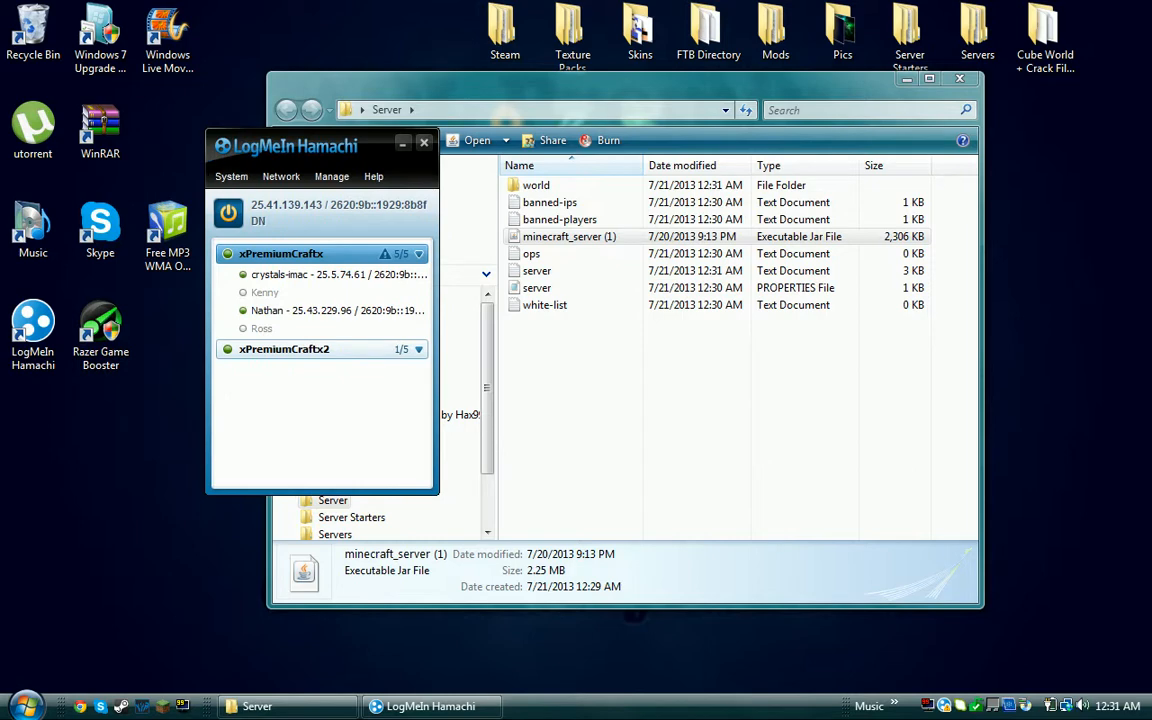
{"action": "right_click", "coordinate": [290, 212]}
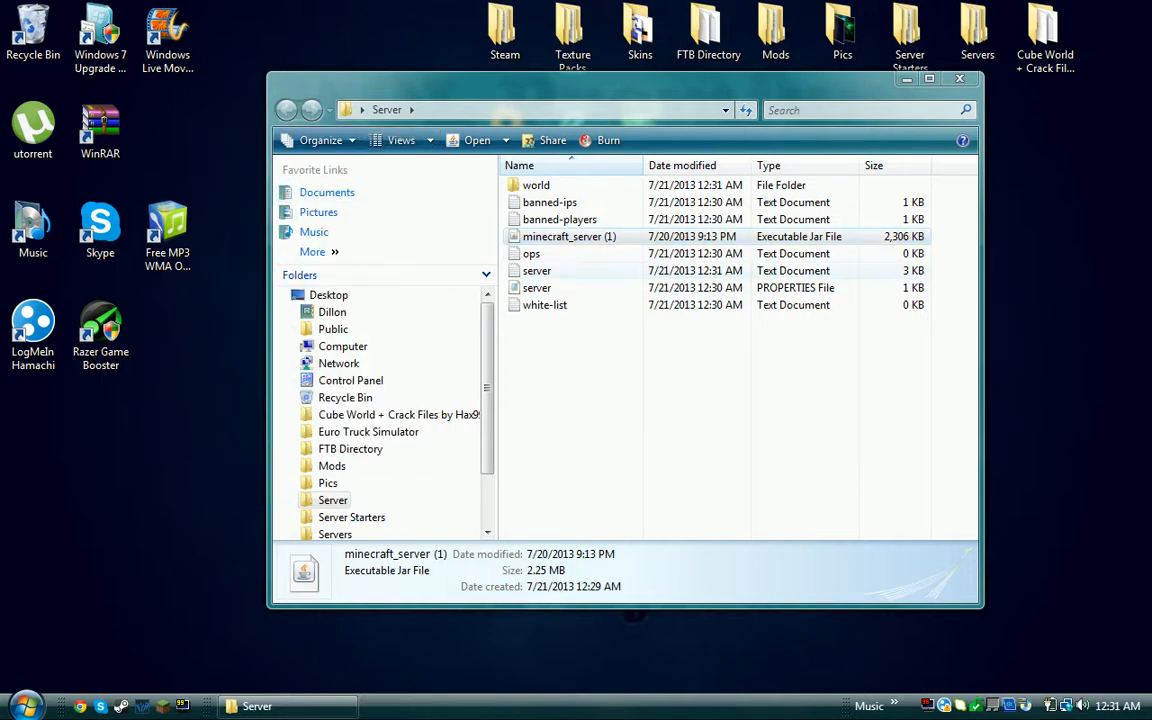
- Edit server.properties in Notepad so server-ip=25.41.139.143, then save and close it
{"action": "double_click", "coordinate": [536, 288]}
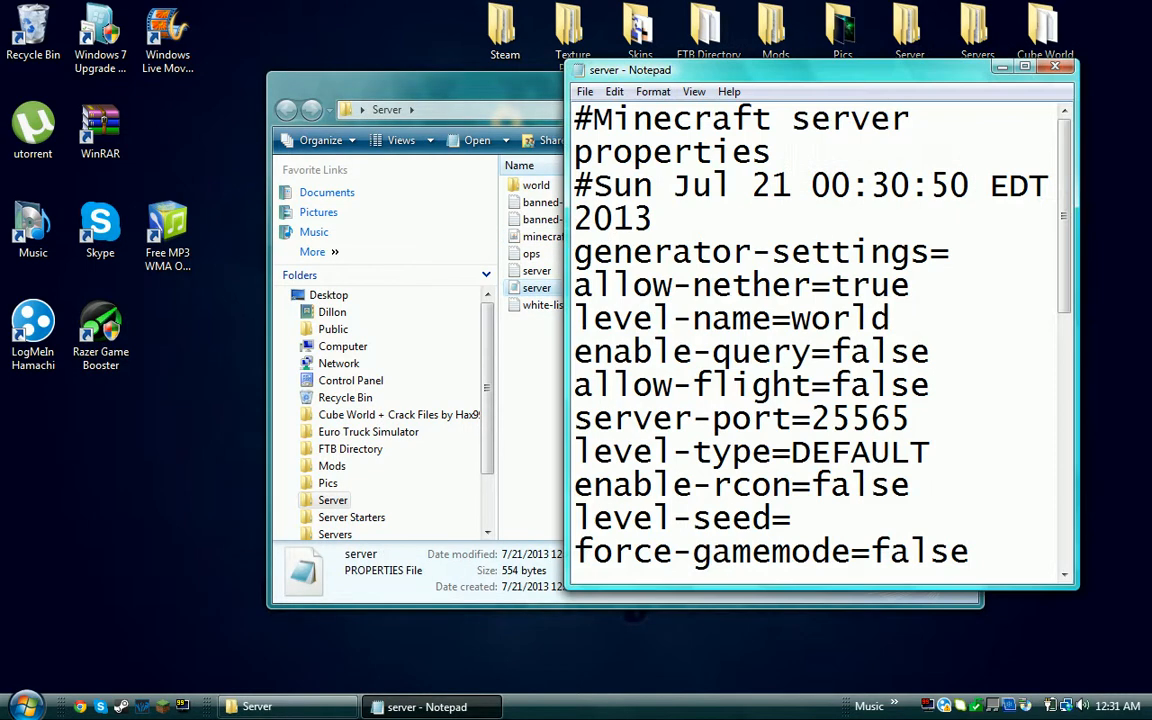
{"action": "scroll", "scroll_direction": "down", "scroll_amount": 3}
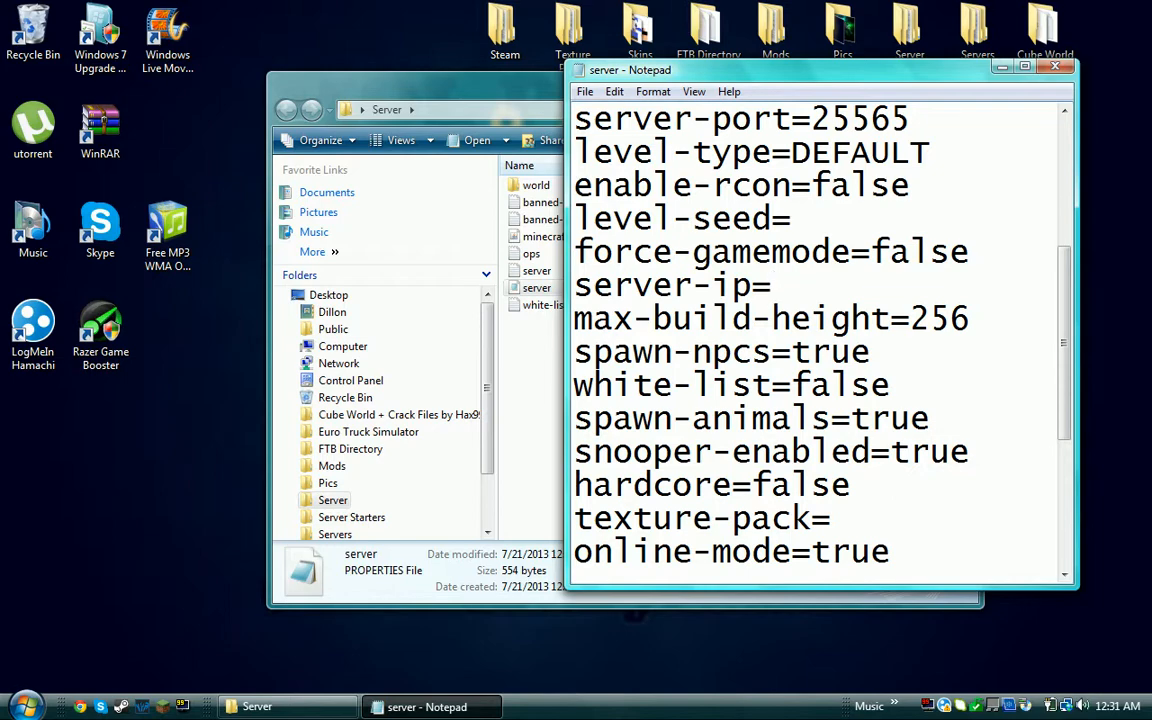
{"action": "type", "text": "25.41.139.143"}
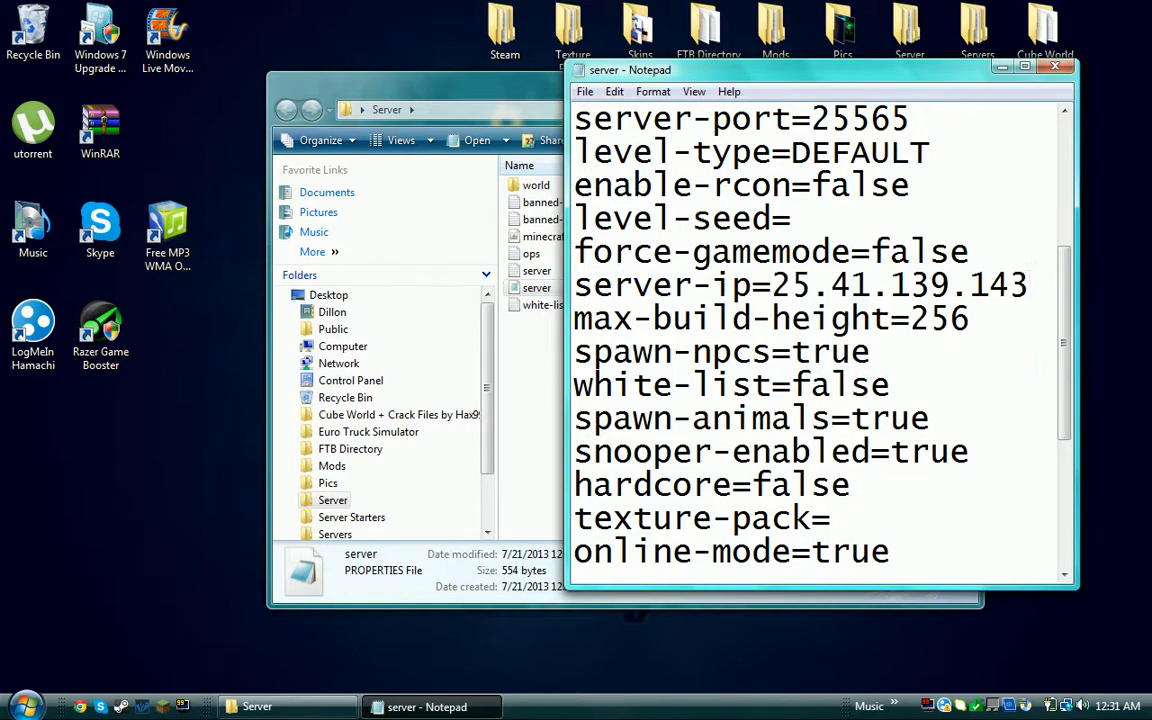
{"action": "scroll", "scroll_direction": "down", "scroll_amount": 3}
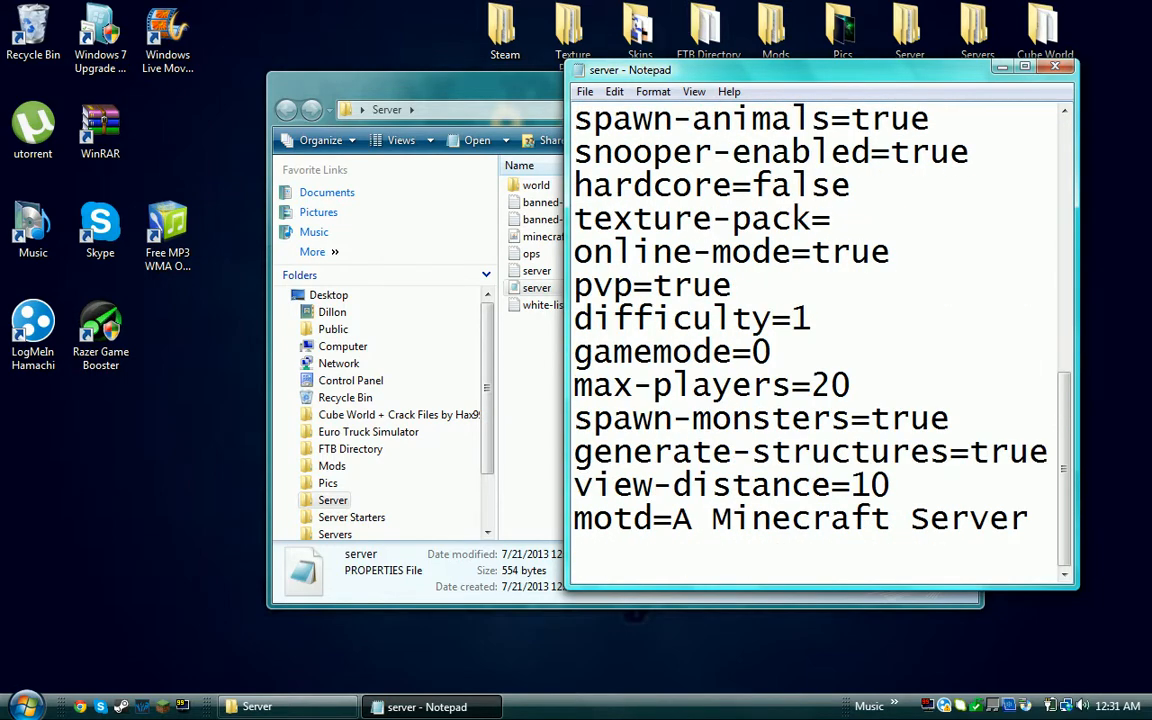
{"action": "double_click", "coordinate": [680, 518]}
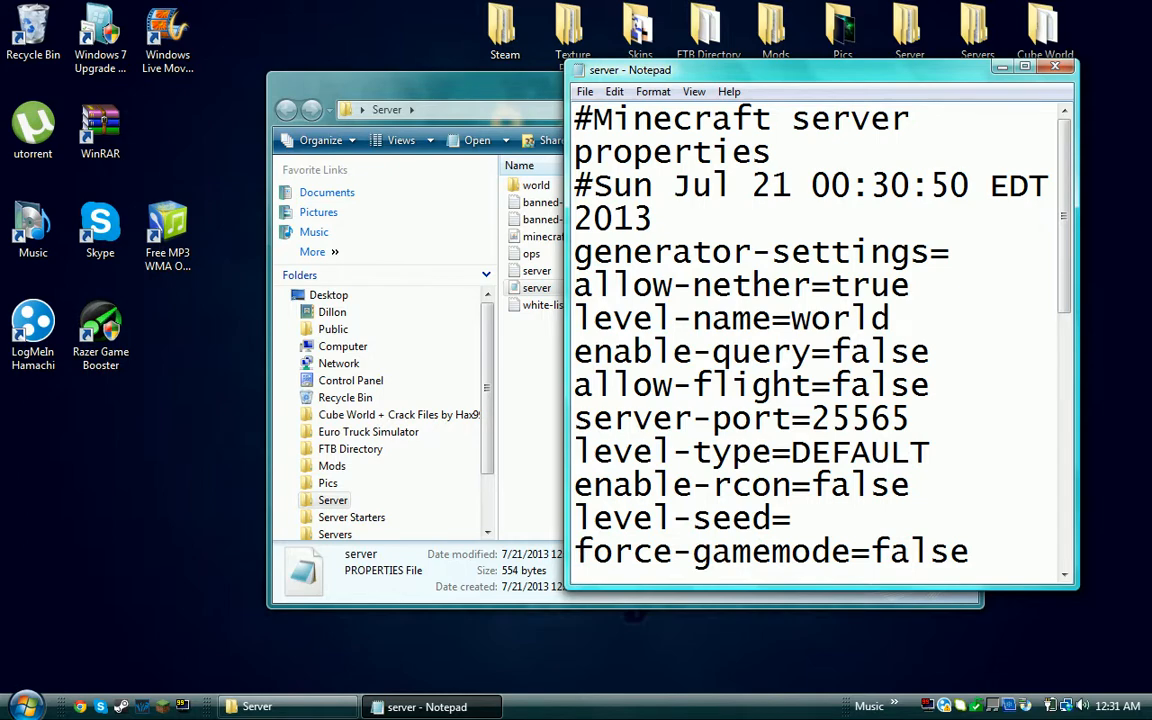
{"action": "left_click", "coordinate": [1054, 68]}
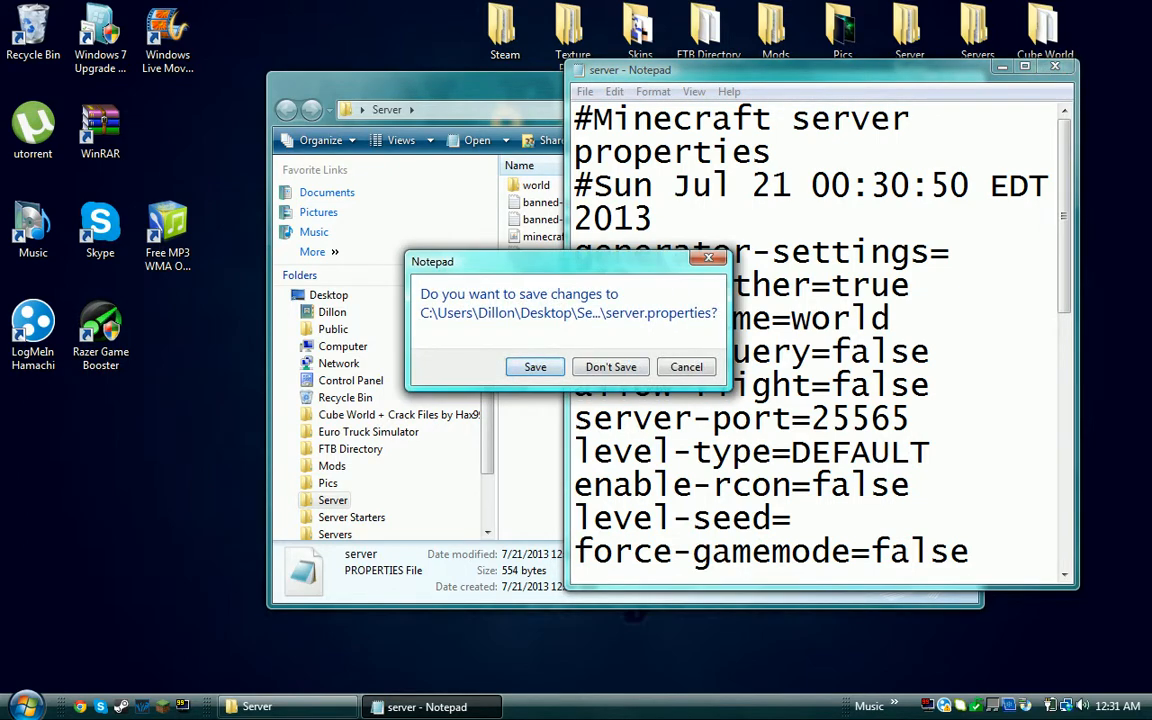
{"action": "left_click", "coordinate": [536, 366]}
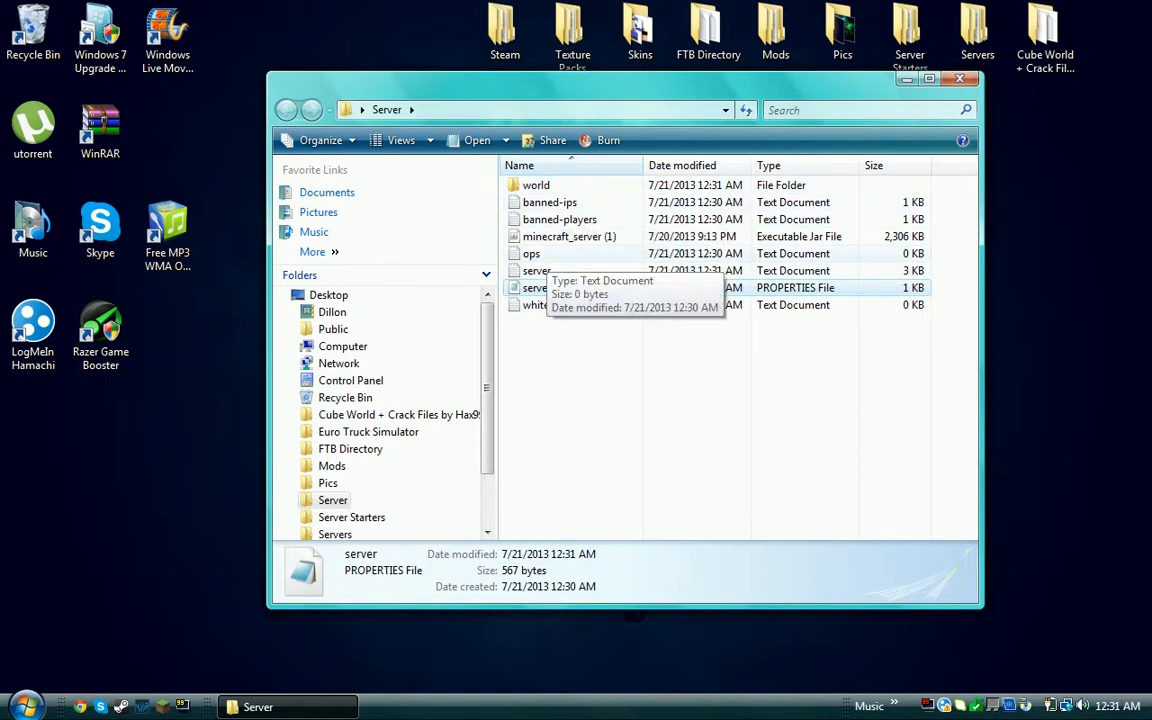
{"action": "double_click", "coordinate": [532, 252]}
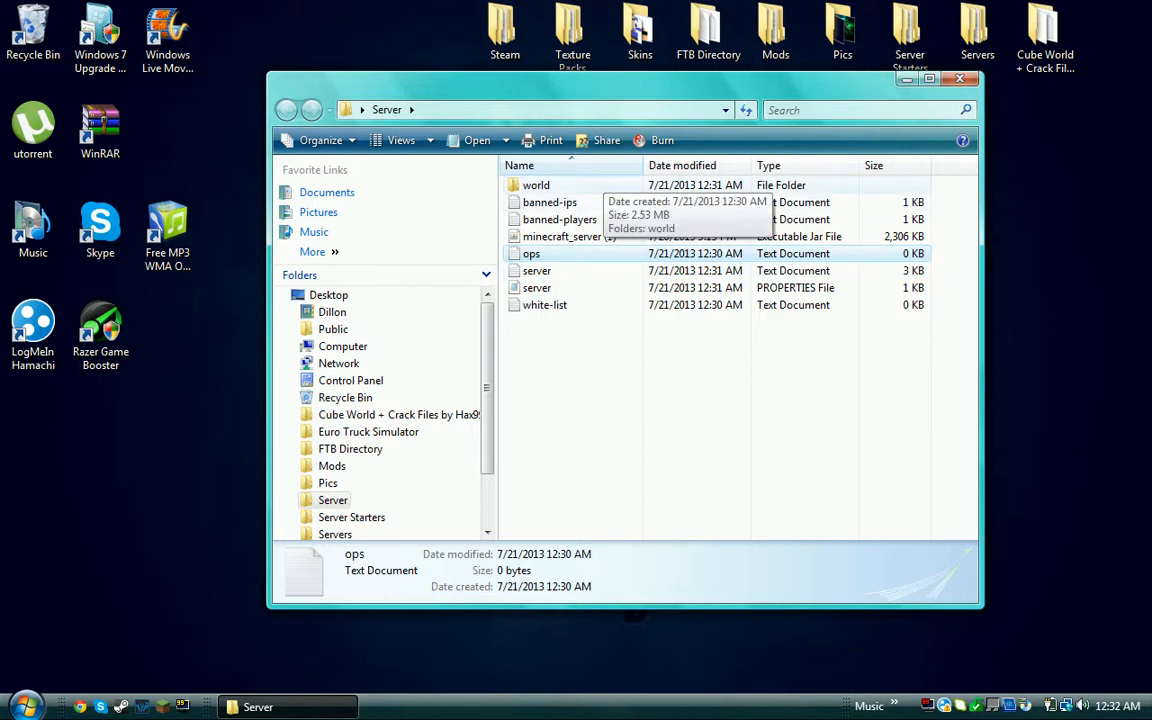
{"action": "double_click", "coordinate": [536, 184]}
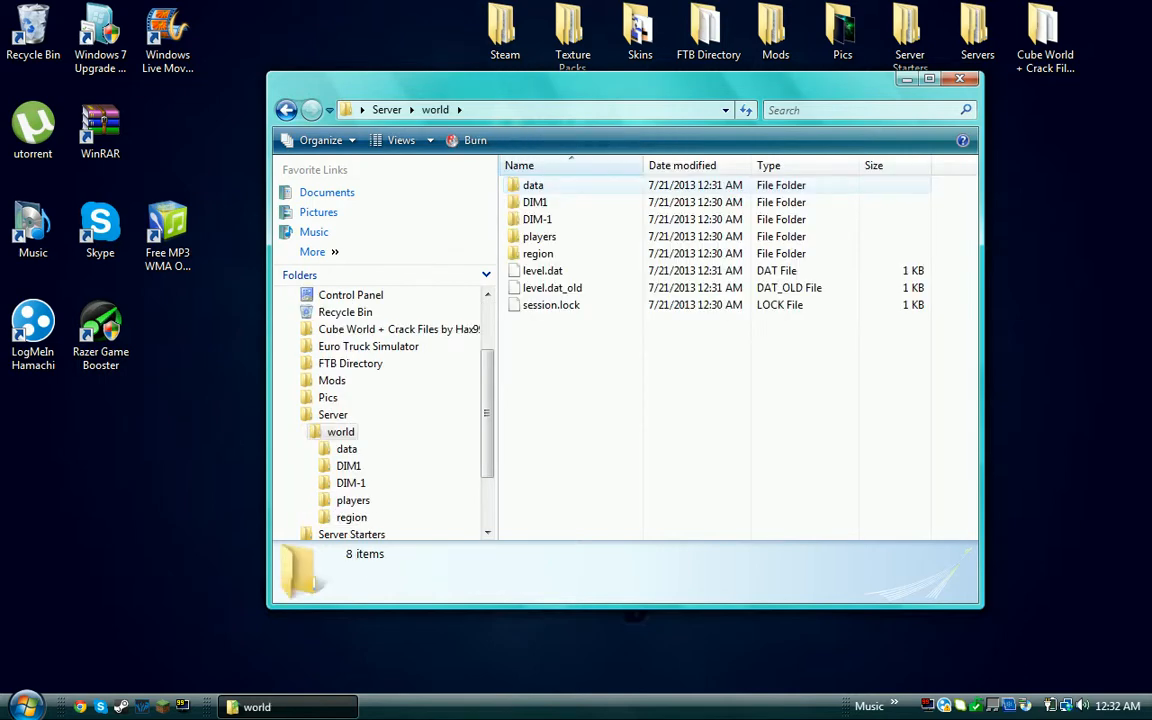
{"action": "left_click", "coordinate": [386, 108]}
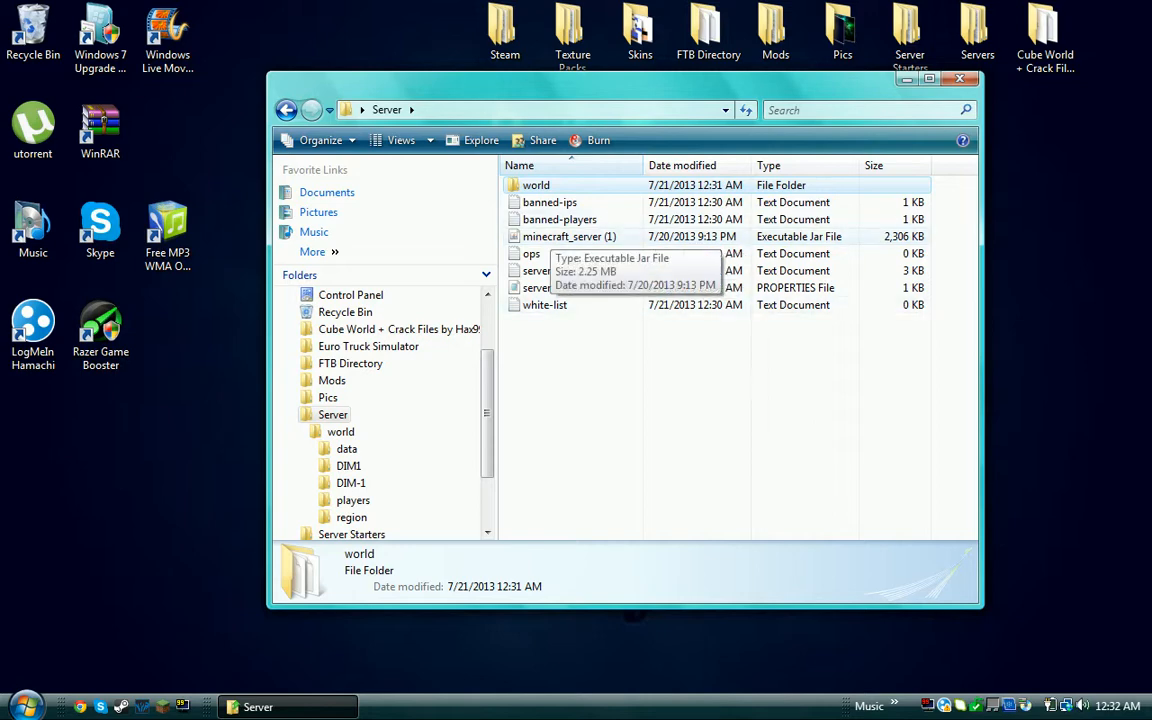
{"action": "left_click", "coordinate": [568, 236]}
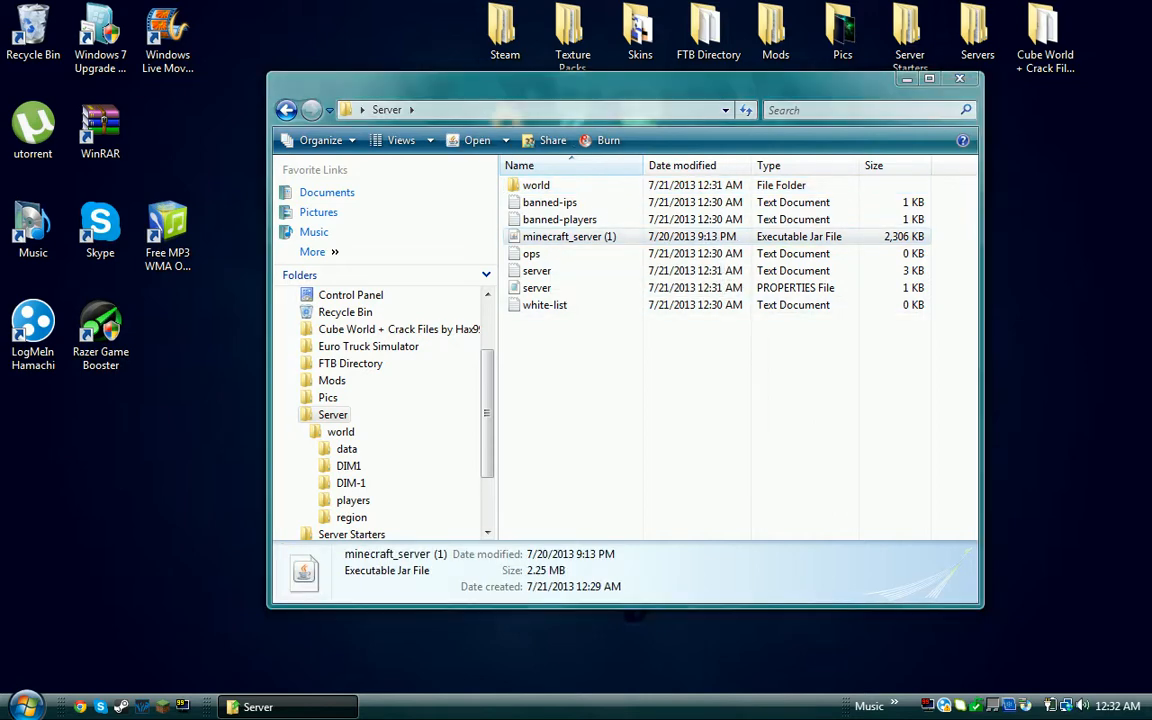
- Start minecraft_server.jar again and restore Hamachi with its Network menu showing
{"action": "double_click", "coordinate": [568, 236]}
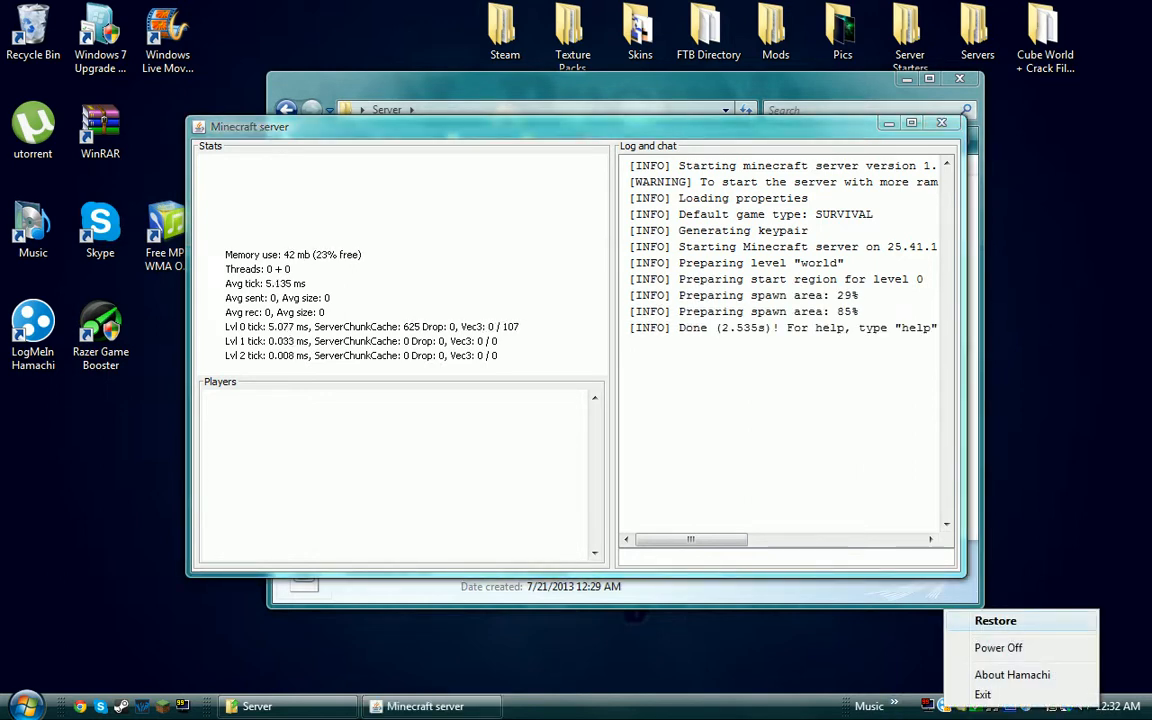
{"action": "left_click", "coordinate": [996, 620]}
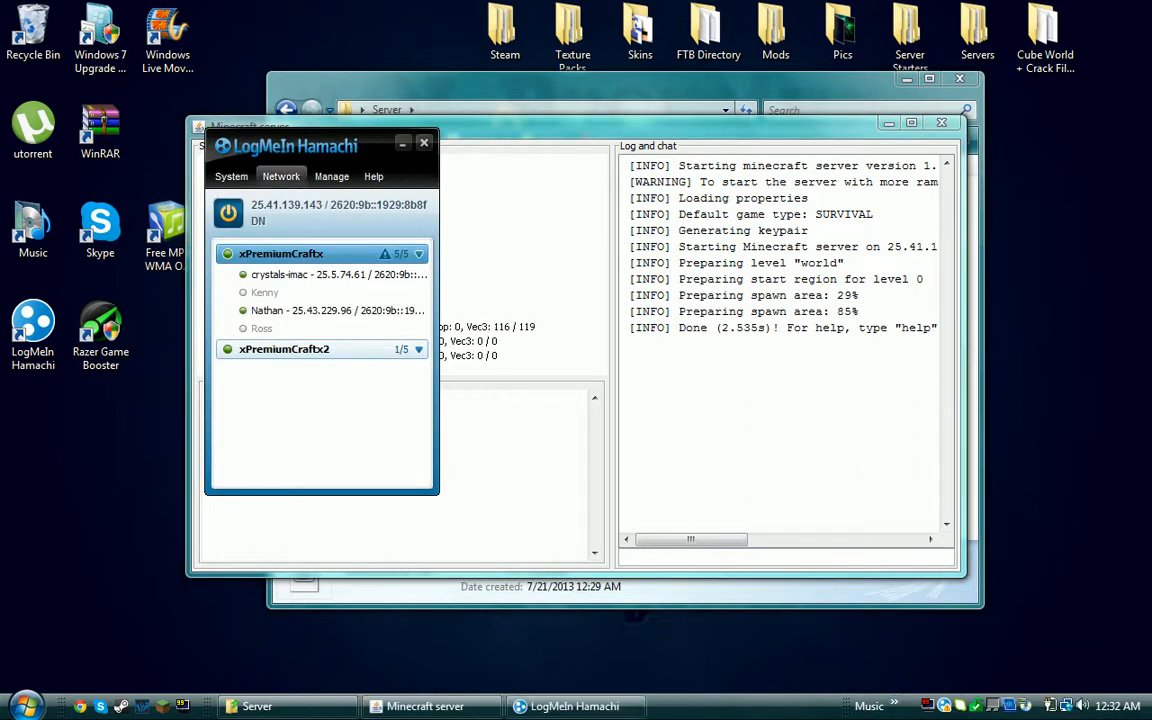
{"action": "left_click", "coordinate": [280, 176]}
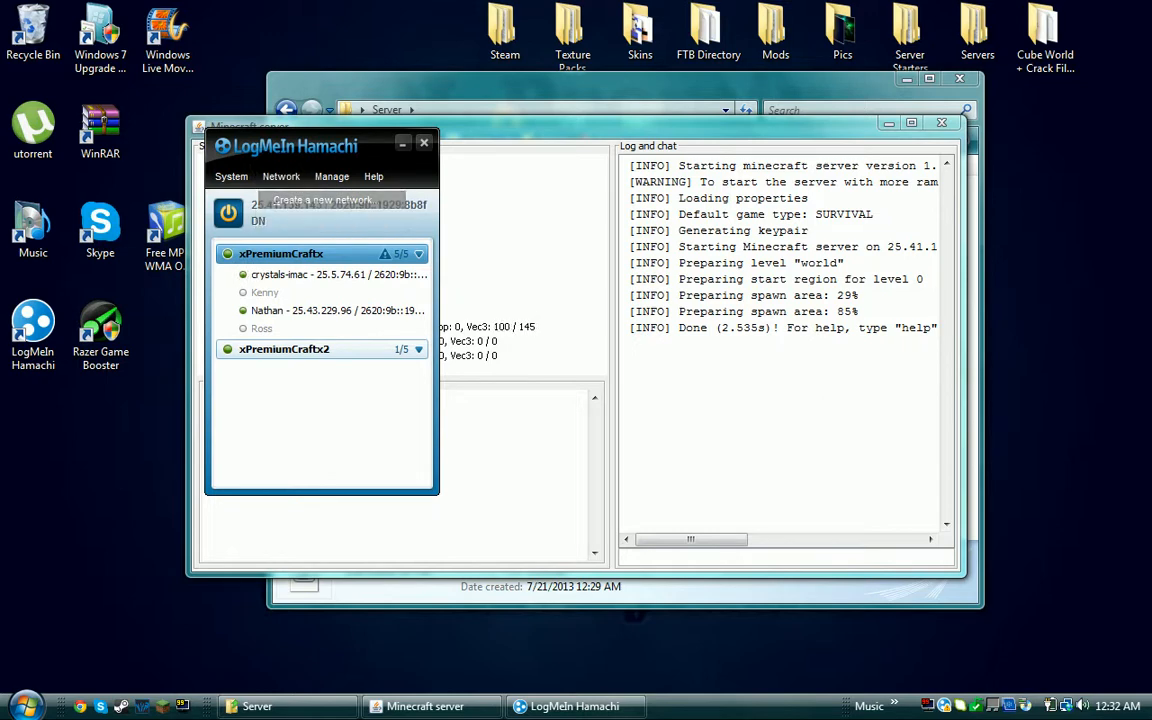
- Create a new Hamachi network with ID 'server mol' and a password via Network > Create a new network
{"action": "left_click", "coordinate": [322, 200]}
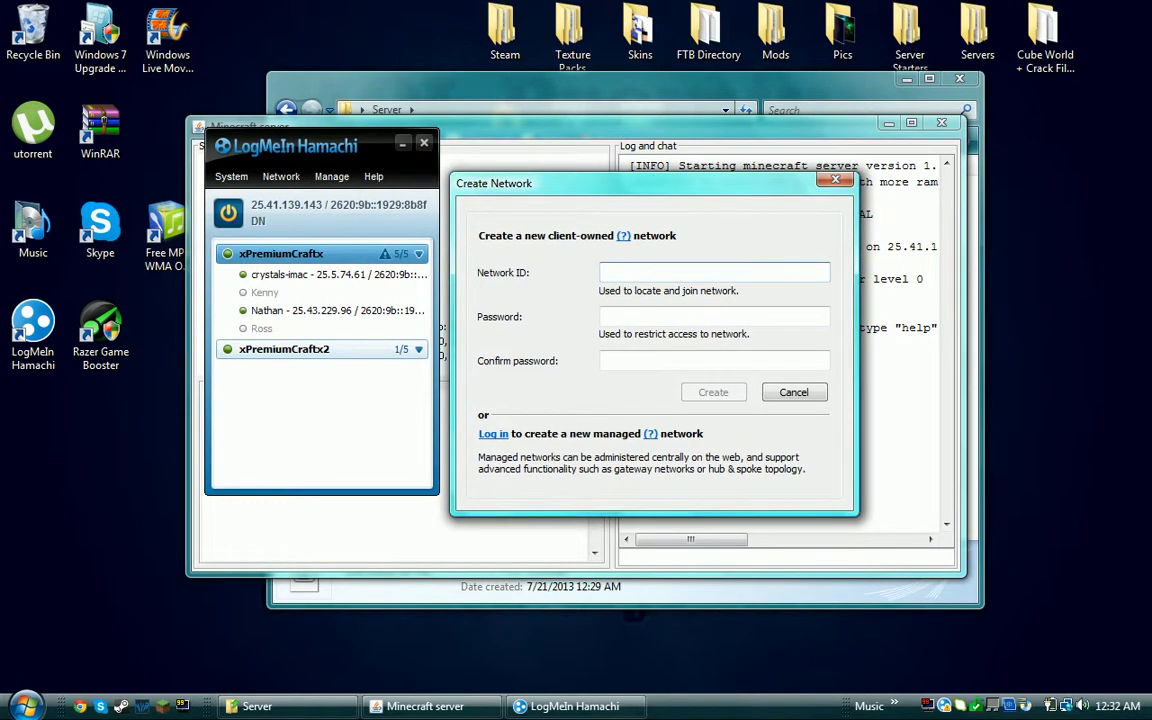
{"action": "left_click", "coordinate": [714, 272]}
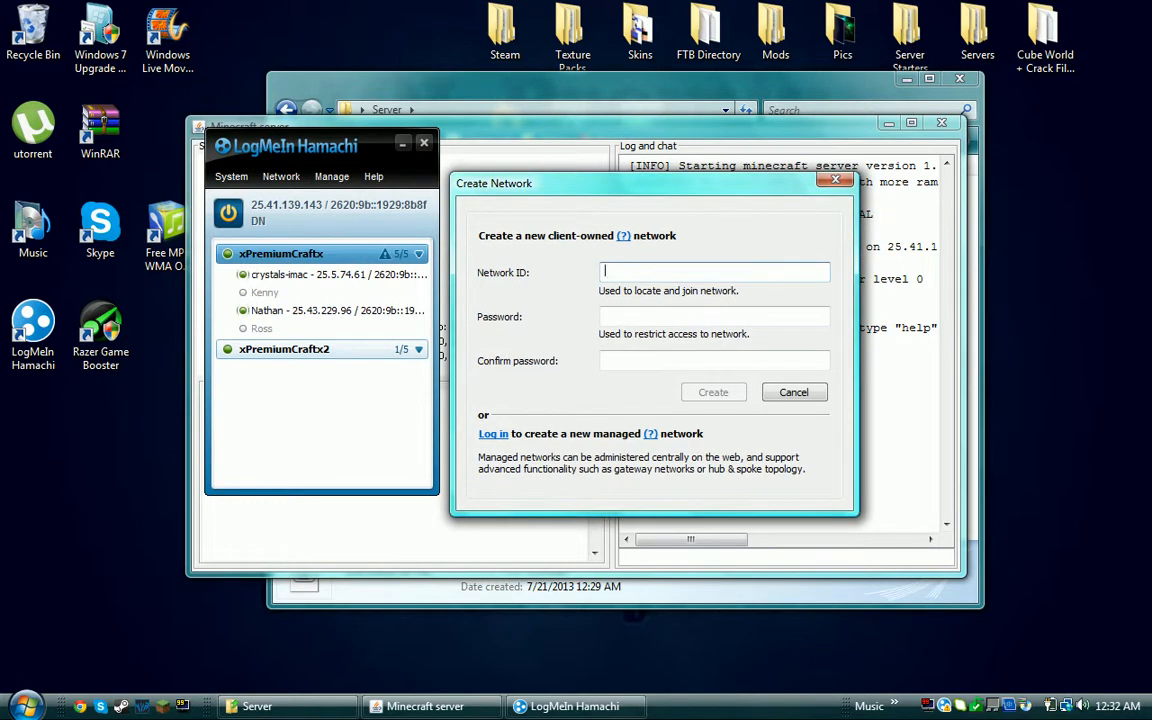
{"action": "left_click", "coordinate": [714, 272]}
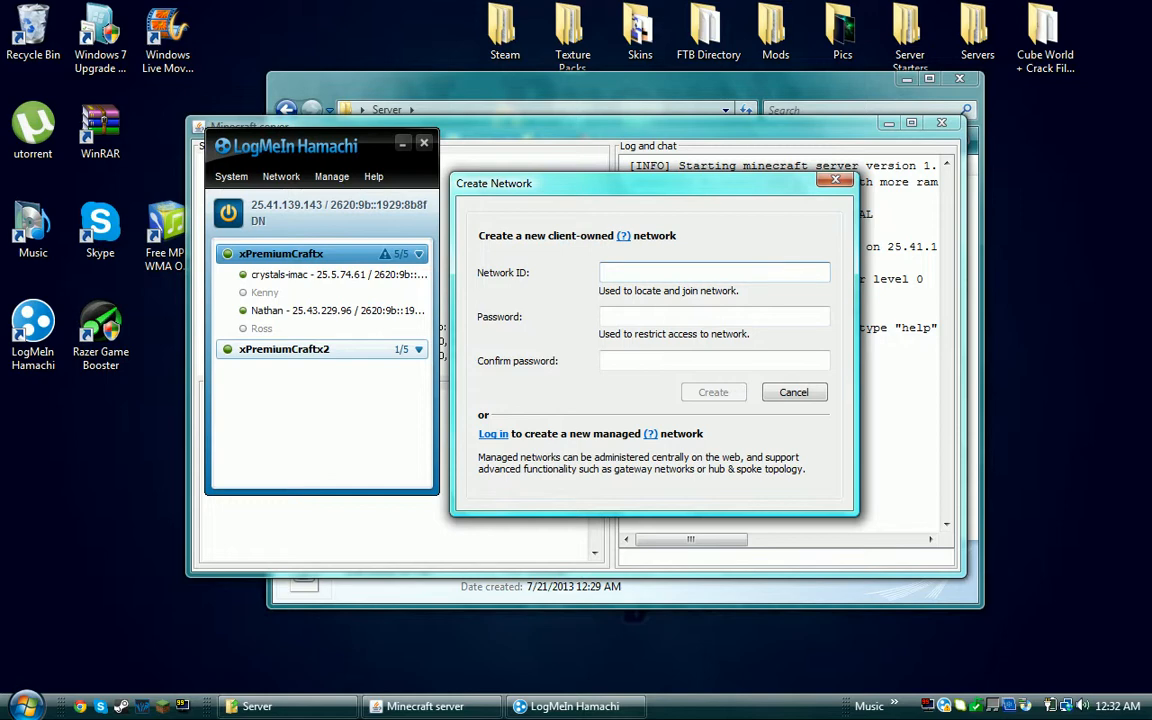
{"action": "left_click", "coordinate": [714, 272]}
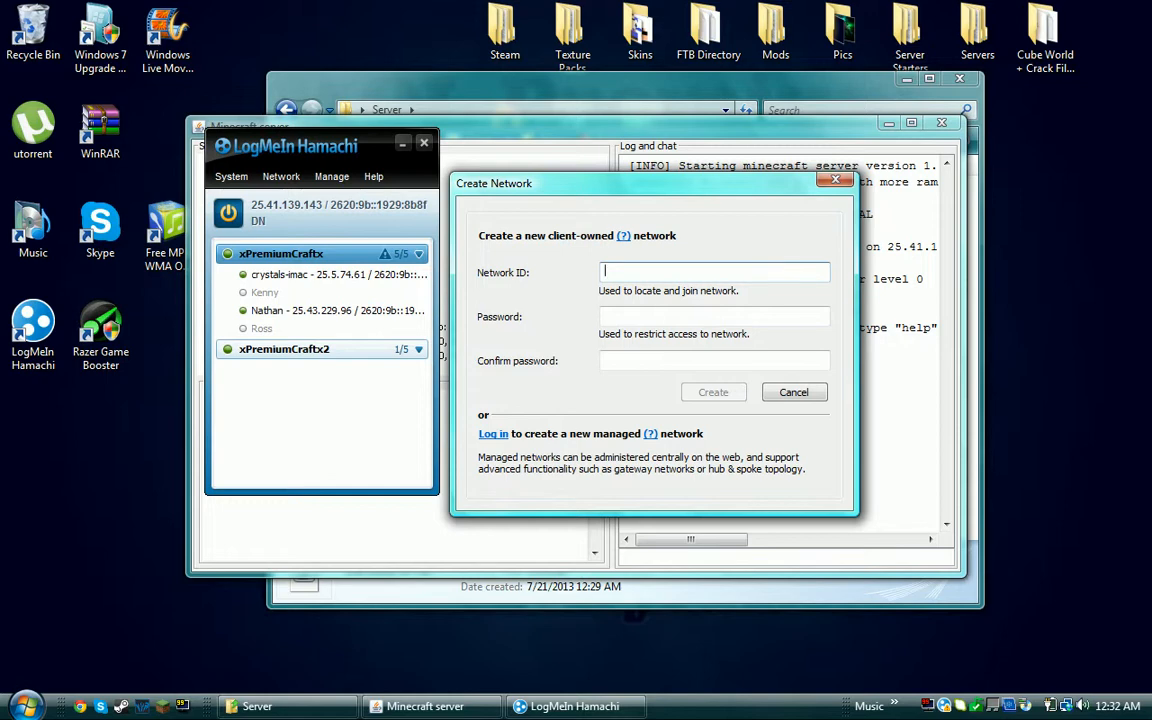
{"action": "type", "text": "server"}
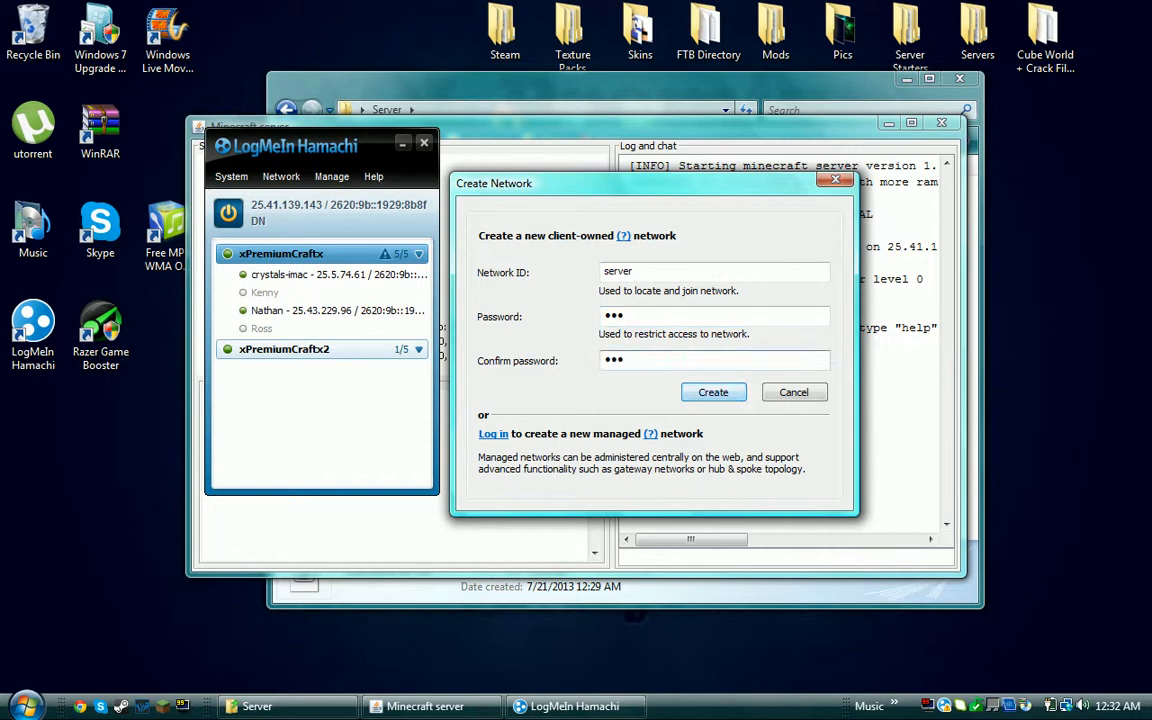
{"action": "left_click", "coordinate": [712, 390]}
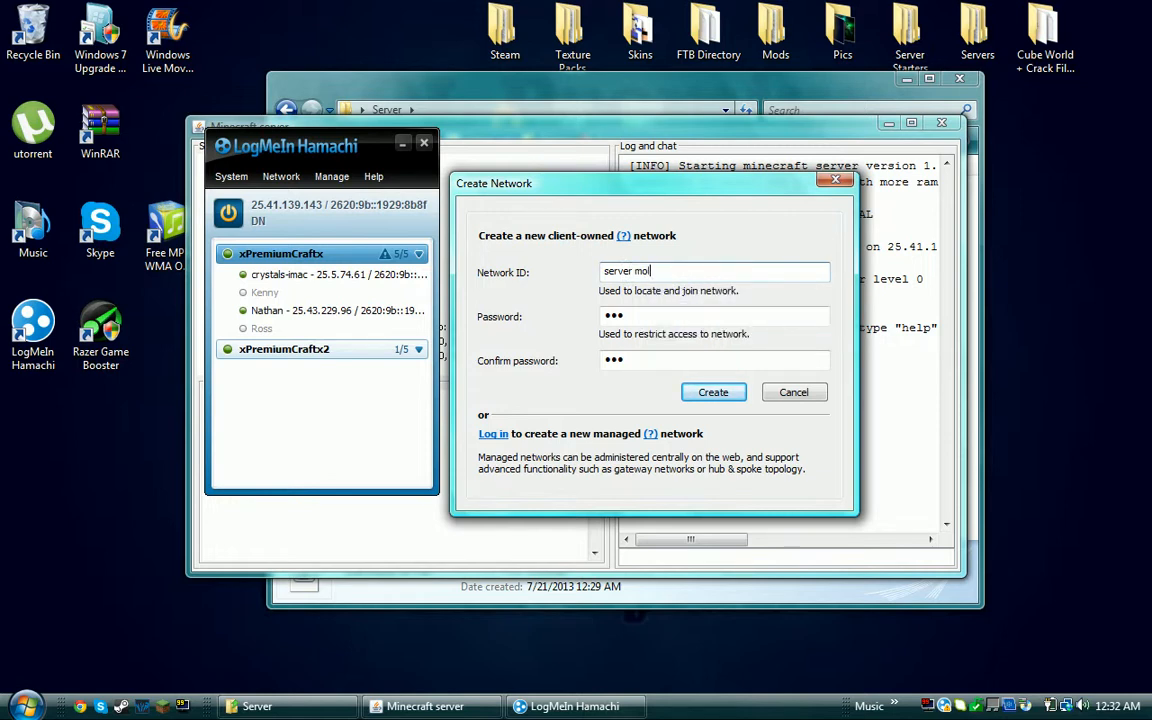
{"action": "left_click", "coordinate": [712, 390]}
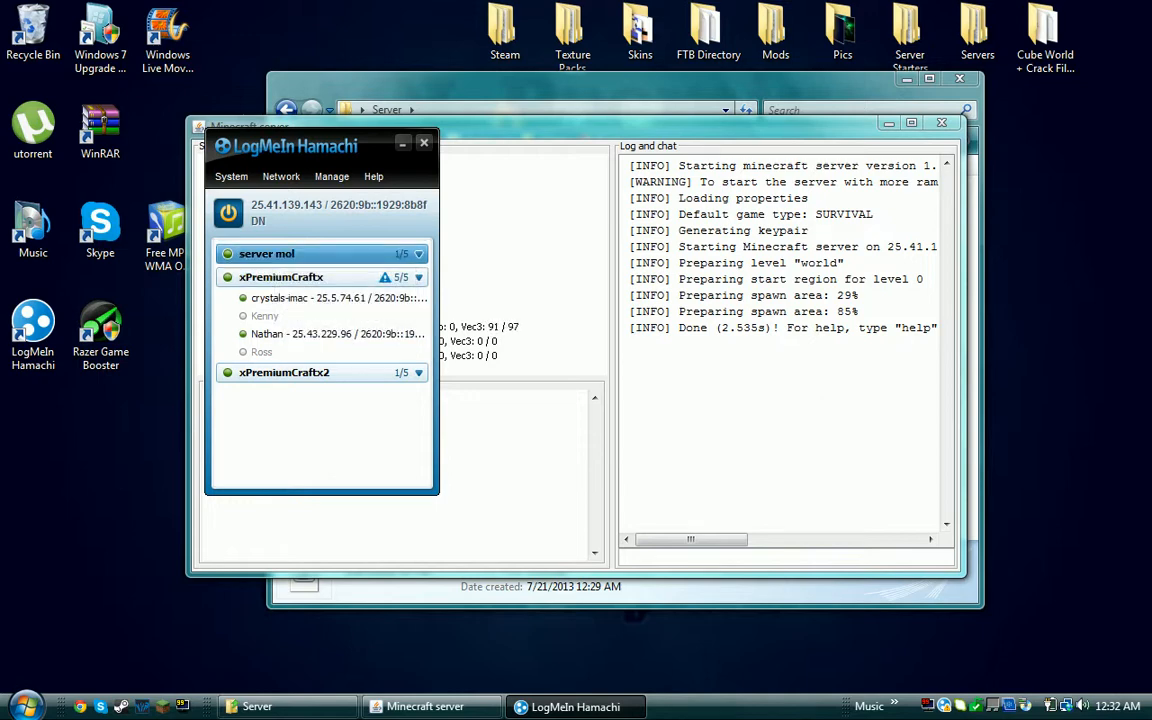
{"action": "left_click", "coordinate": [420, 252]}
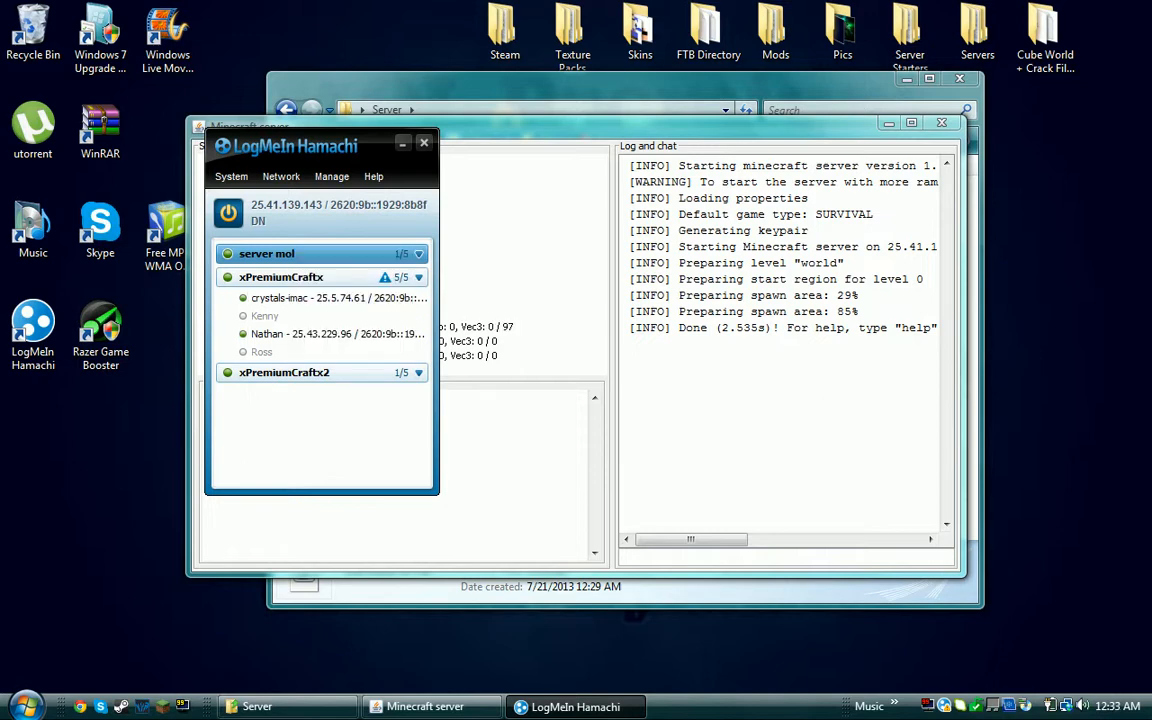
- Attempt Network > Join an existing network with 'server mol' and its password, then dismiss the already-owner error
{"action": "left_click", "coordinate": [280, 176]}
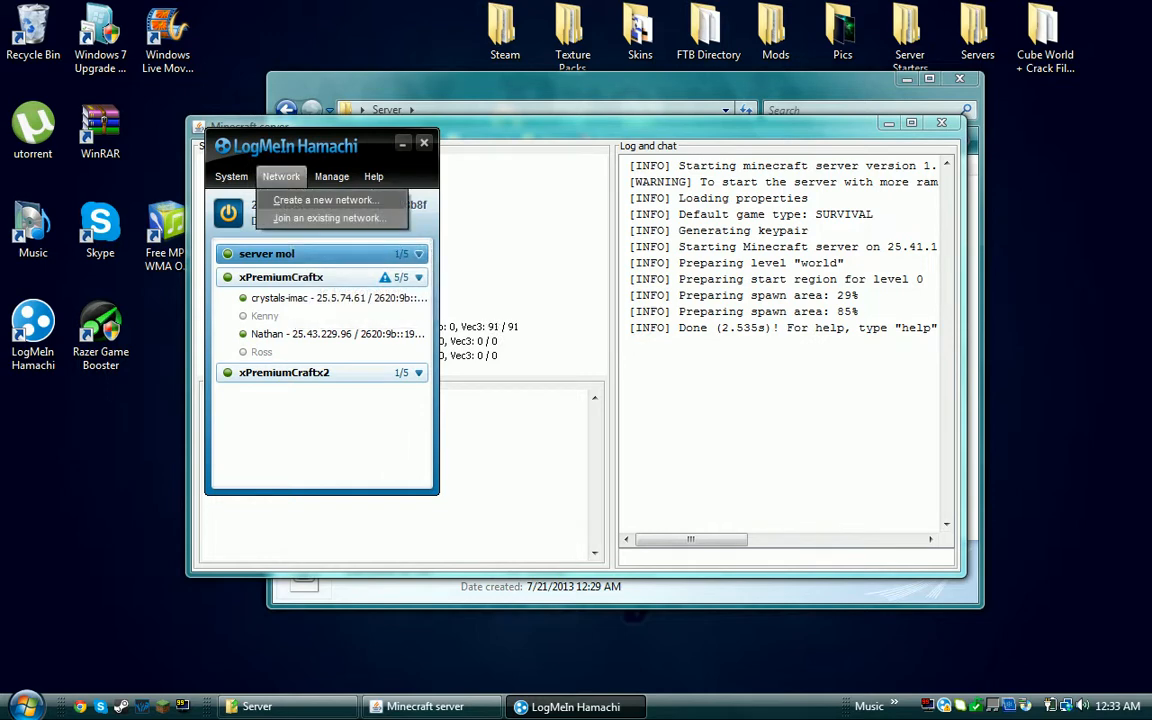
{"action": "left_click", "coordinate": [328, 216]}
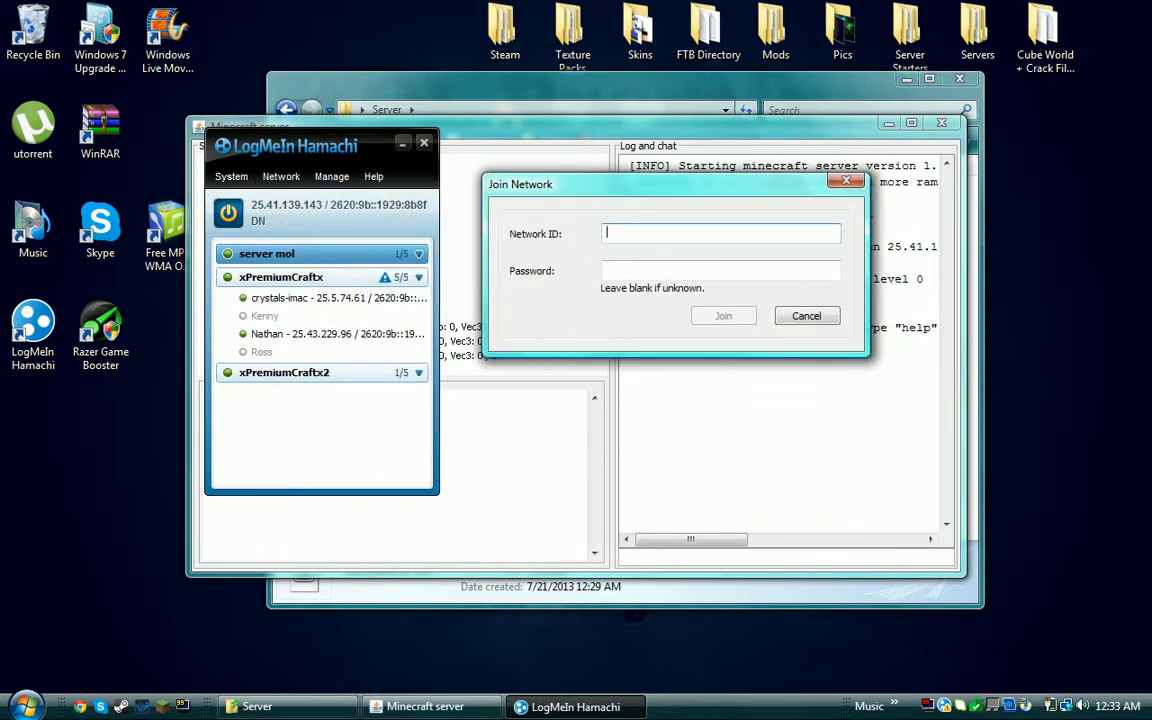
{"action": "type", "text": "server mol"}
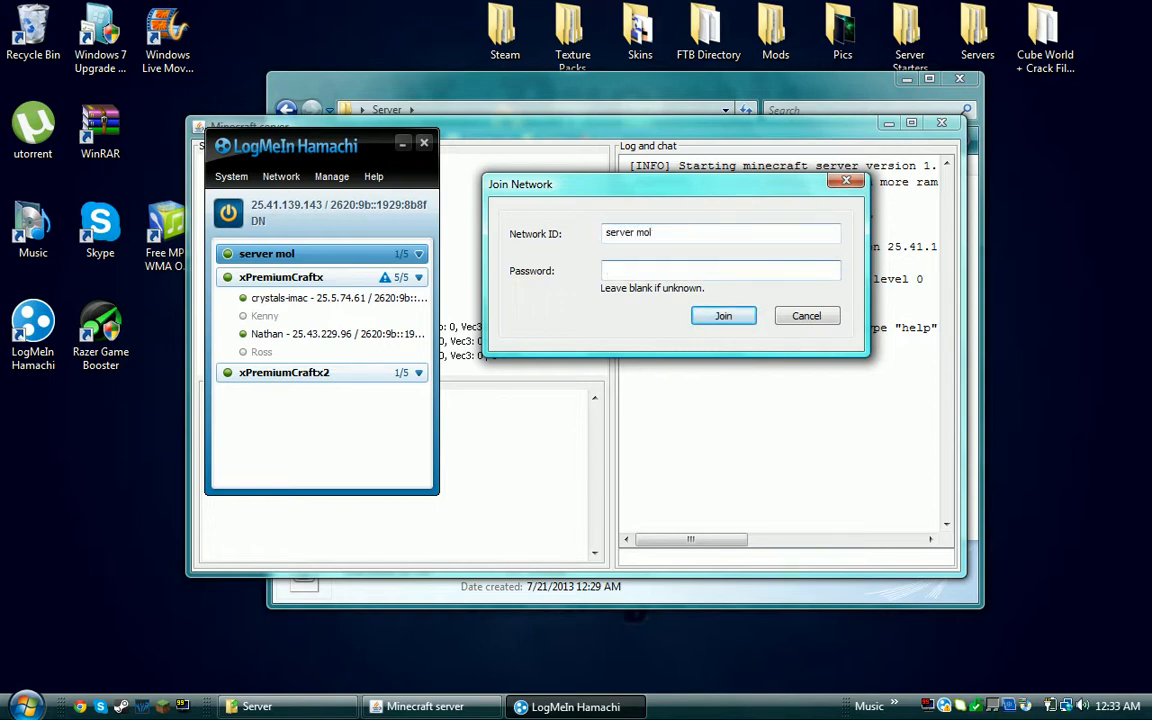
{"action": "type", "text": "••••"}
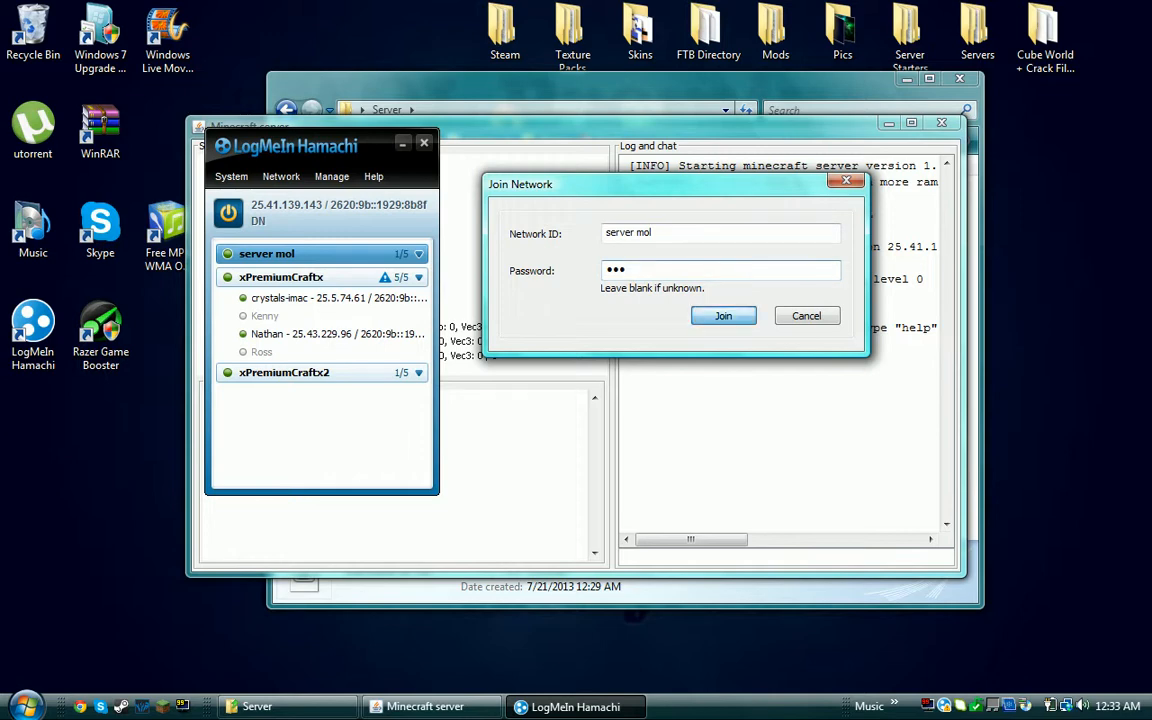
{"action": "left_click", "coordinate": [724, 316]}
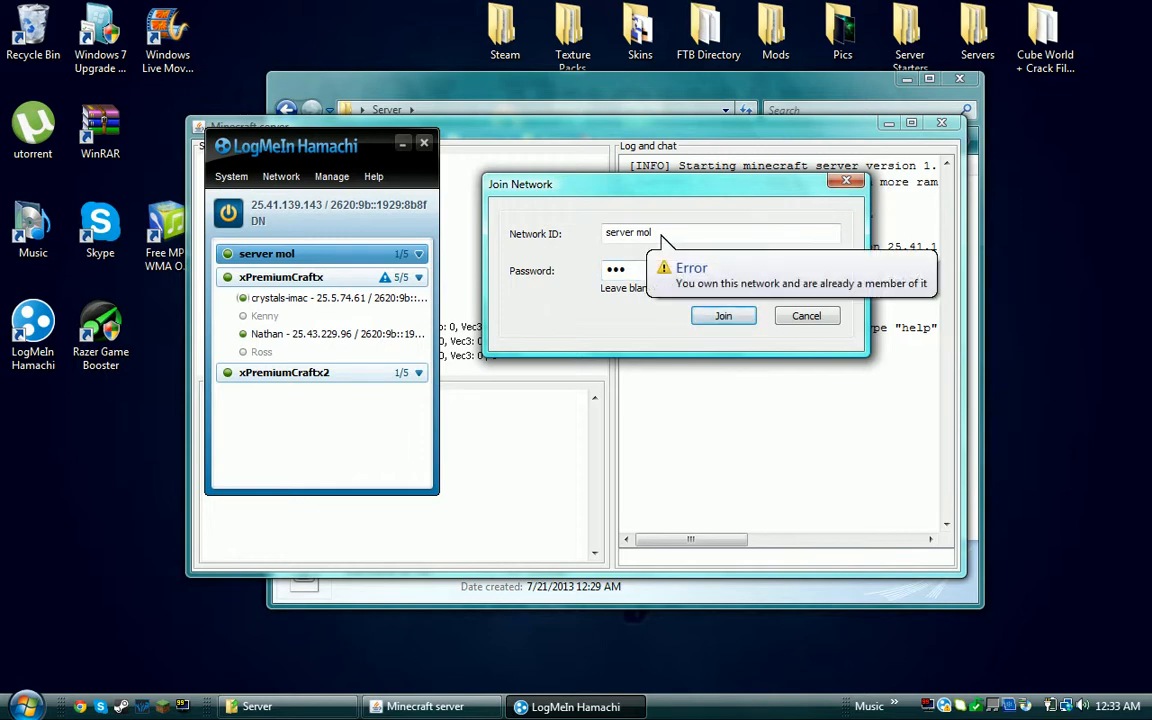
{"action": "left_click", "coordinate": [806, 316]}
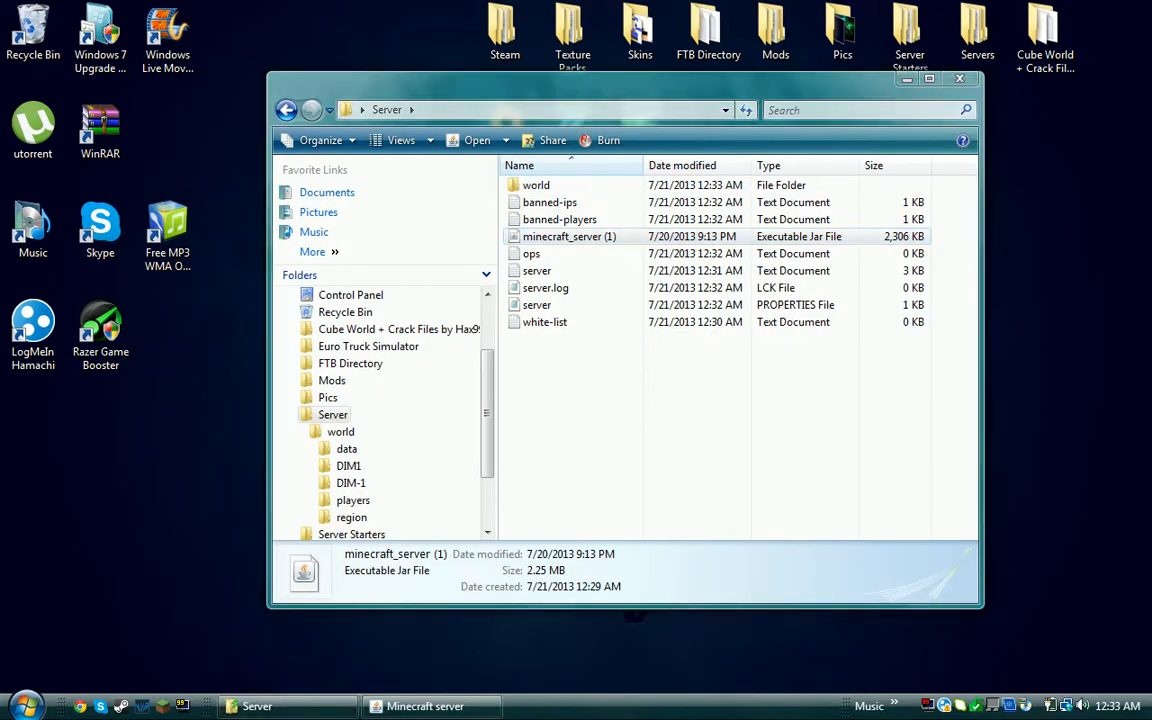
- Run the minecraft_server jar from the Server folder holding the world, logs and properties
{"action": "double_click", "coordinate": [568, 236]}
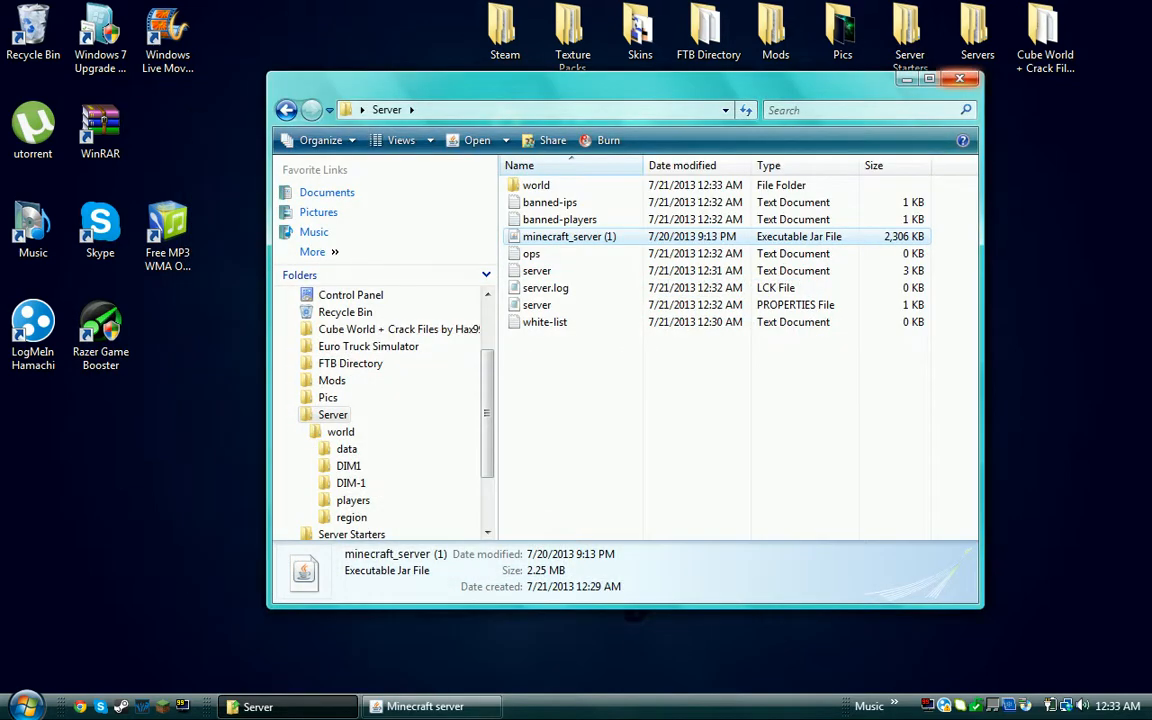
- Launch Minecraft 1.6.2 from the launcher, letting its libraries download until the title screen
{"action": "left_click", "coordinate": [960, 80]}
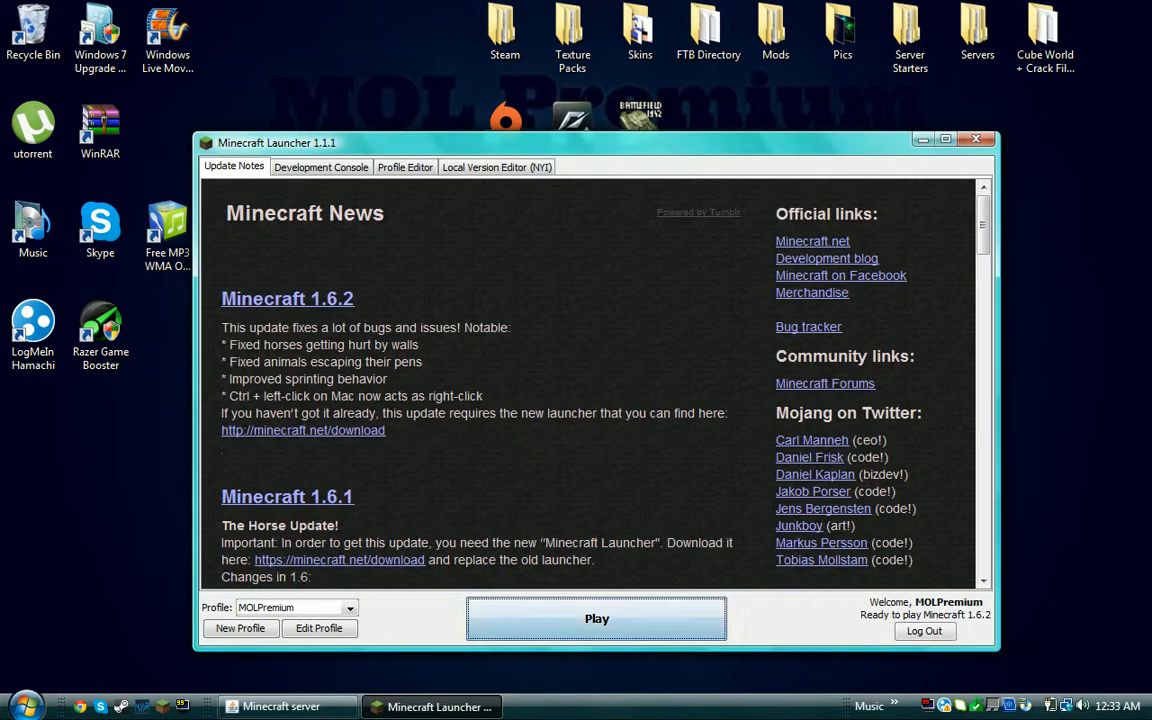
{"action": "left_click", "coordinate": [320, 166]}
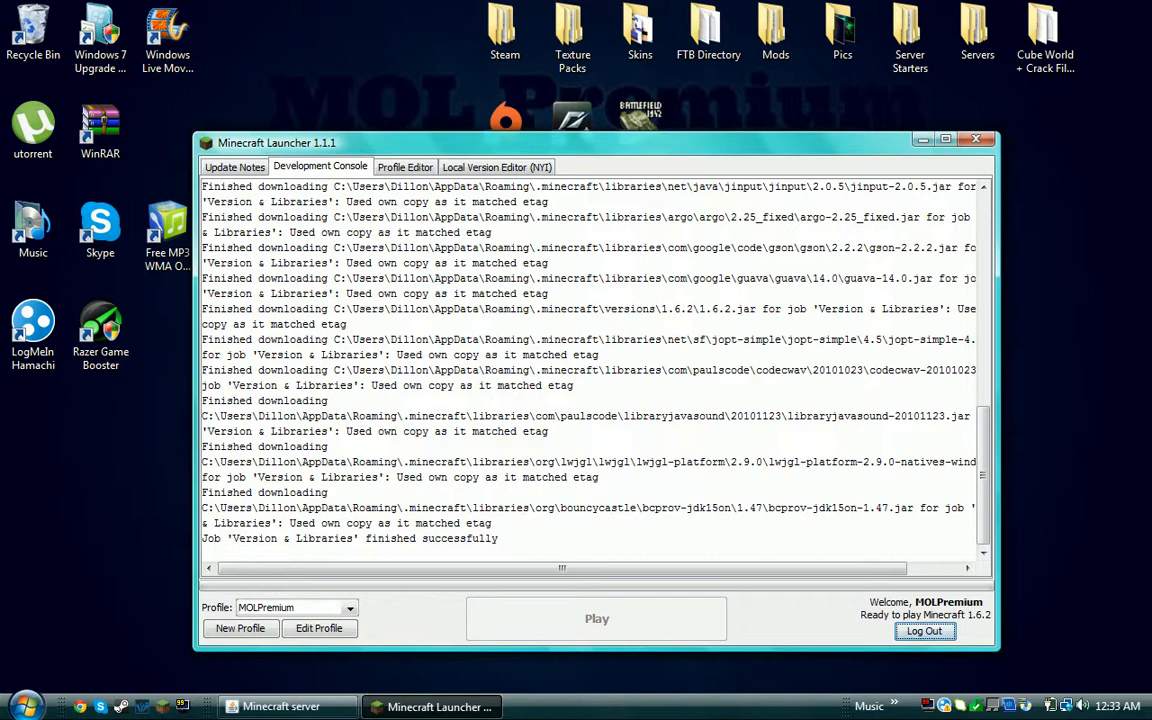
{"action": "left_click", "coordinate": [596, 618]}
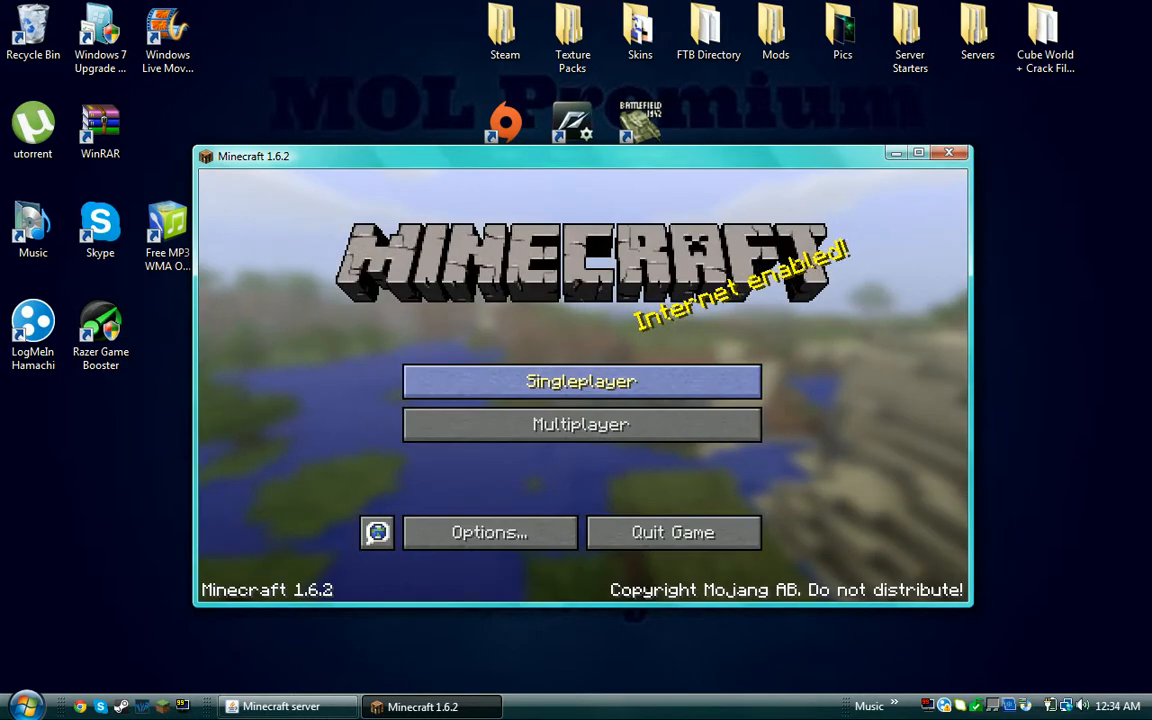
- Attempt a direct multiplayer connection to localhost, which is refused
{"action": "left_click", "coordinate": [580, 424]}
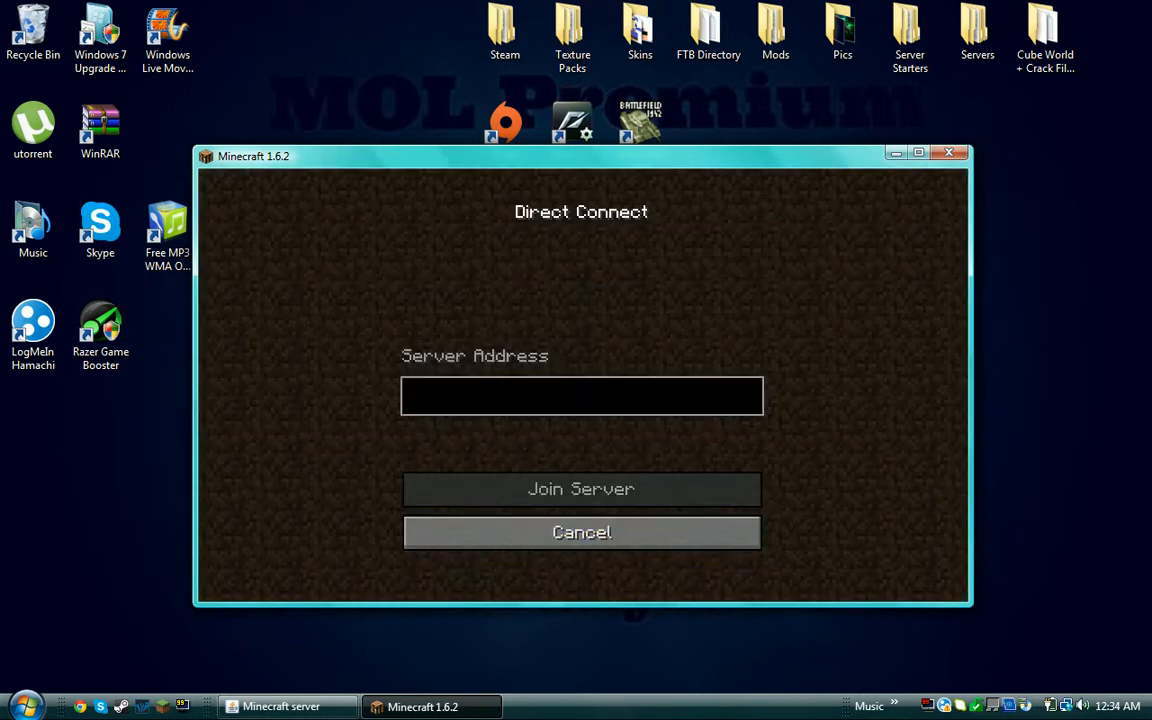
{"action": "type", "text": "loc"}
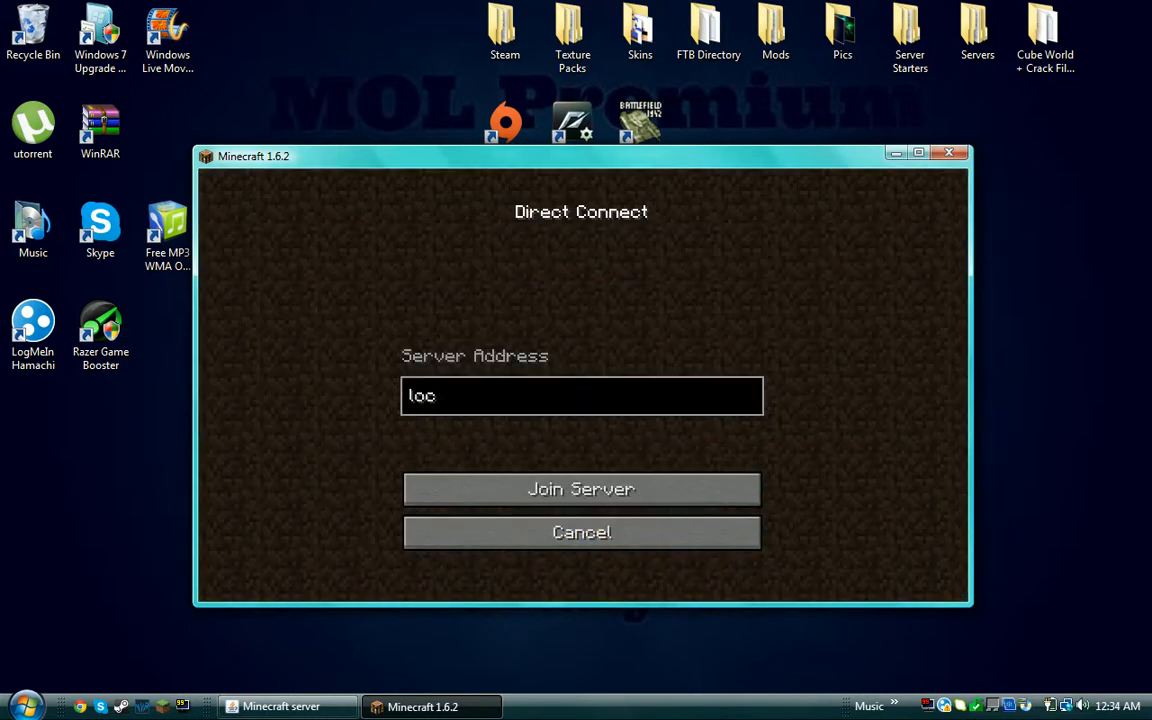
{"action": "type", "text": "alhost"}
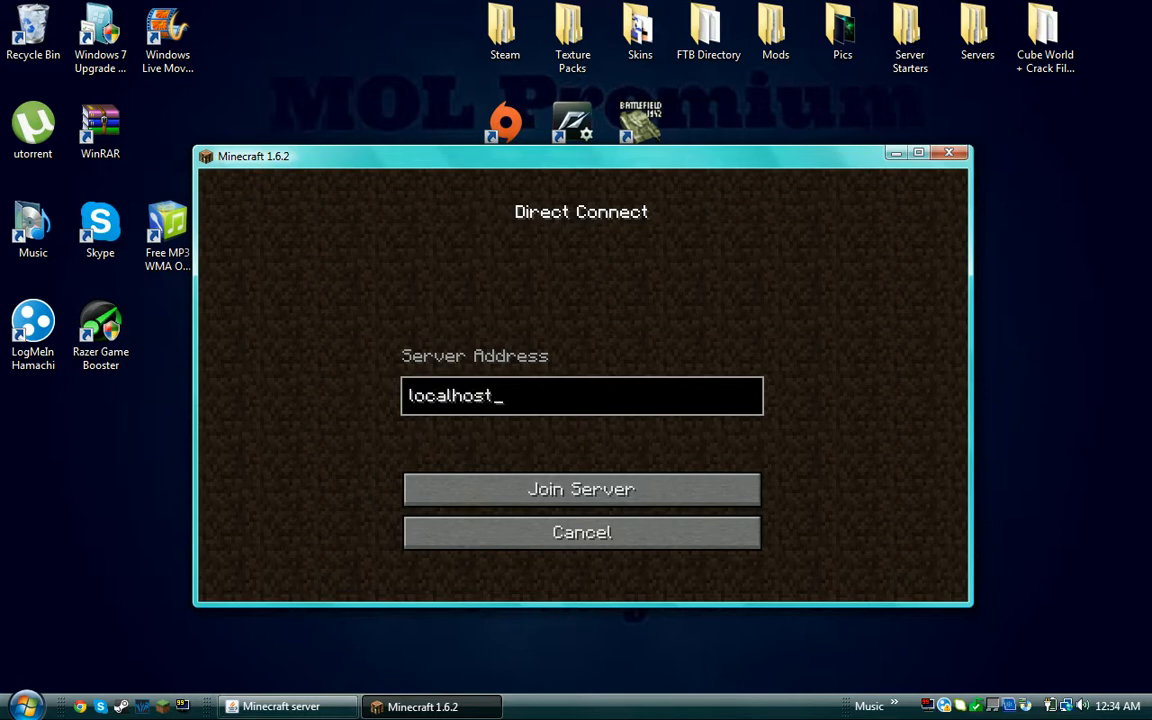
{"action": "left_click", "coordinate": [580, 488]}
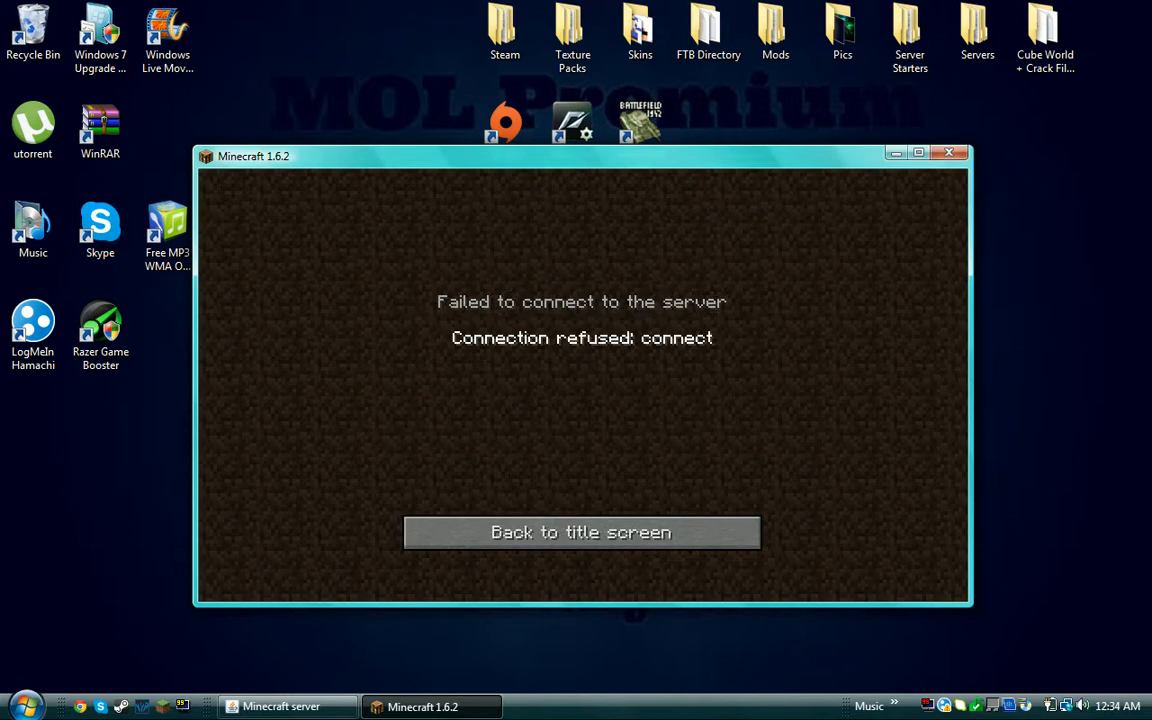
- Dismiss the connection-refused message and leave the multiplayer server list
{"action": "left_click", "coordinate": [580, 532]}
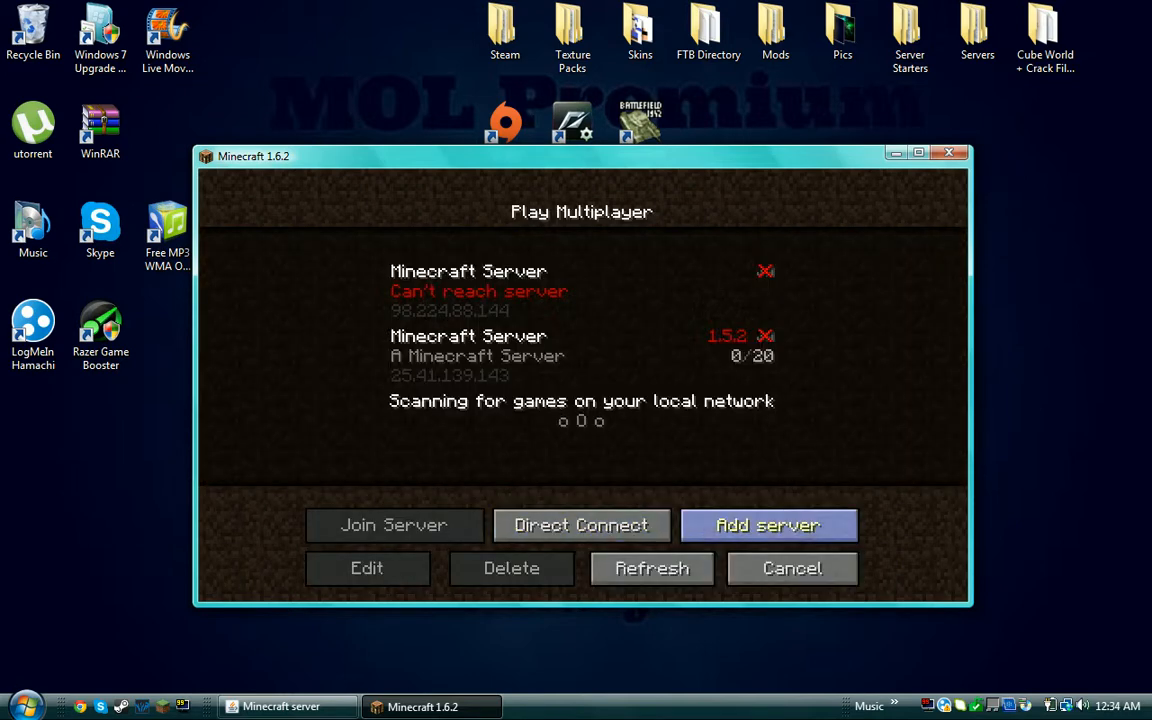
{"action": "left_click", "coordinate": [368, 568]}
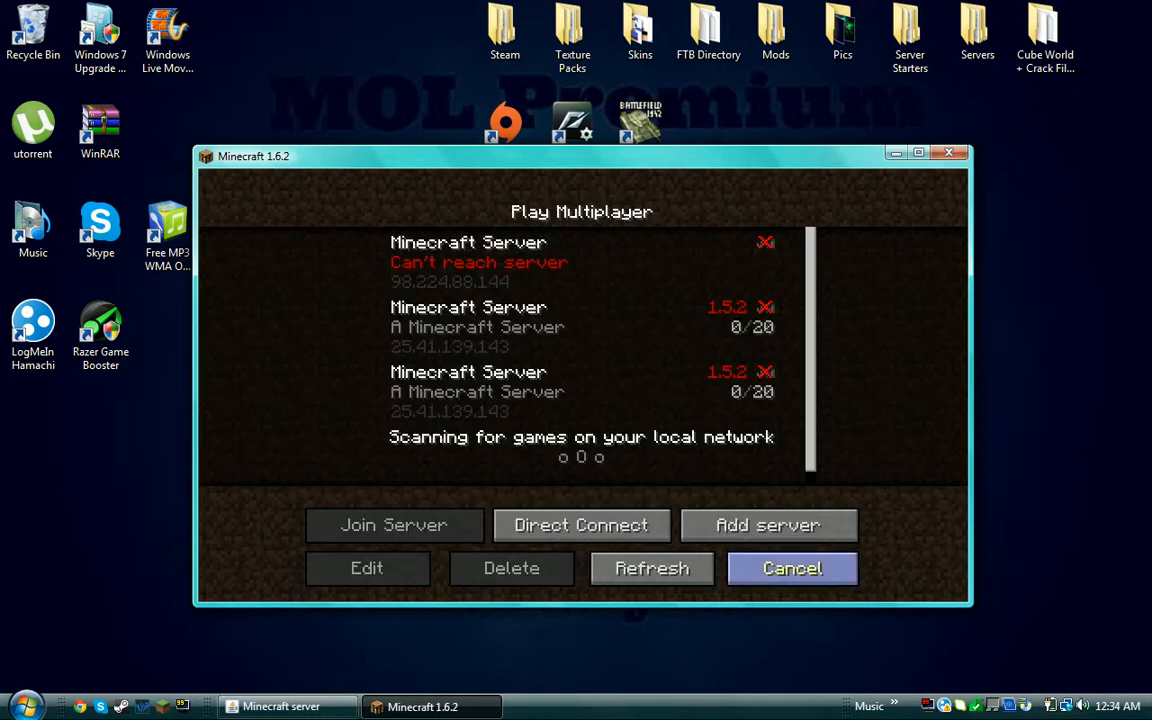
{"action": "left_click", "coordinate": [792, 568]}
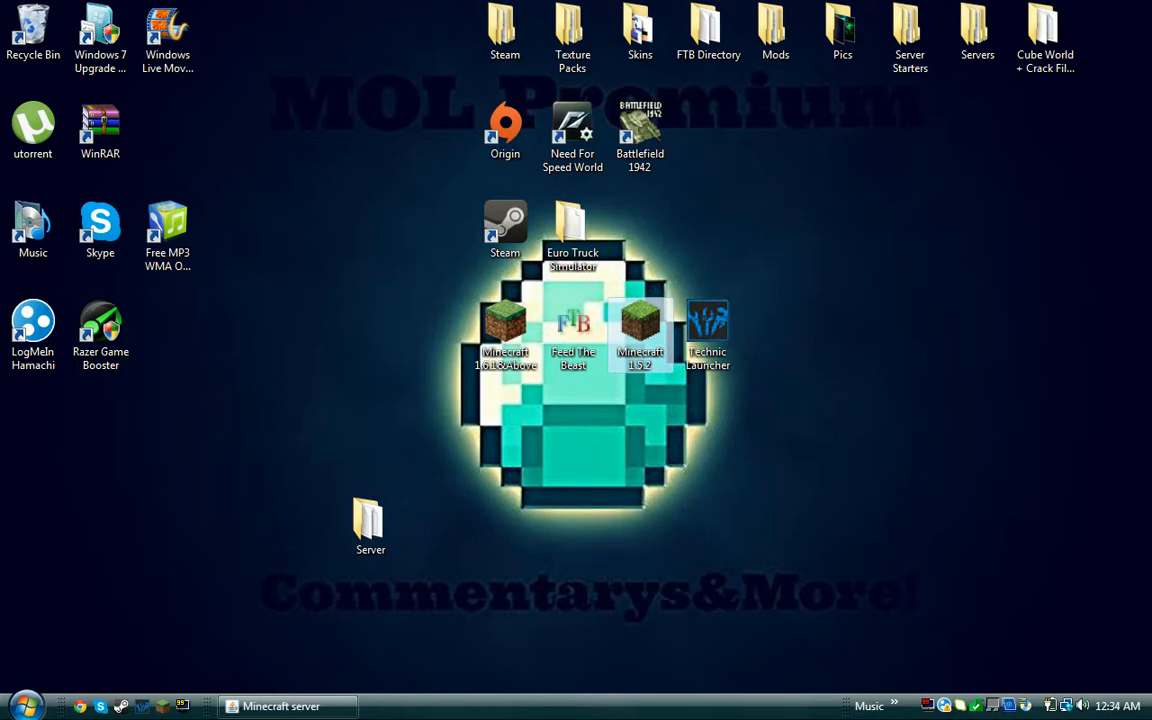
- Start the modded Minecraft 1.5.2 shortcut, declining the offered update
{"action": "double_click", "coordinate": [640, 336]}
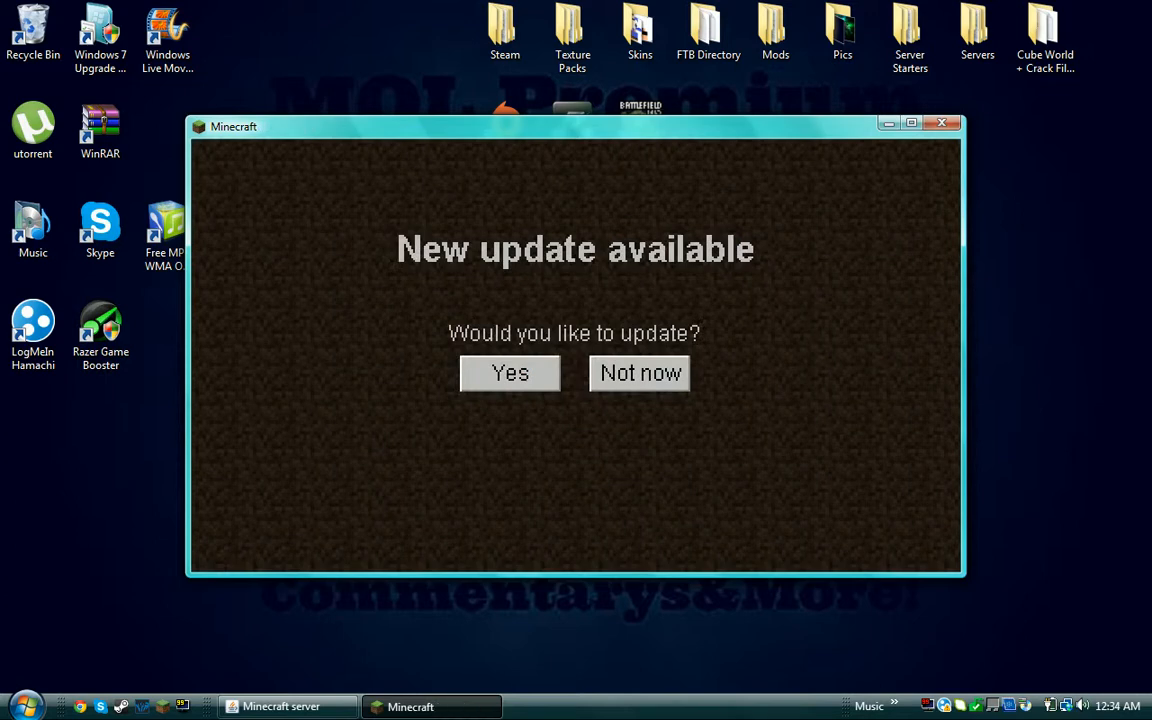
{"action": "left_click", "coordinate": [508, 374]}
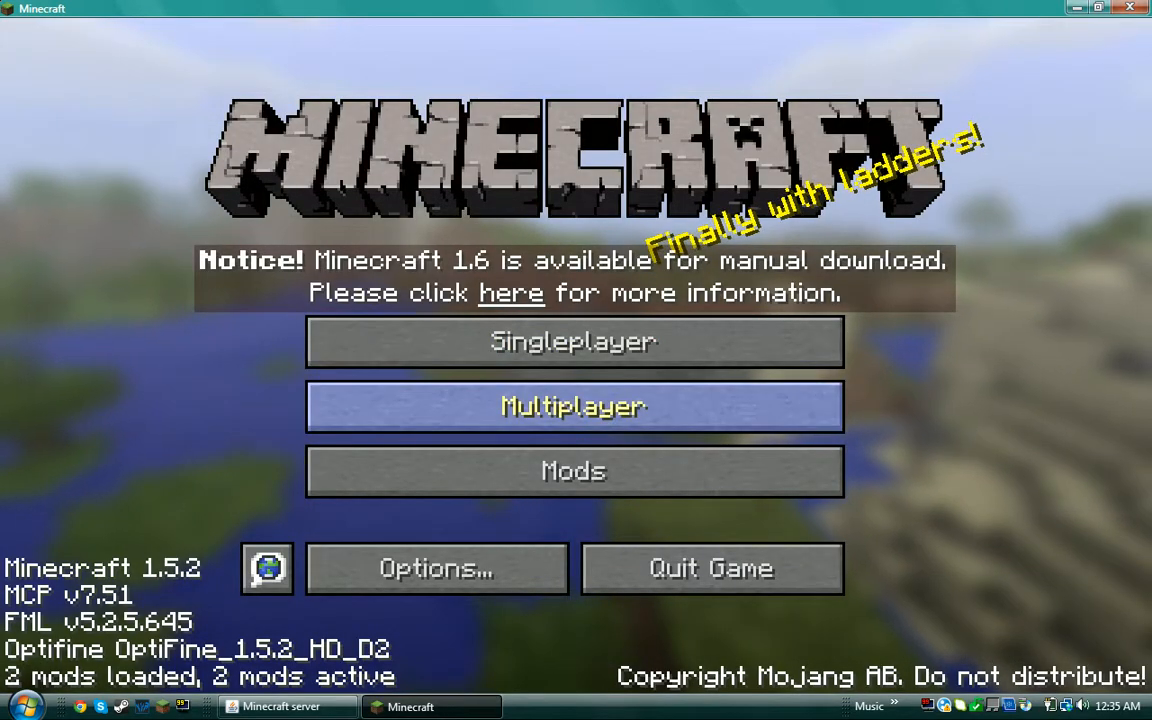
- From the multiplayer list, try a direct connection to localhost again and leave after it is refused
{"action": "left_click", "coordinate": [572, 406]}
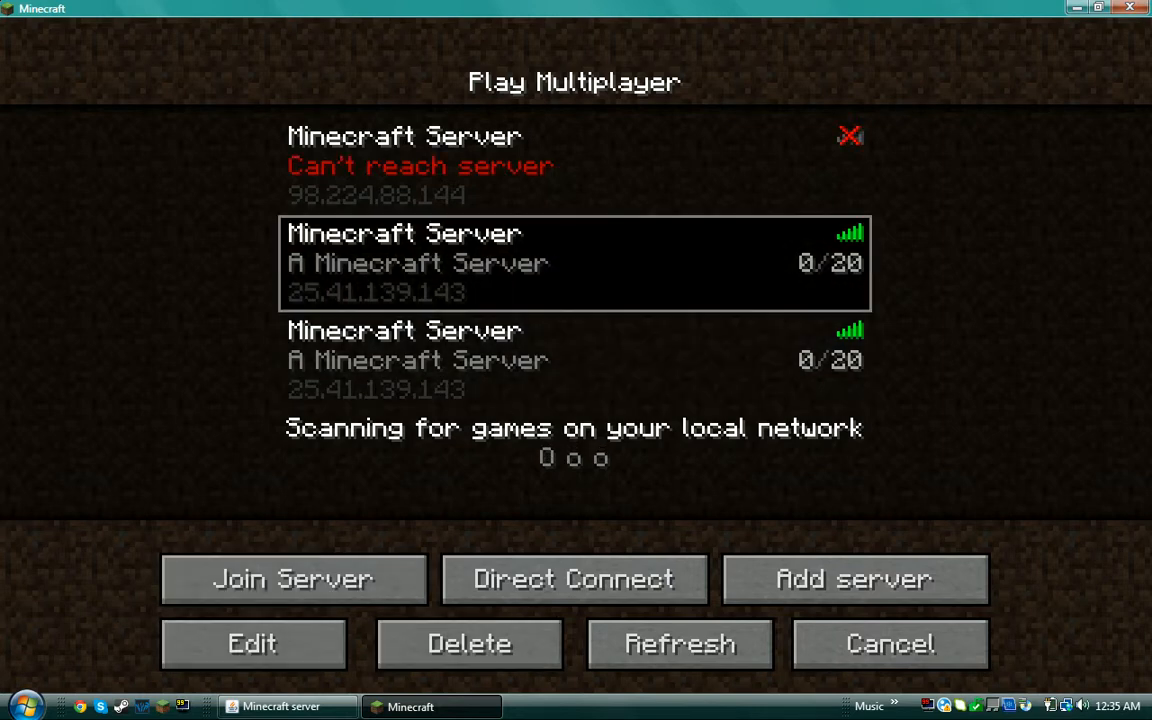
{"action": "left_click", "coordinate": [576, 360]}
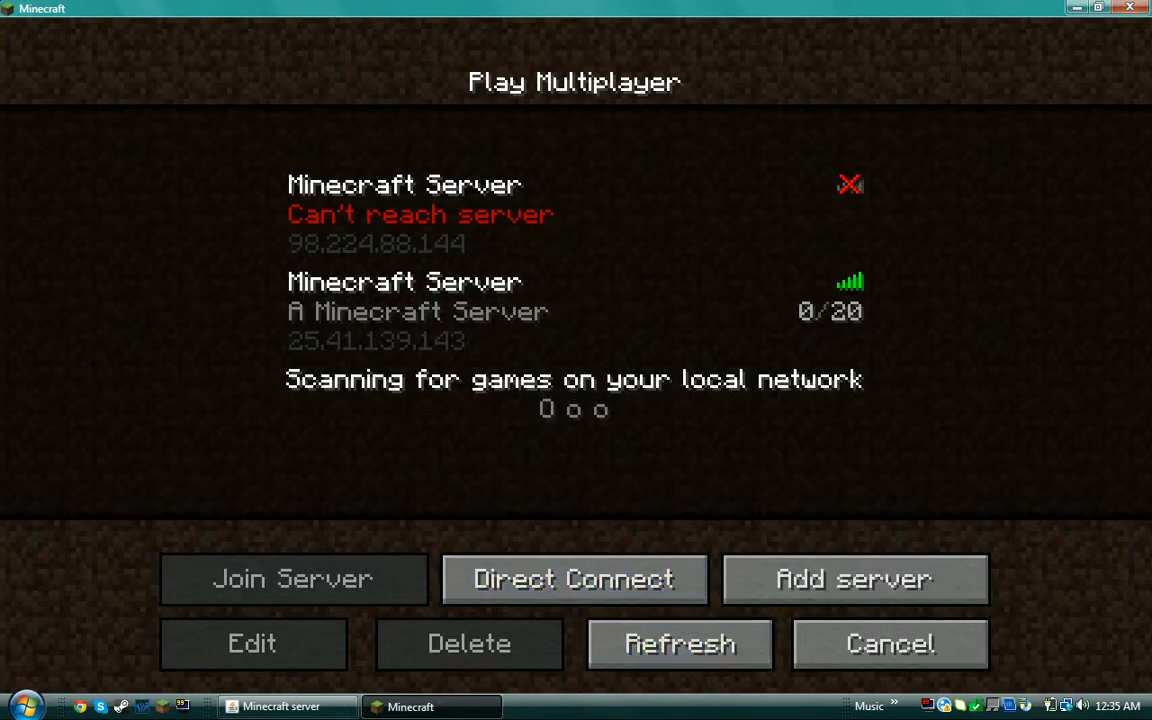
{"action": "left_click", "coordinate": [574, 578]}
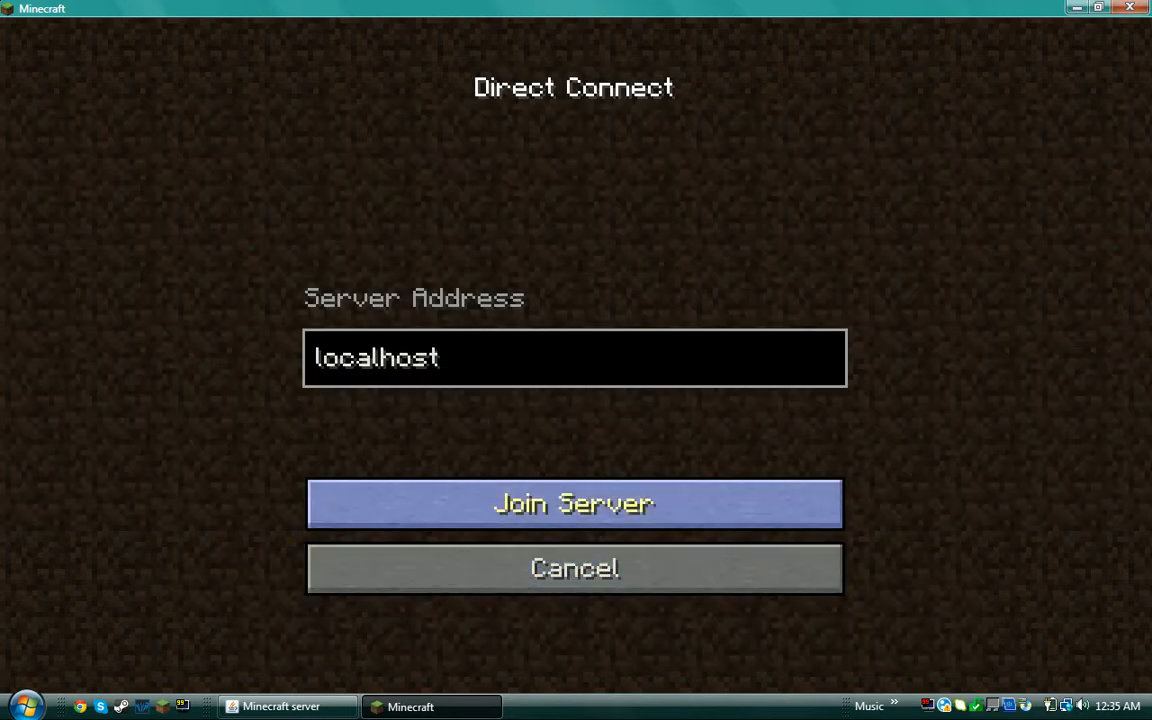
{"action": "left_click", "coordinate": [574, 504]}
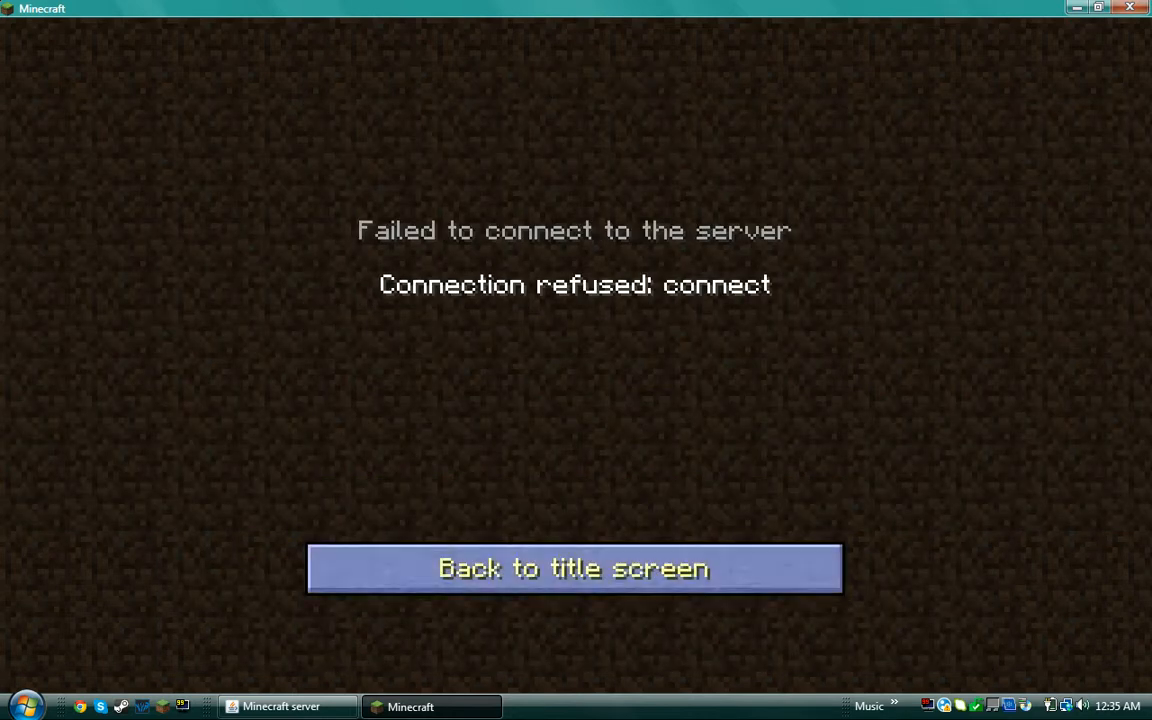
{"action": "left_click", "coordinate": [574, 568]}
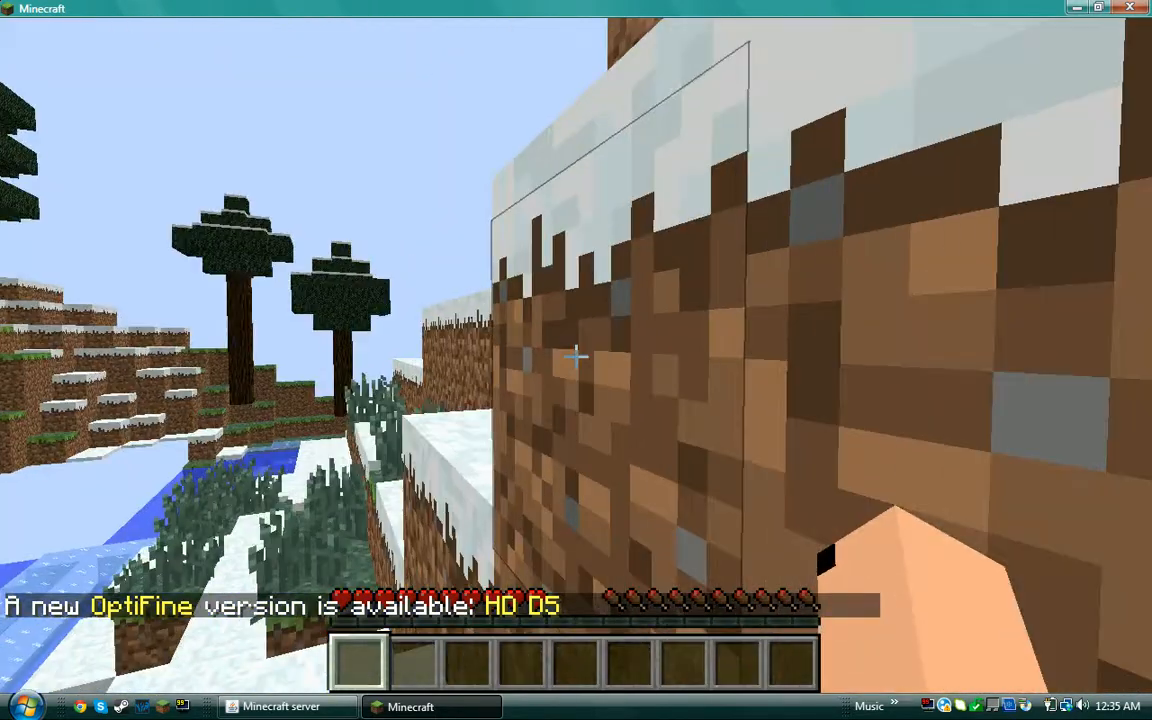
{"action": "mouse_move", "coordinate": [576, 358]}
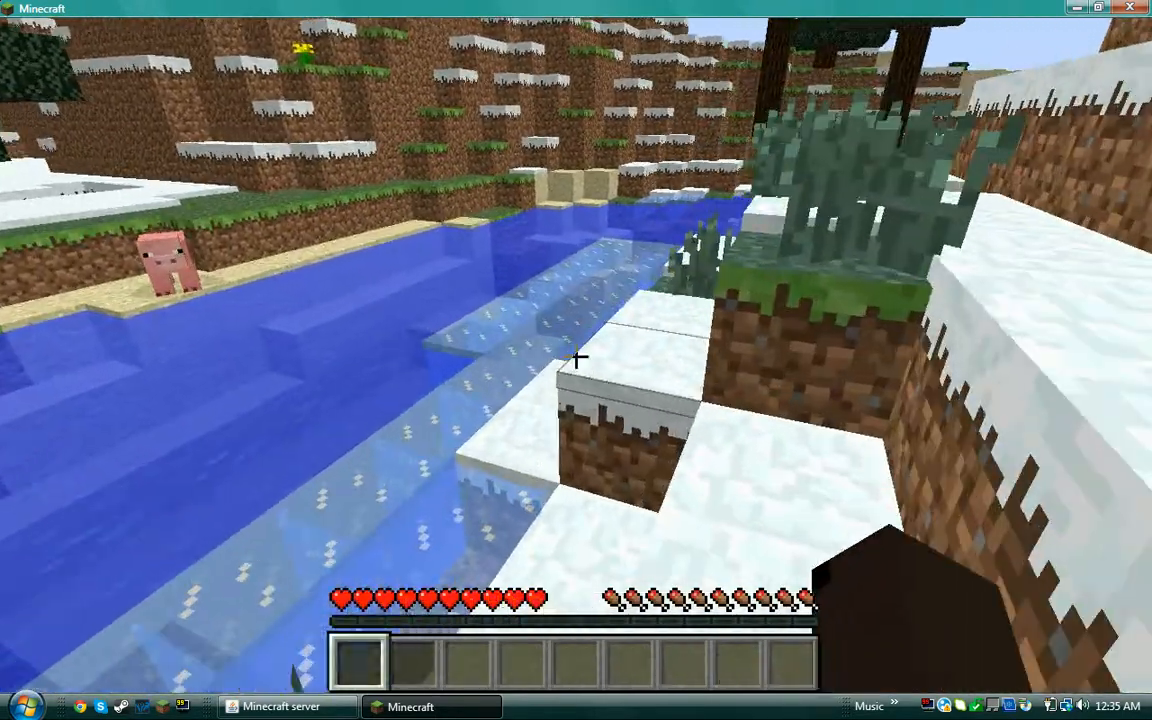
{"action": "mouse_move", "coordinate": [576, 356]}
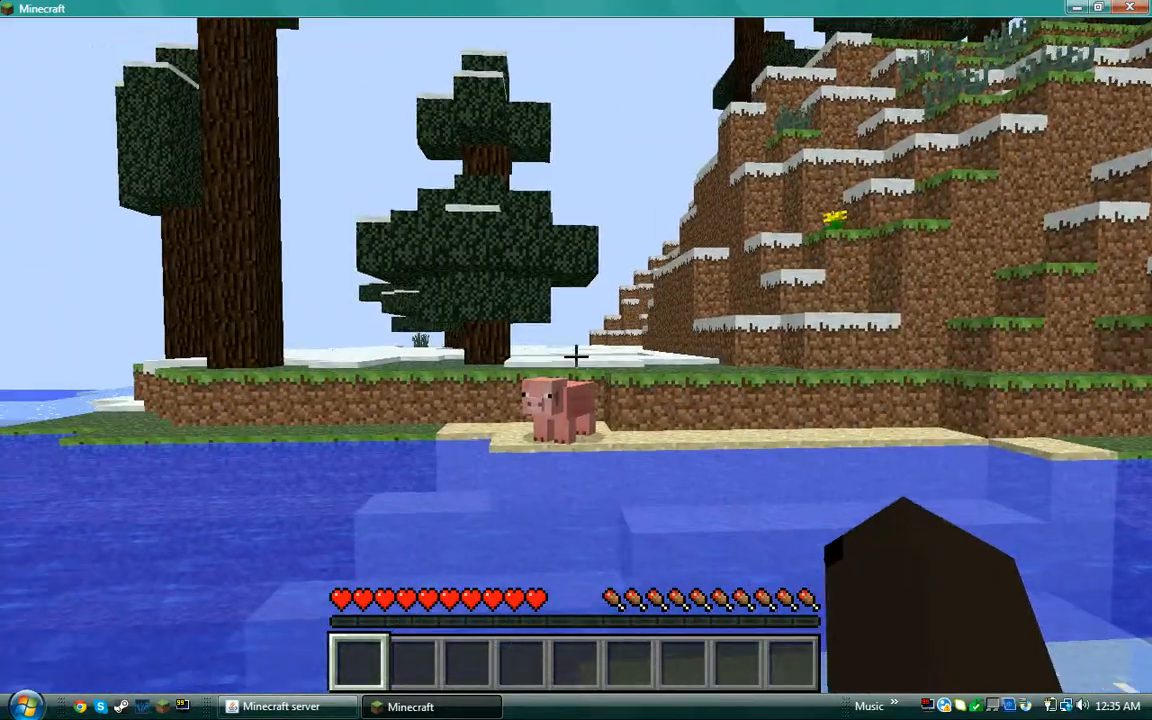
{"action": "mouse_move", "coordinate": [576, 360]}
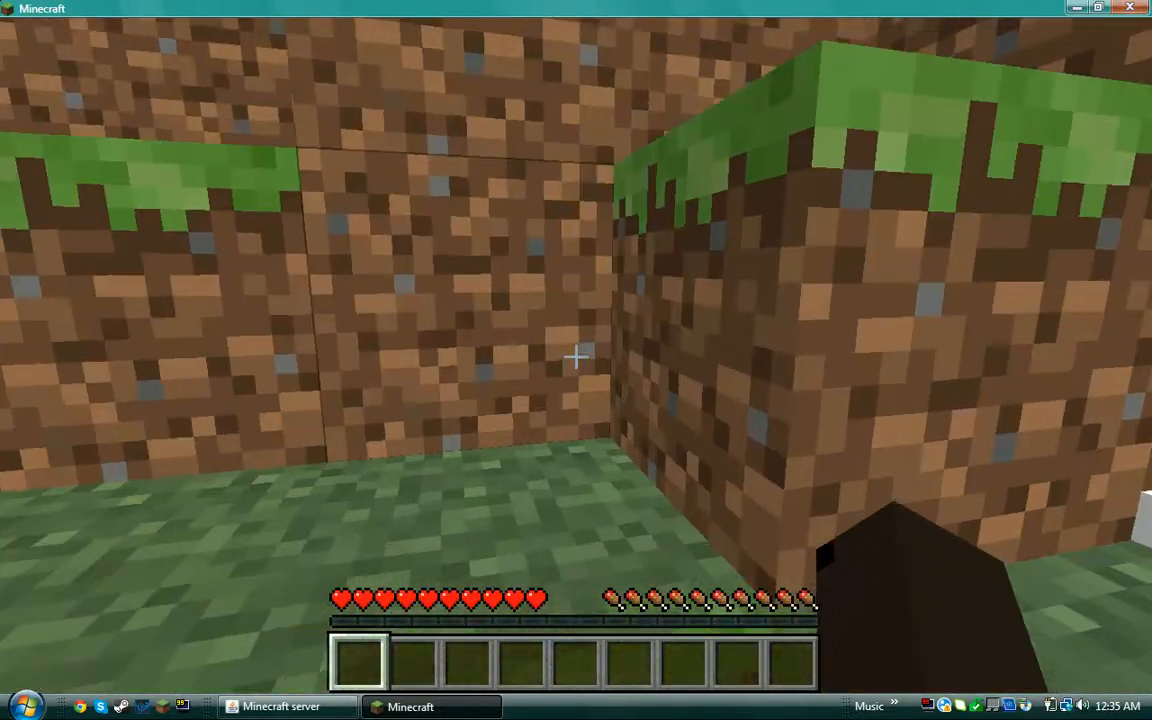
- Run 'op molpremium' in the server console to make the player an operator
{"action": "left_click", "coordinate": [284, 706]}
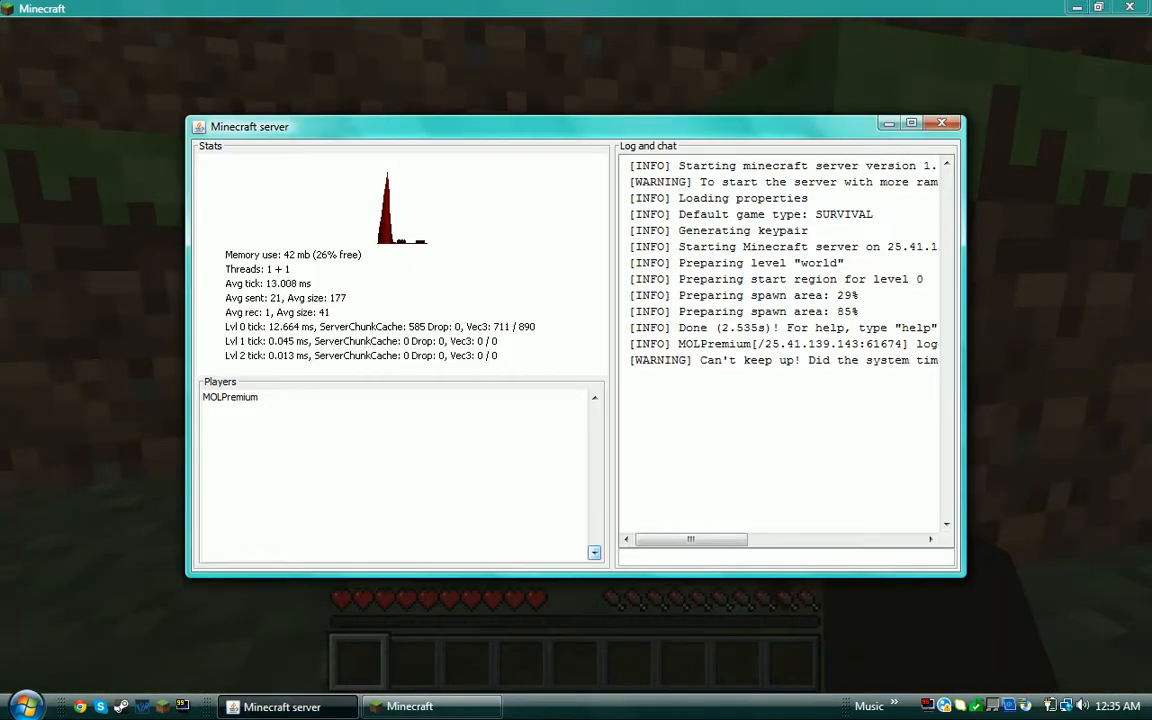
{"action": "type", "text": "op m"}
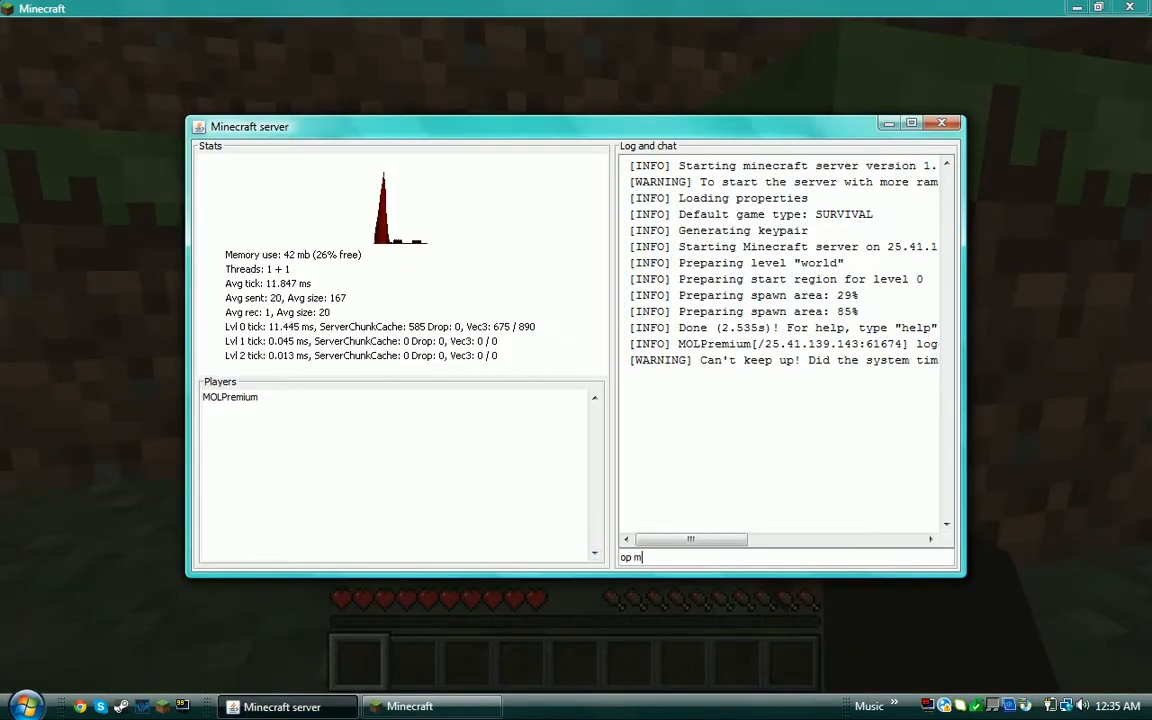
{"action": "type", "text": "olpremi"}
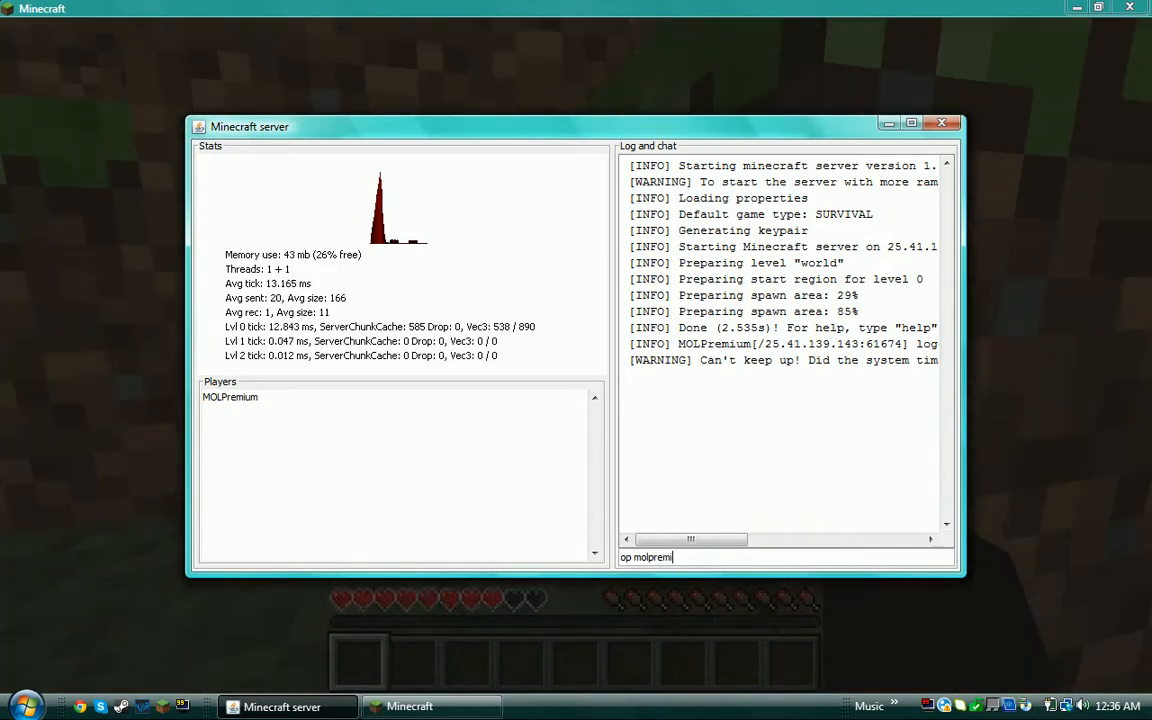
{"action": "key", "text": "enter"}
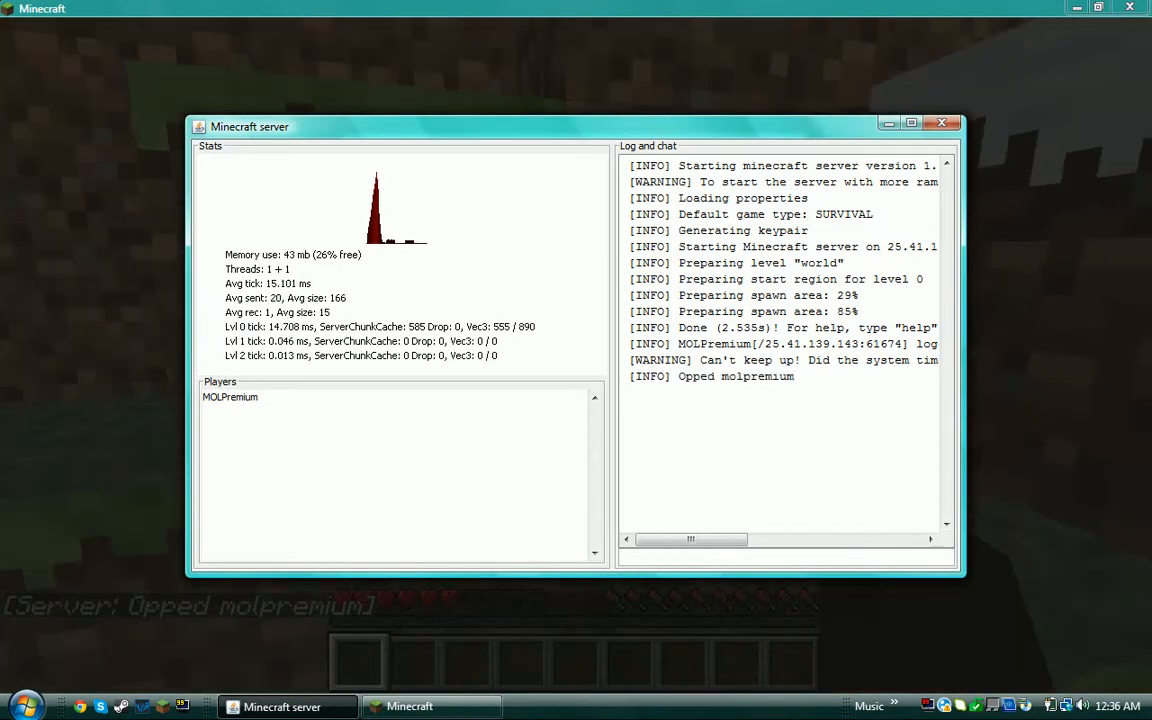
- Return to the game window and type in chat as the newly opped player
{"action": "left_click", "coordinate": [410, 706]}
{"action": "type", "text": "/g"}
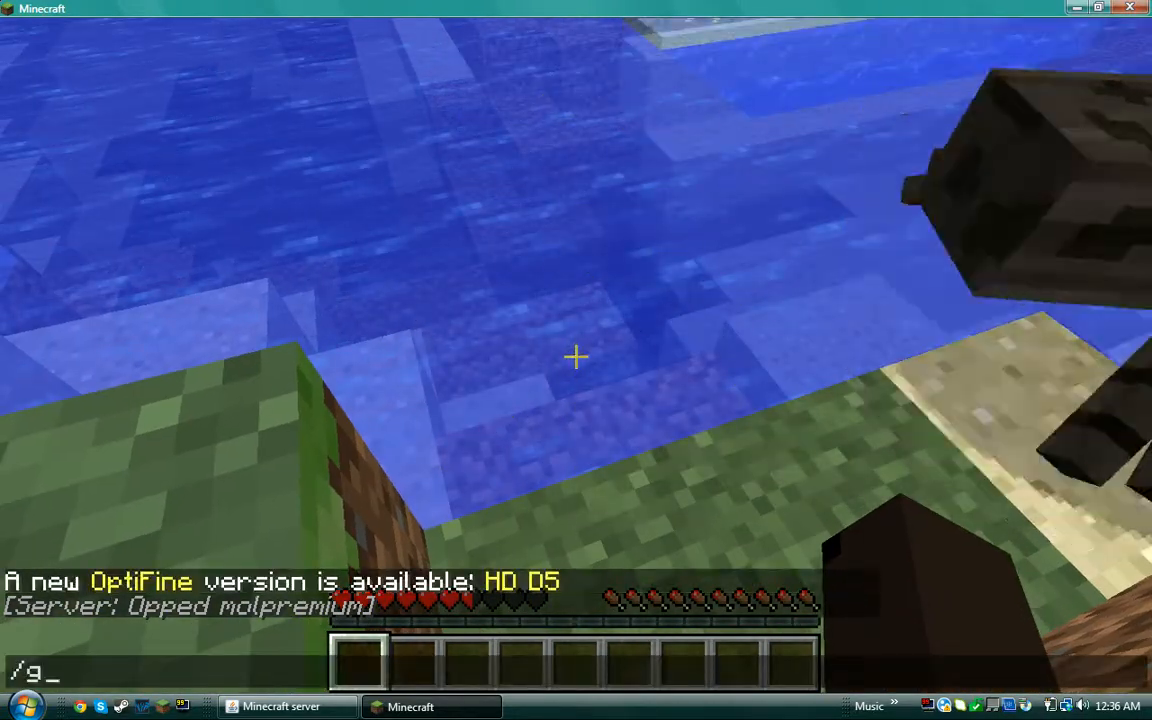
{"action": "type", "text": "amemoe"}
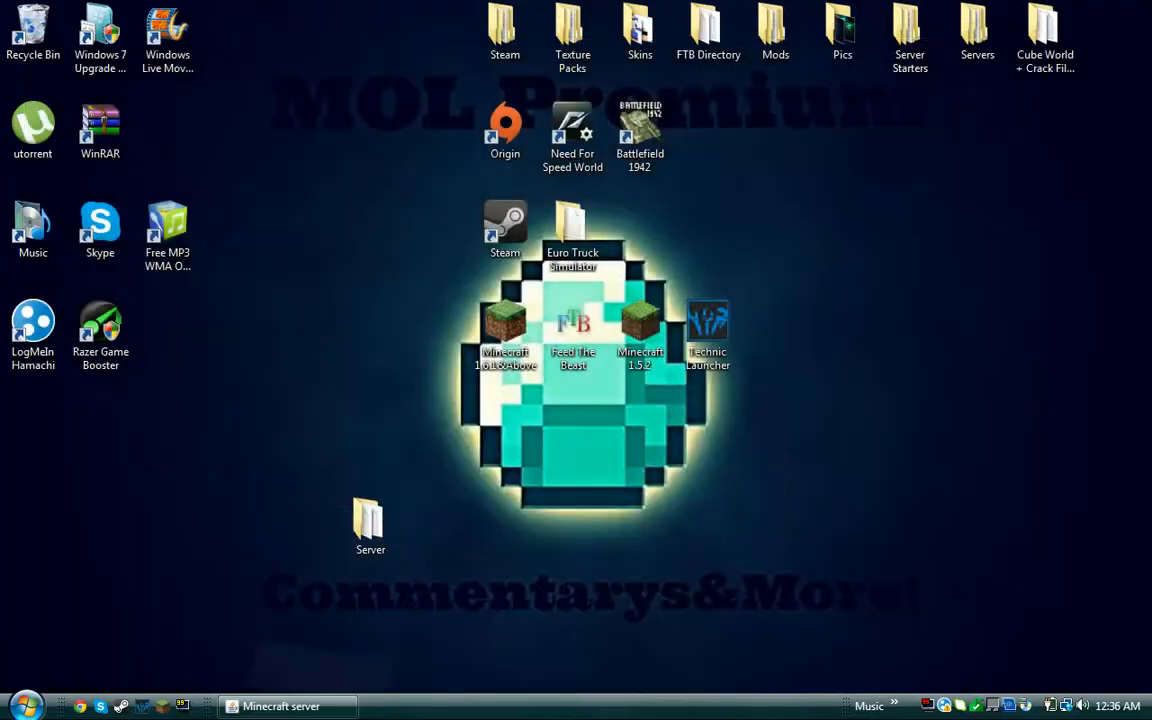
{"action": "left_click", "coordinate": [284, 706]}
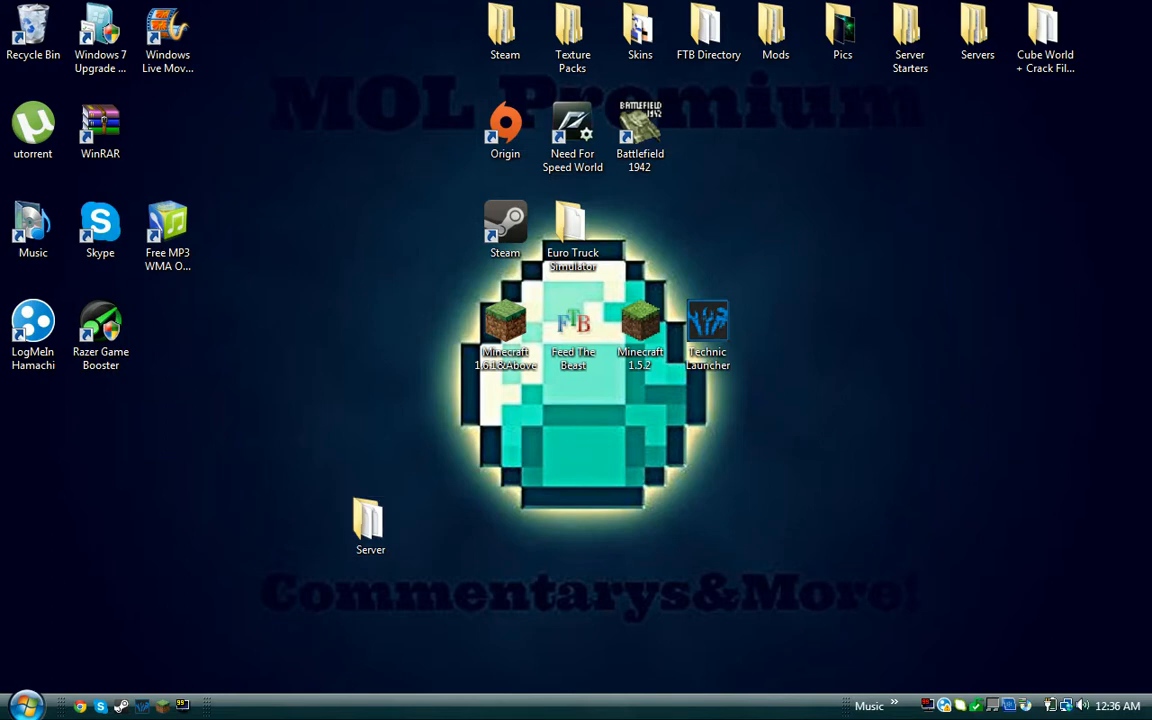
{"action": "double_click", "coordinate": [32, 330]}
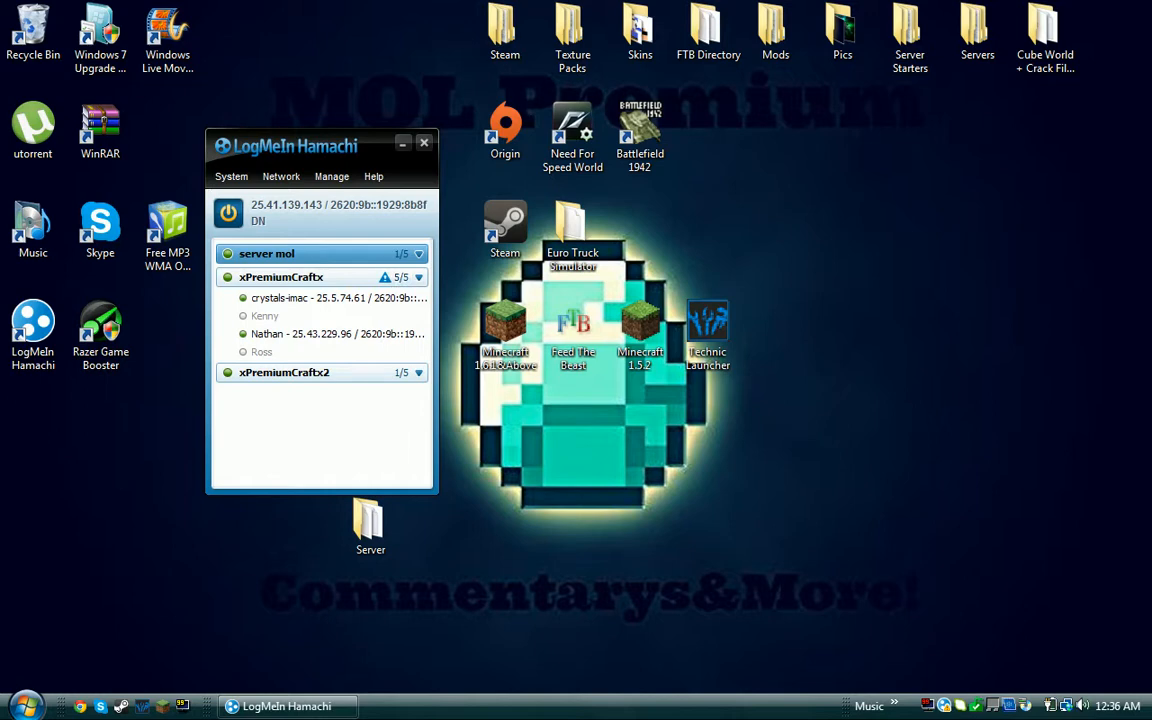
{"action": "mouse_move", "coordinate": [280, 276]}
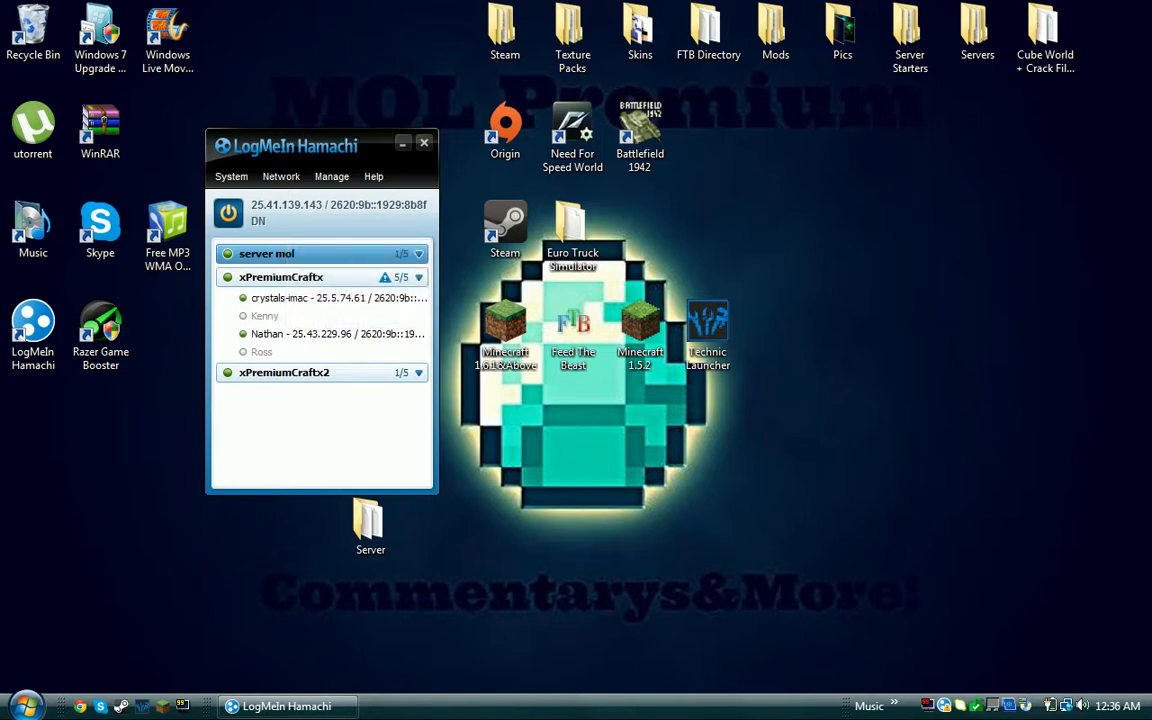
{"action": "mouse_move", "coordinate": [424, 142]}
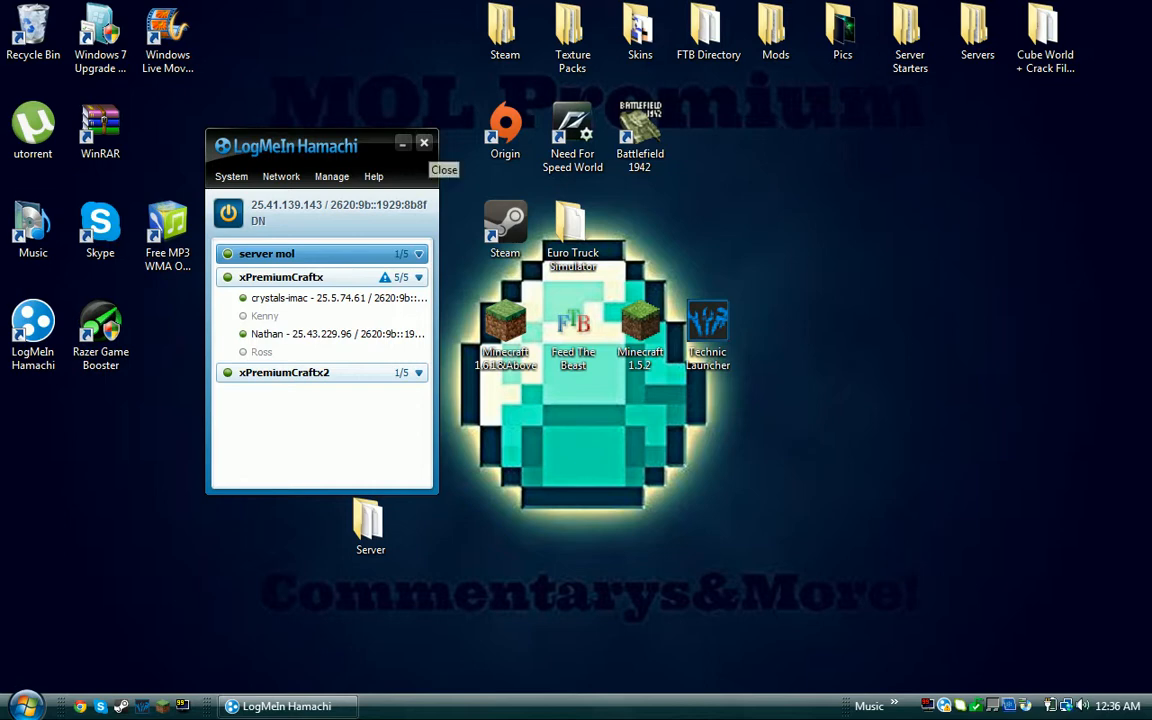
{"action": "mouse_move", "coordinate": [424, 142]}
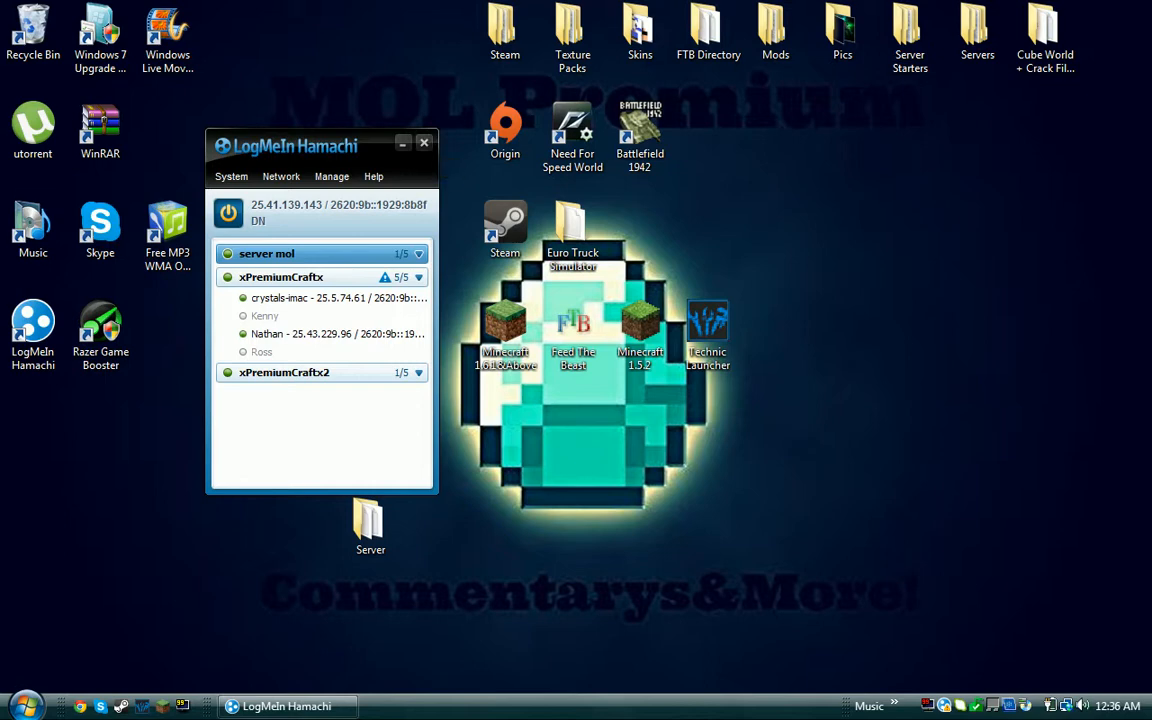
{"action": "left_click", "coordinate": [424, 142]}
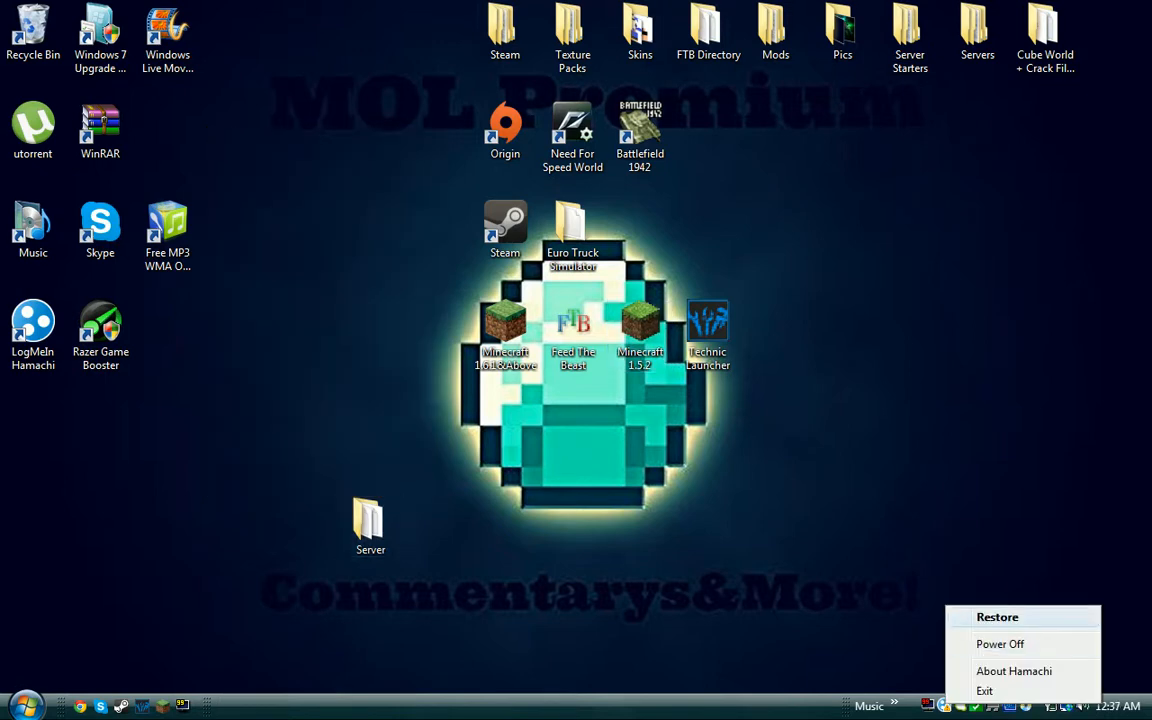
{"action": "left_click", "coordinate": [996, 616]}
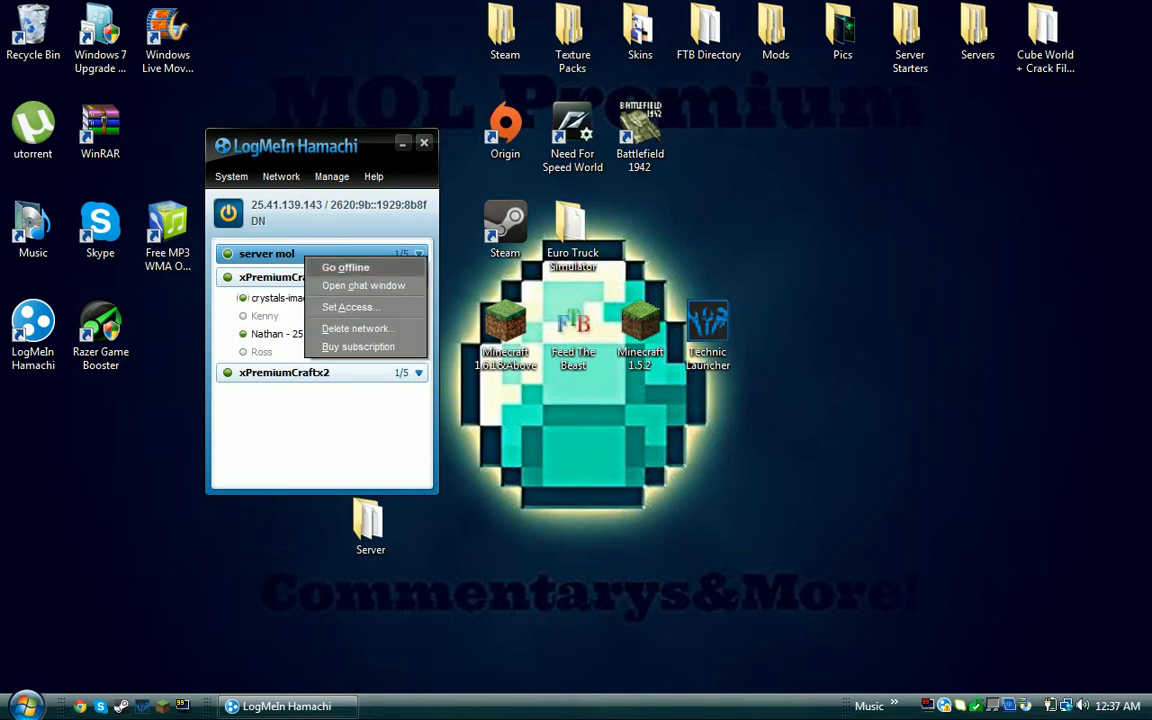
{"action": "left_click", "coordinate": [356, 328]}
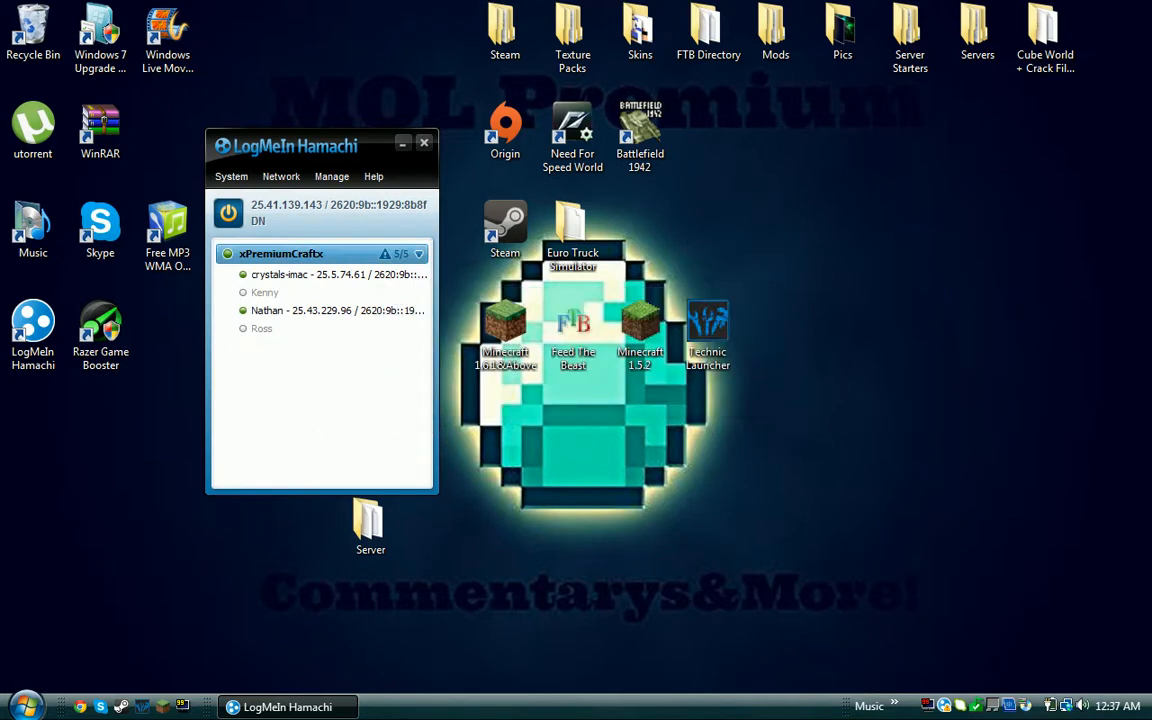
{"action": "left_click", "coordinate": [424, 142]}
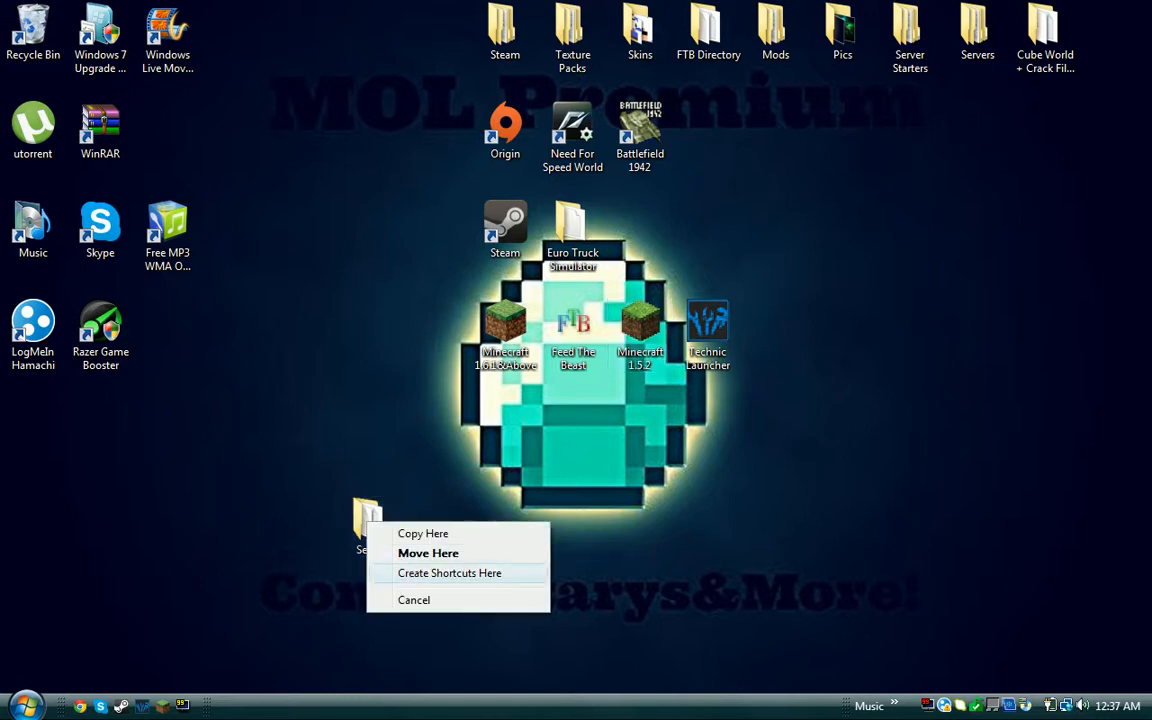
{"action": "left_click", "coordinate": [428, 552]}
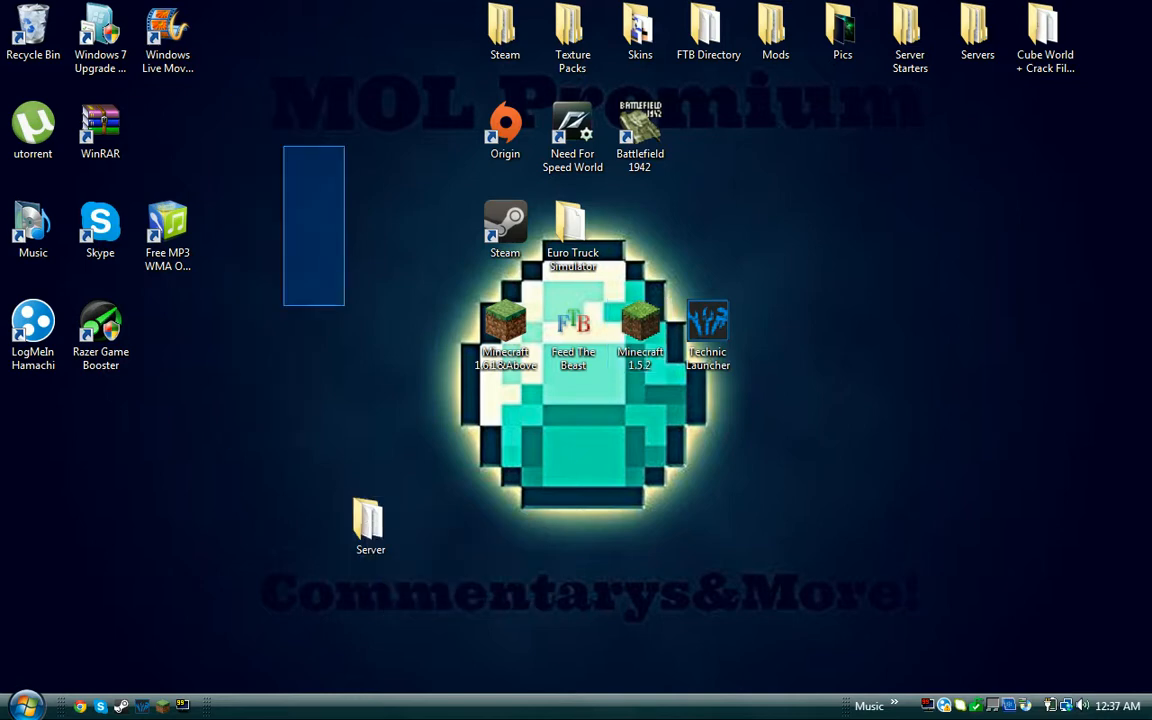